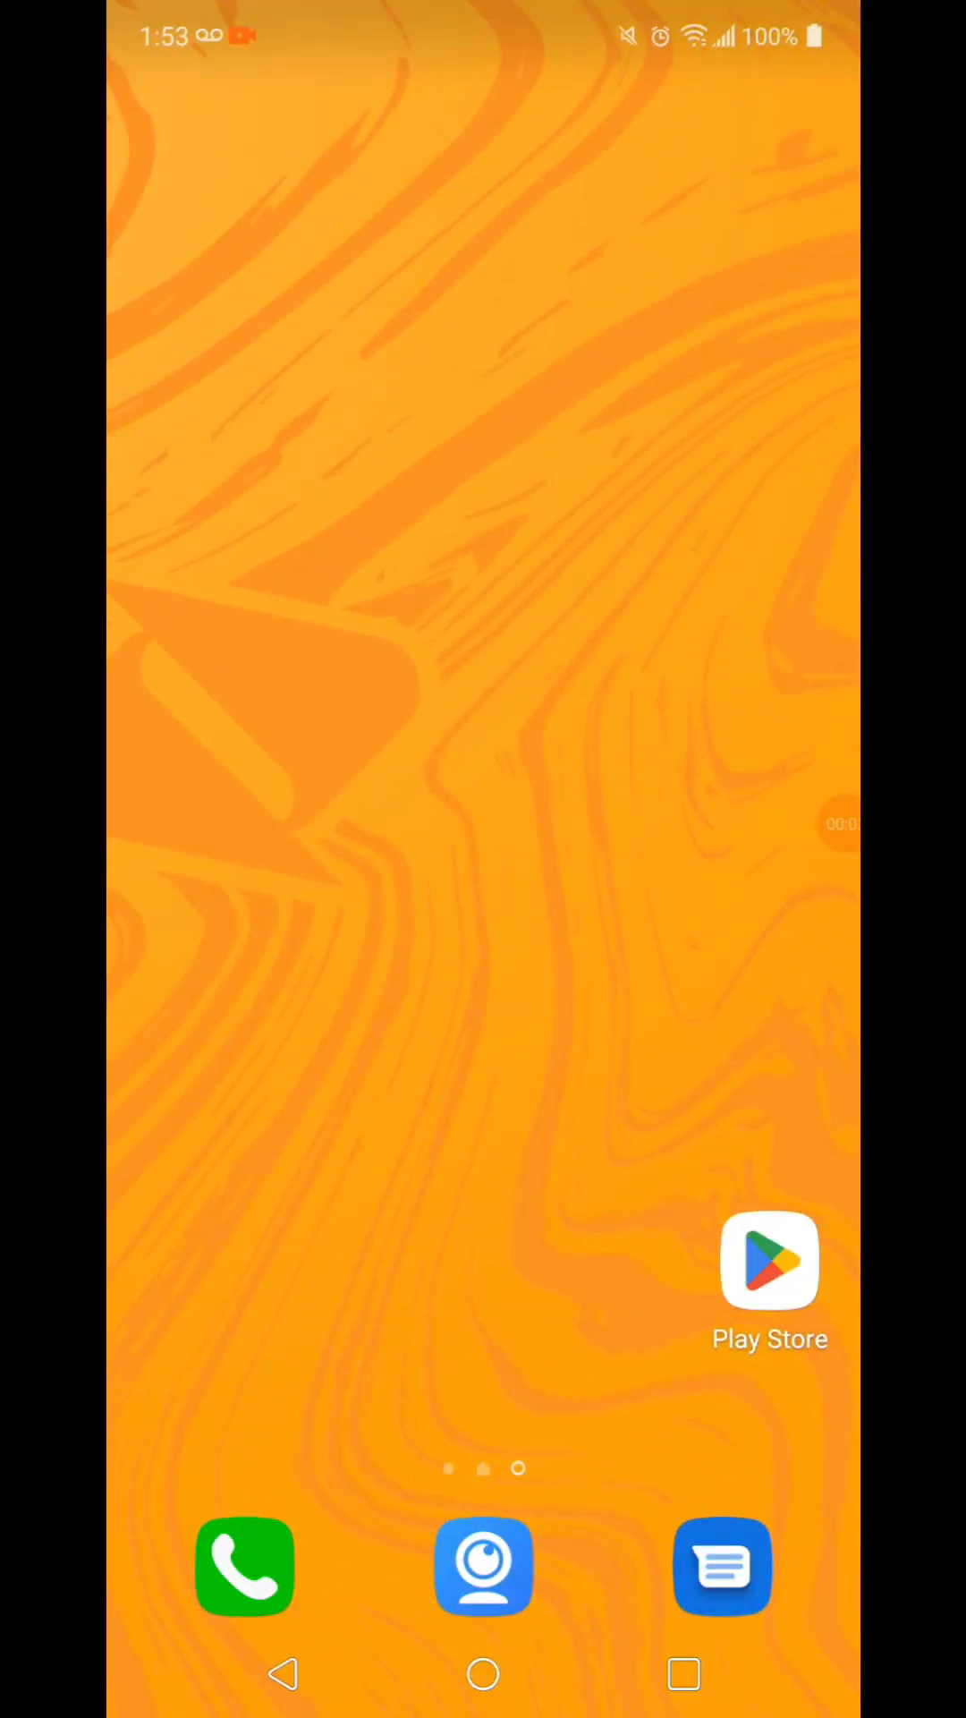
- Find Ediag by THINKCAR TECH INC in the Play Store and install it
click(770, 1263)
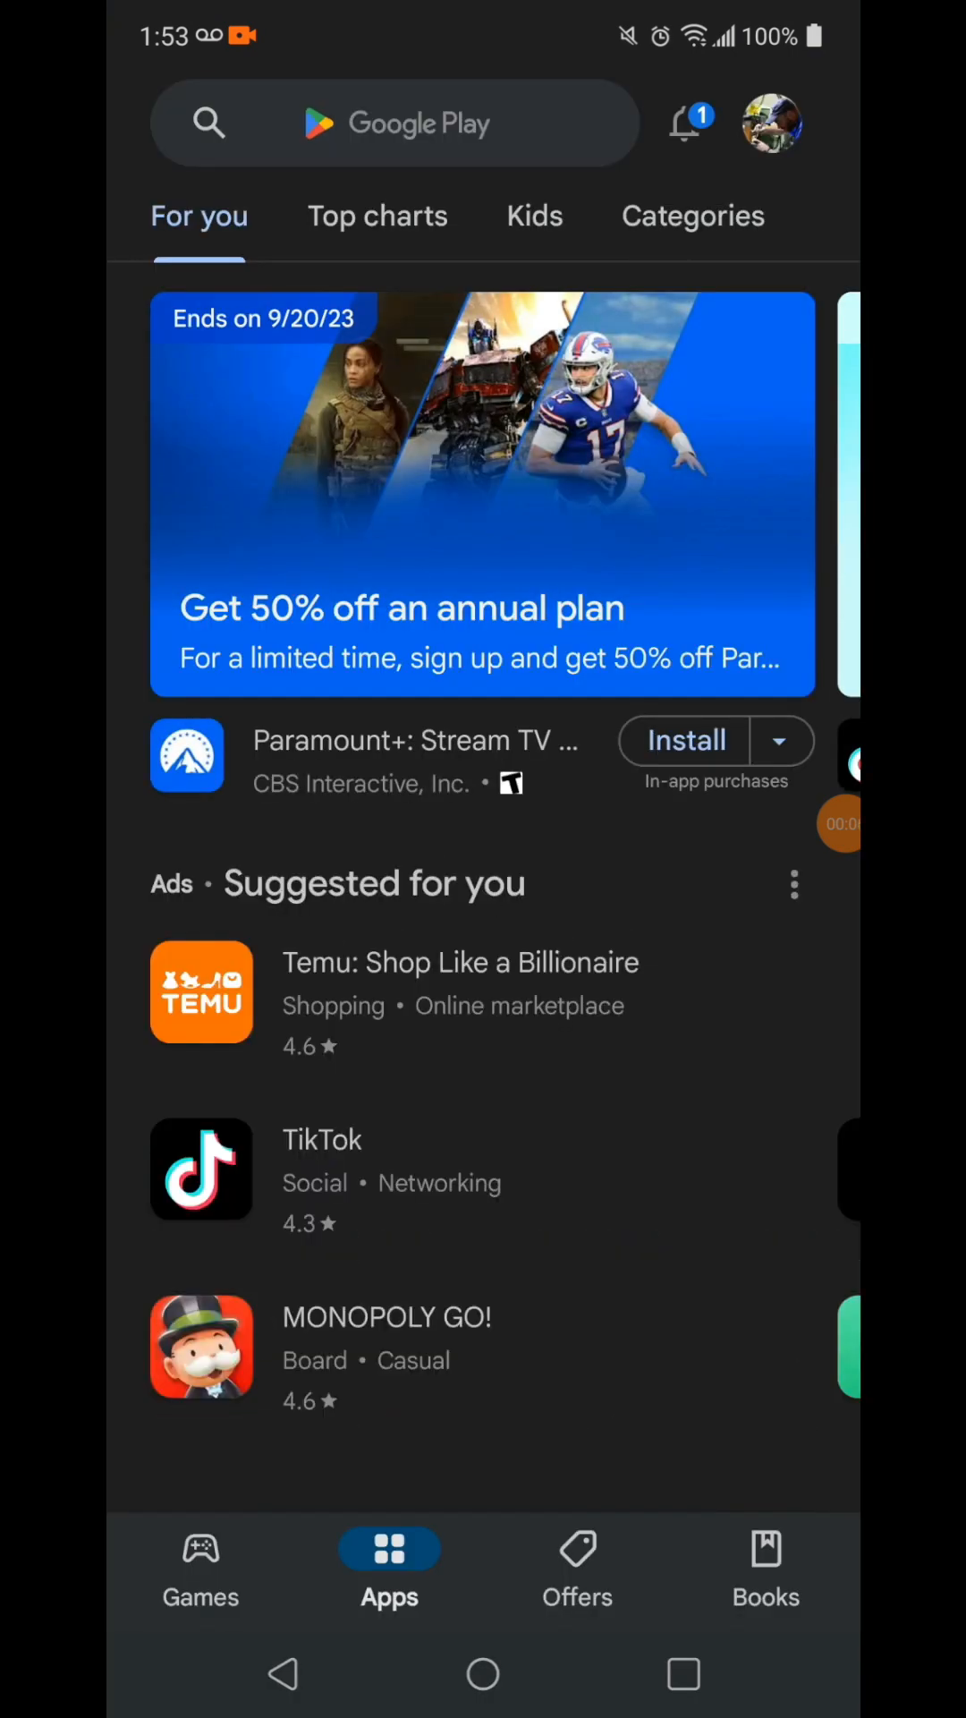
click(211, 123)
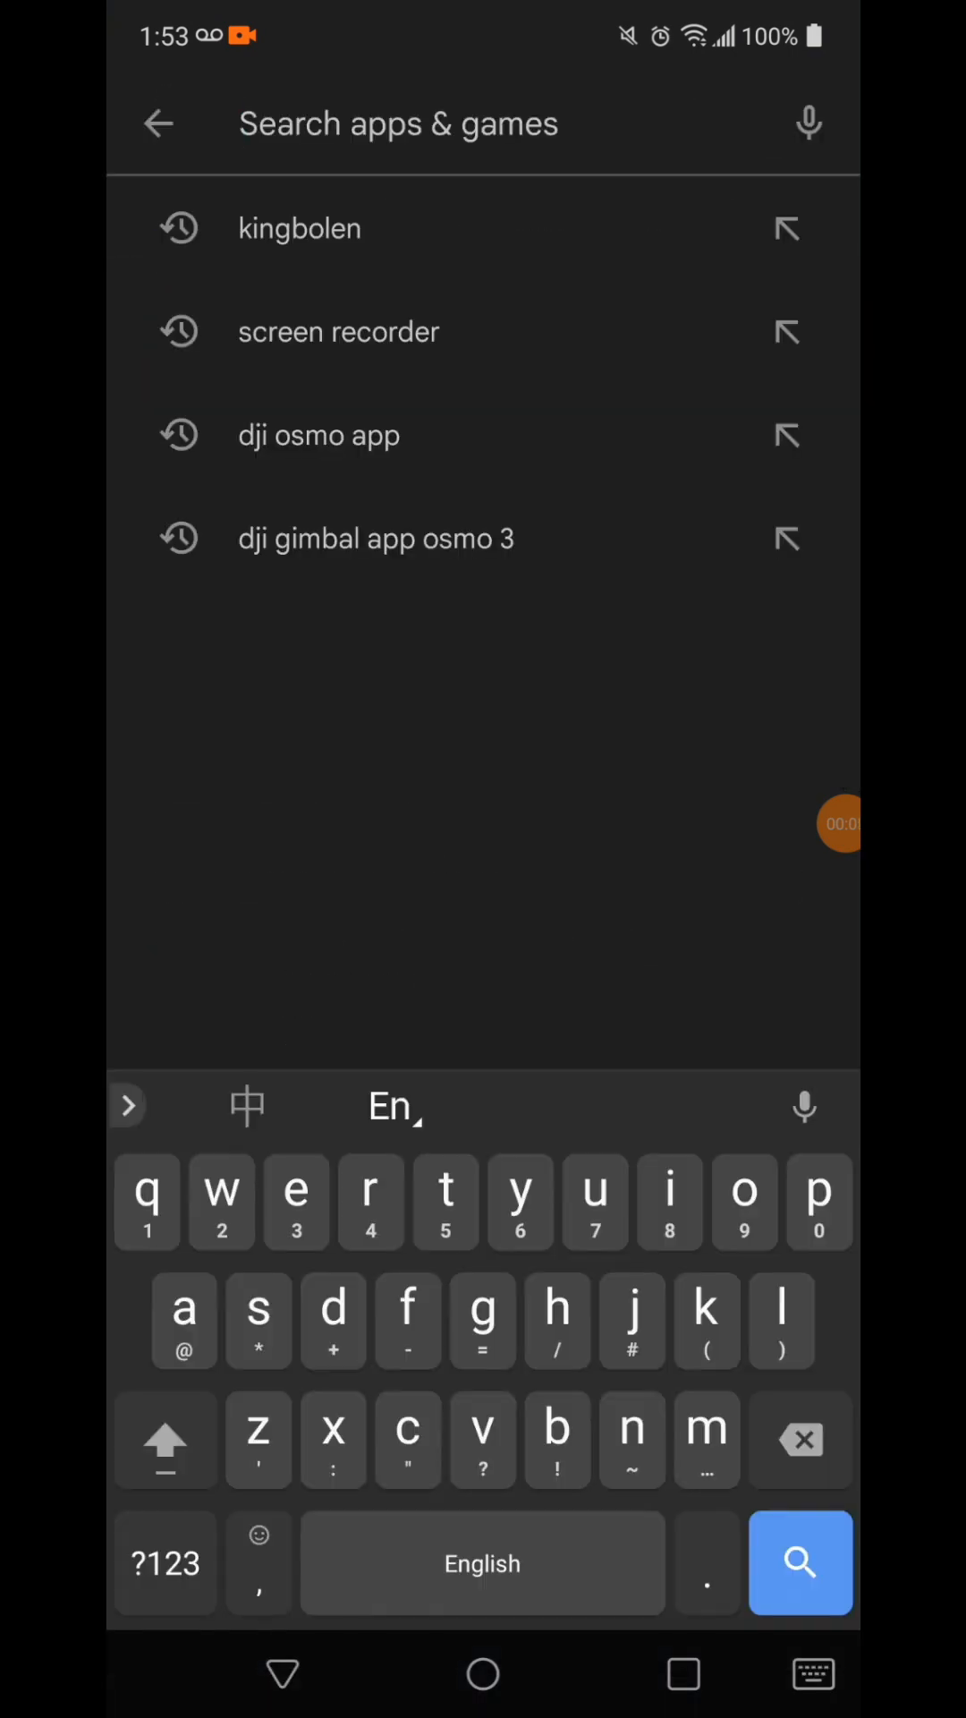
click(299, 228)
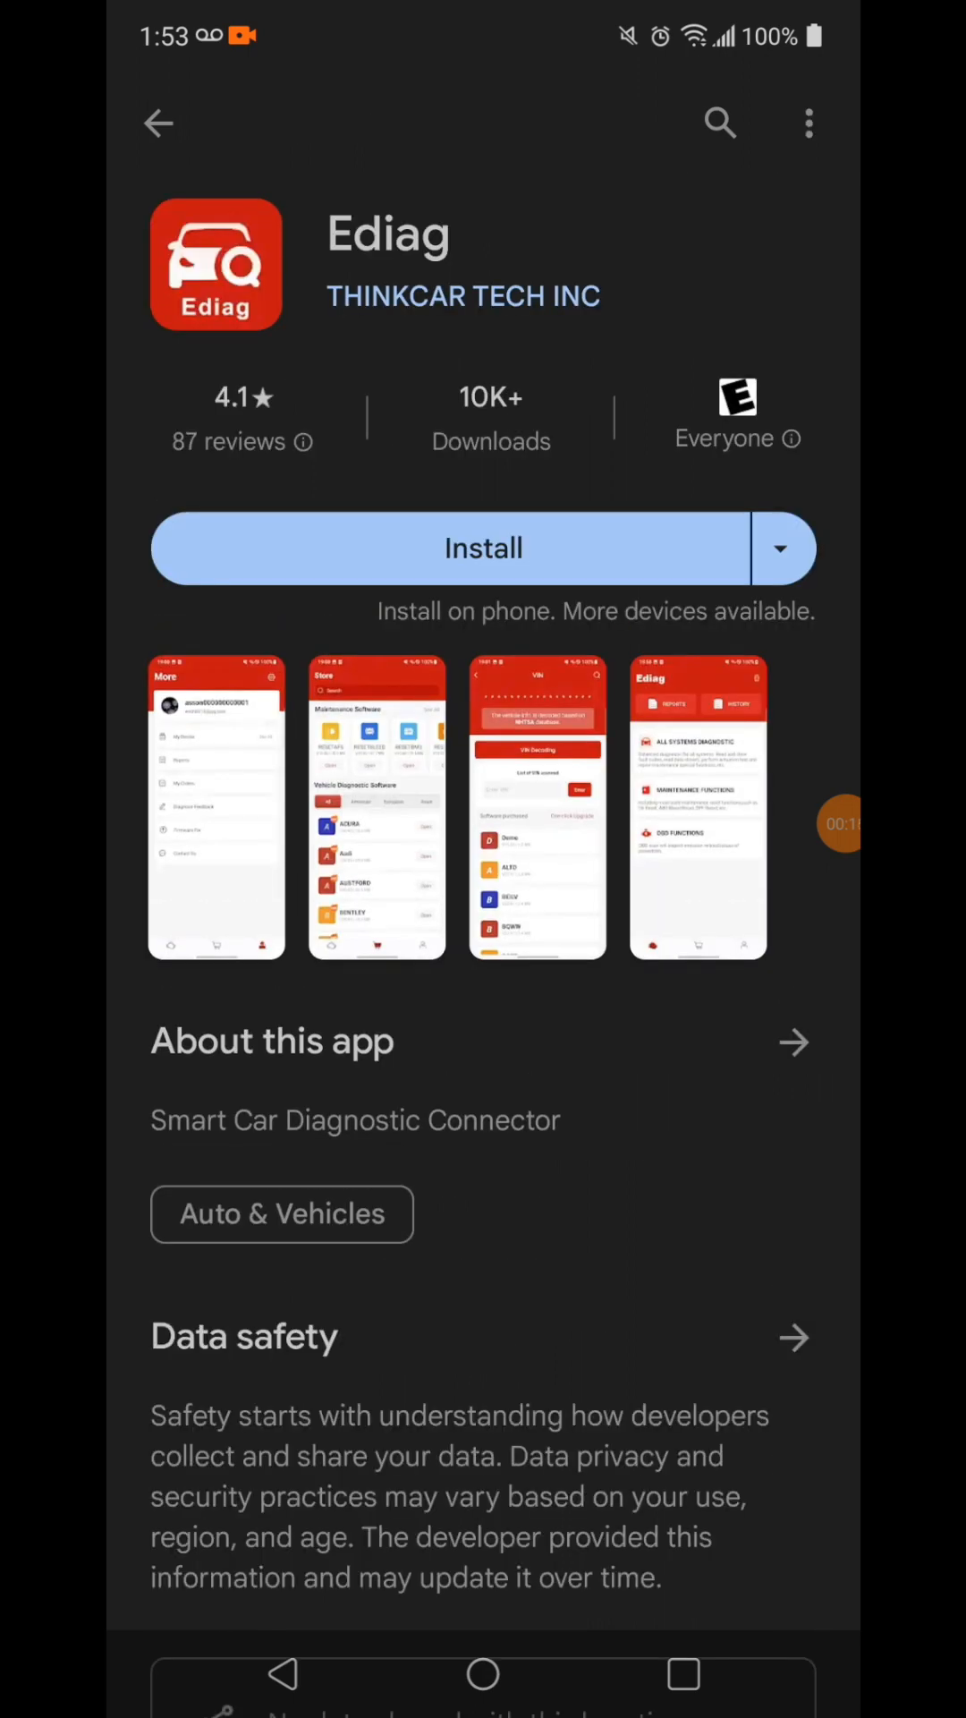
click(483, 548)
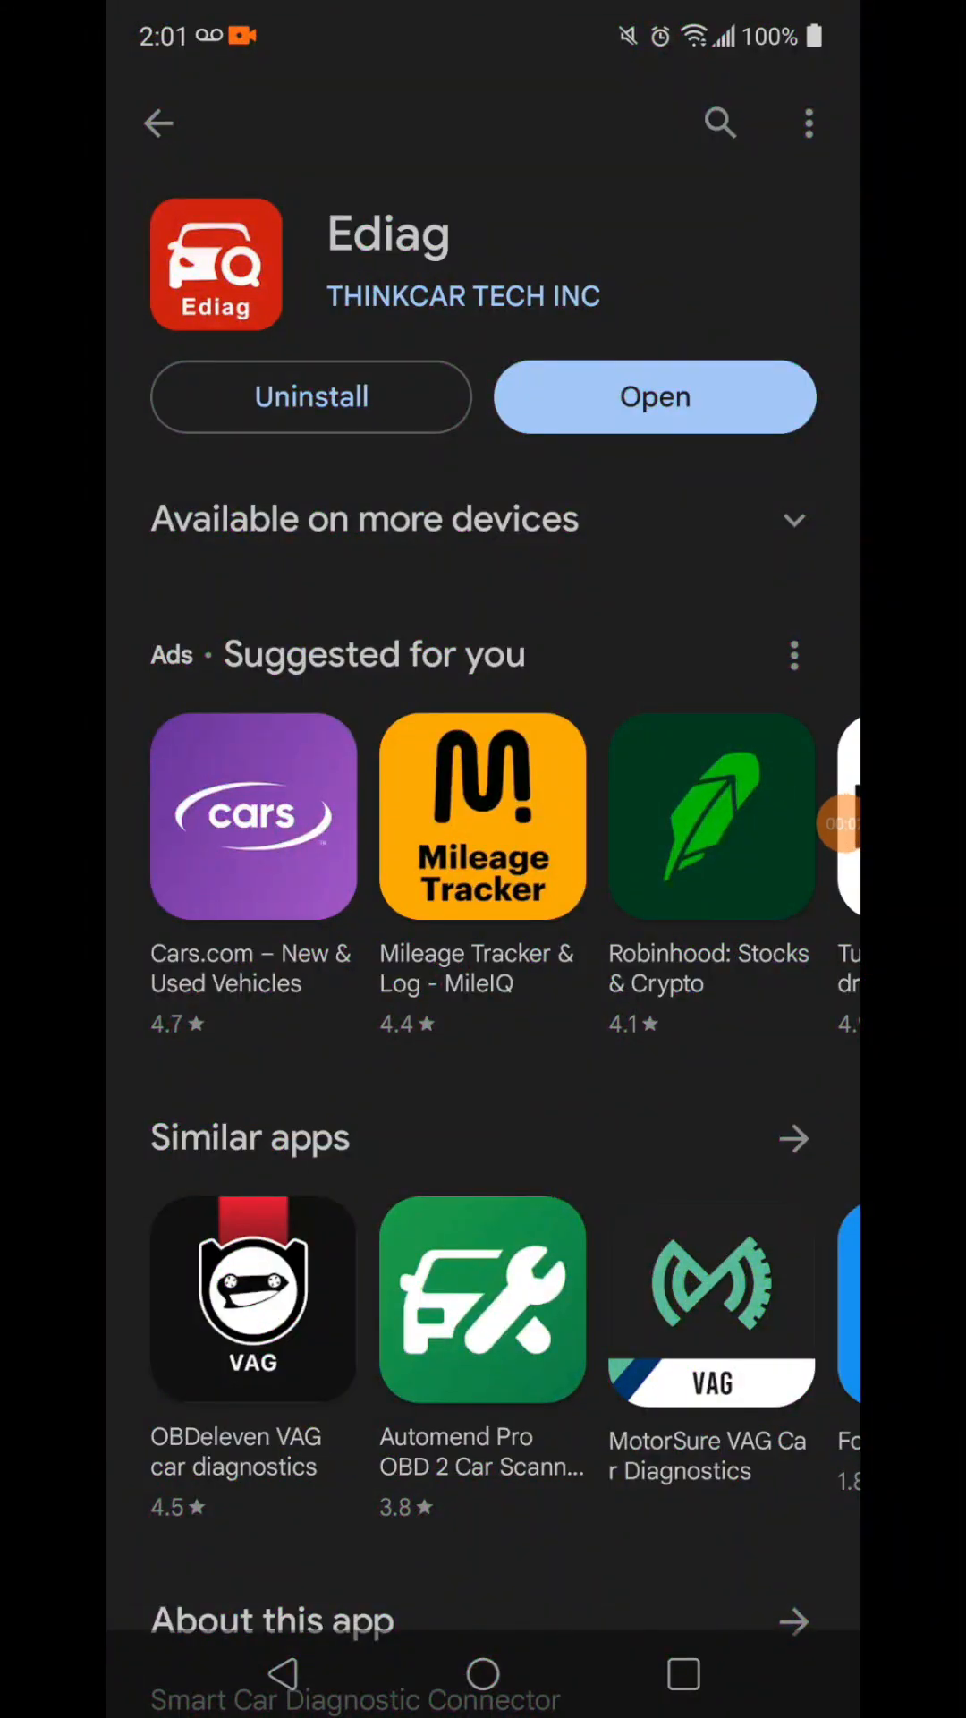
- Launch Ediag, allow location and file access, and dismiss the login screen
click(655, 397)
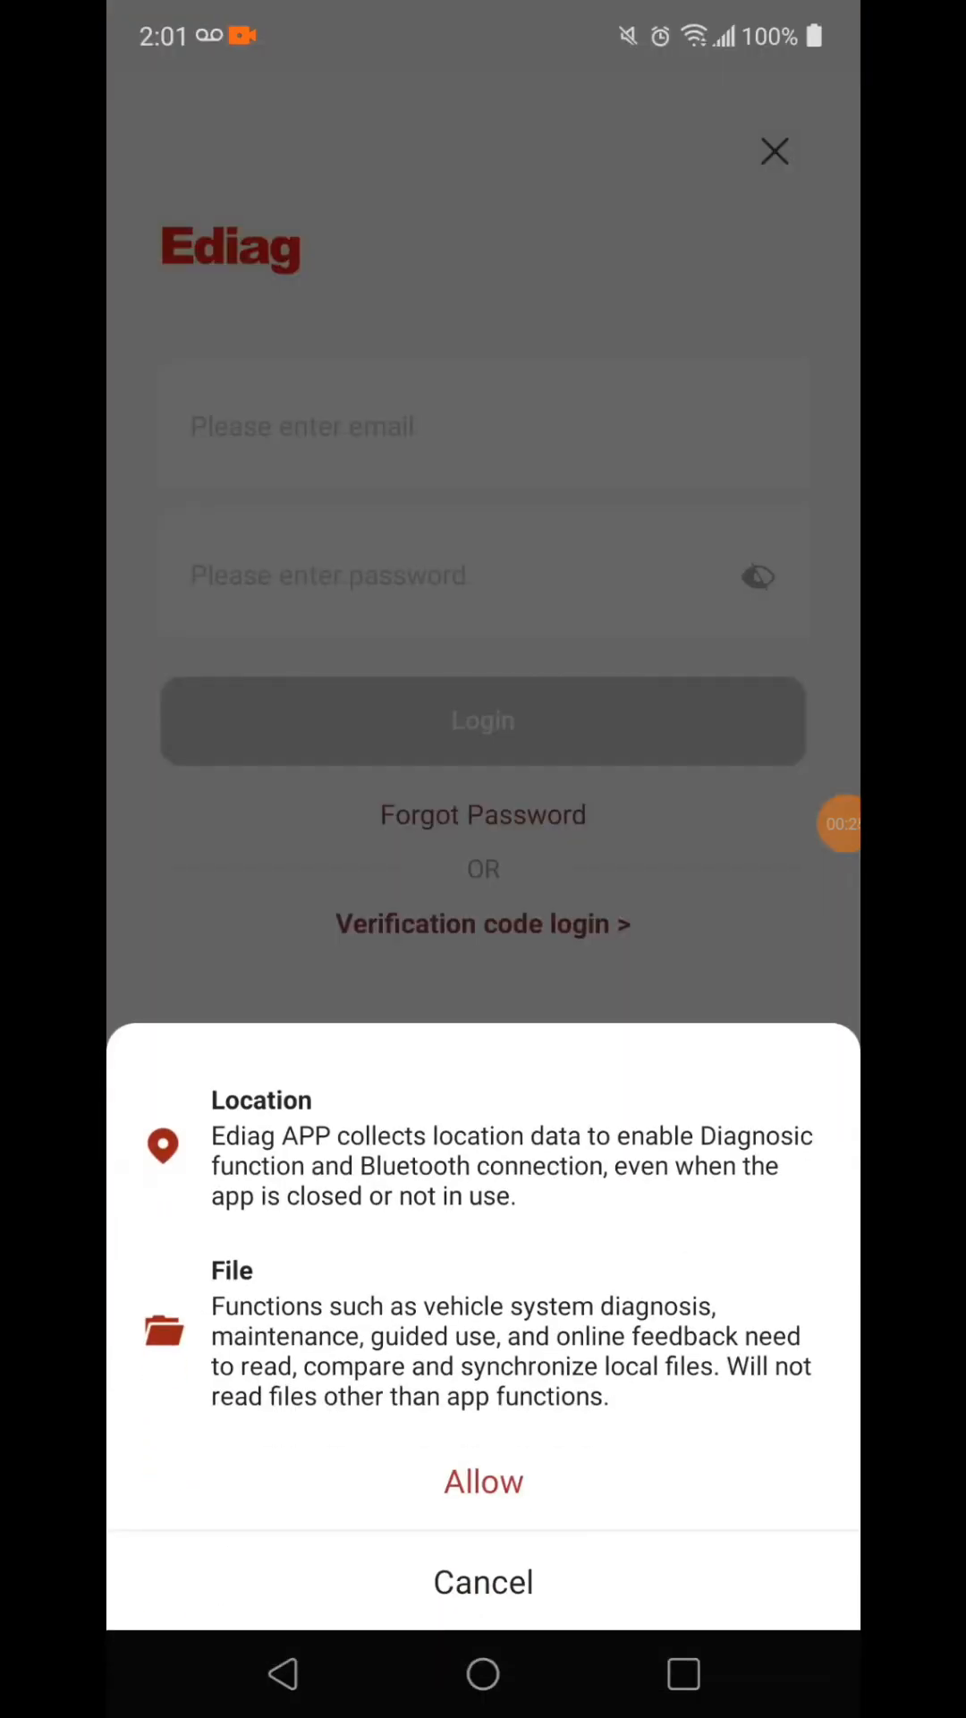
click(483, 1482)
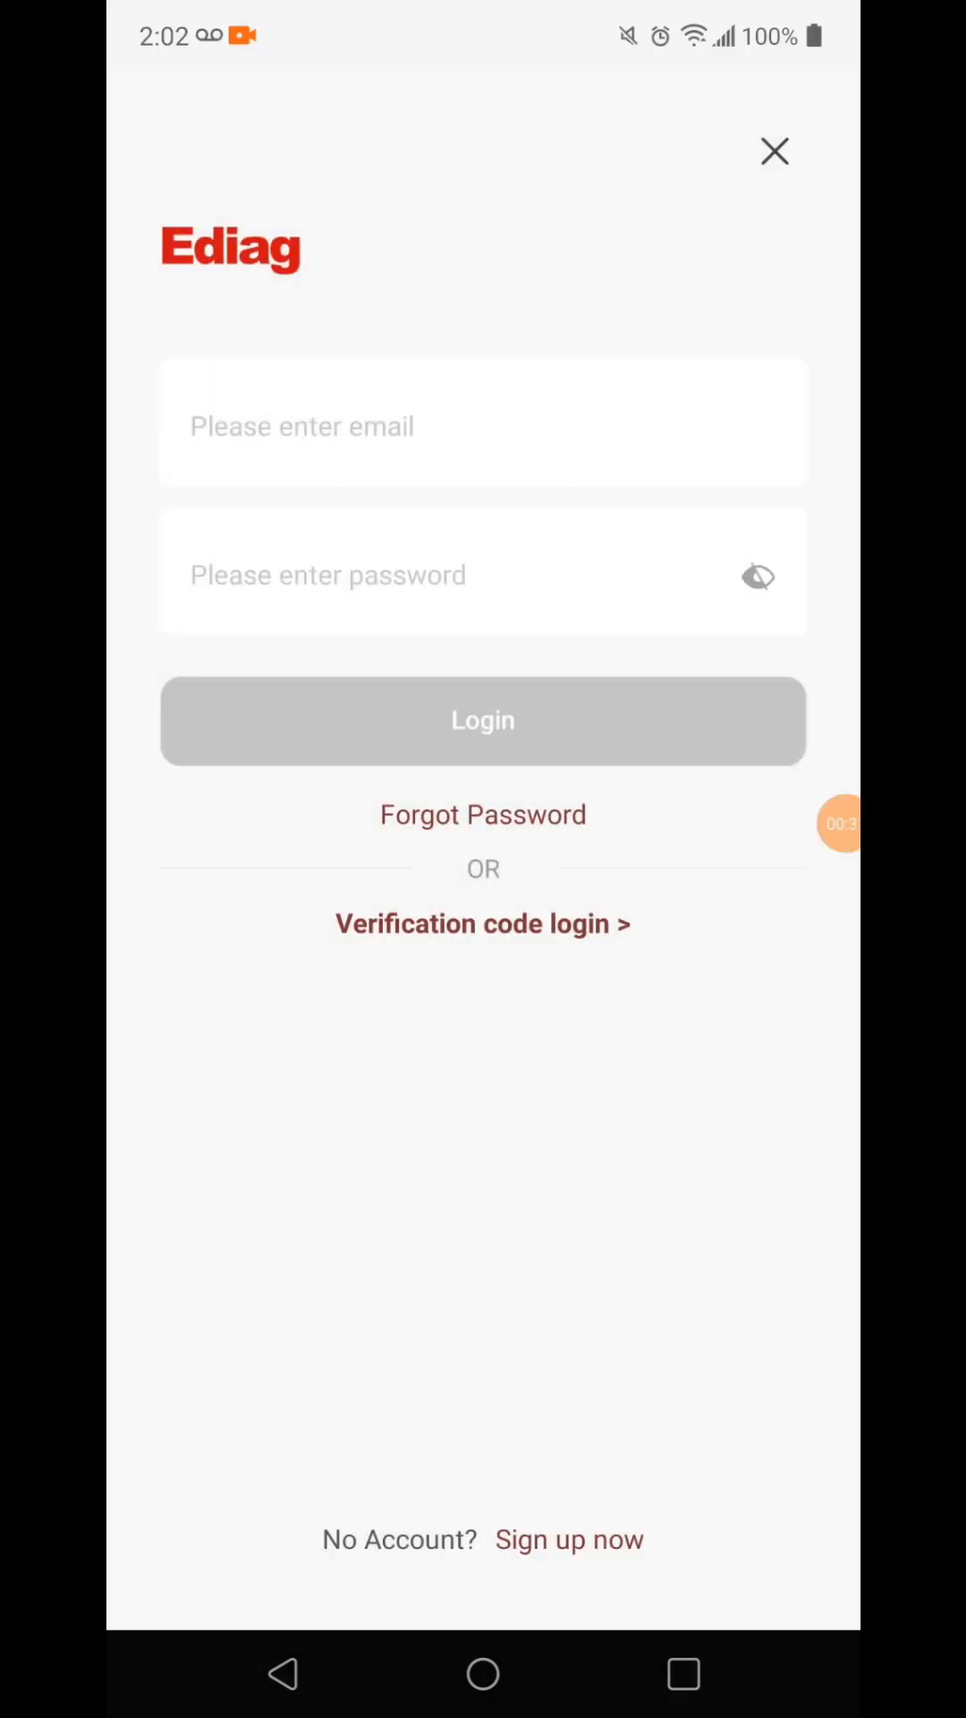
click(481, 427)
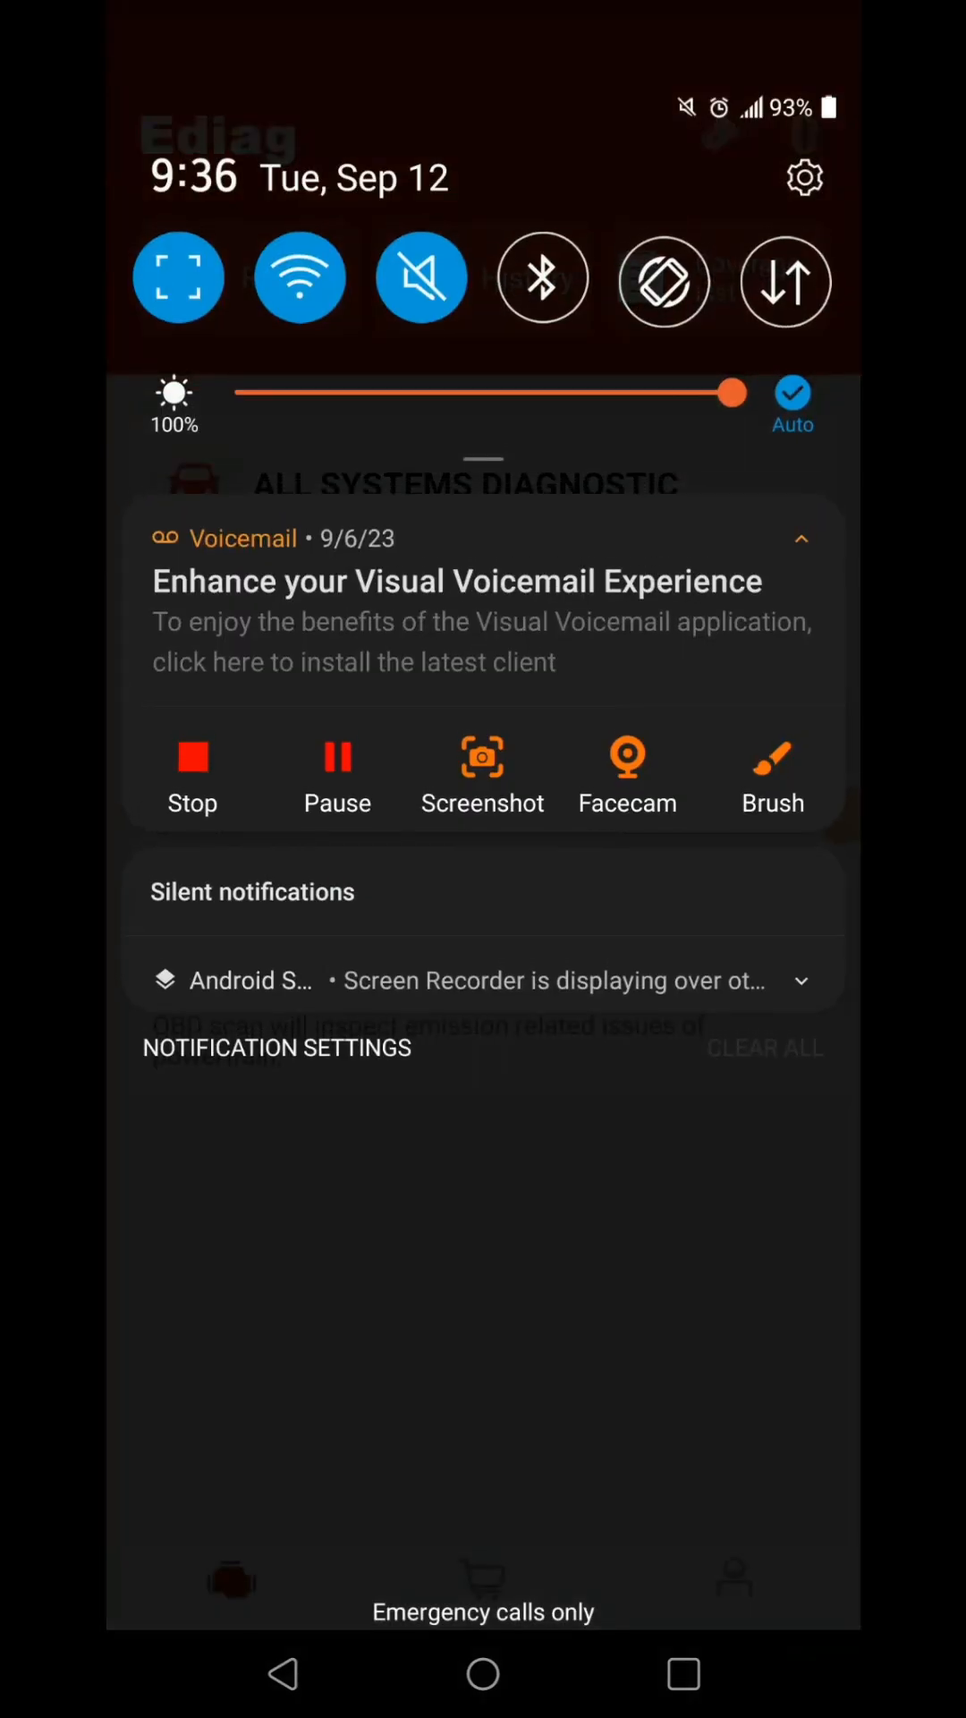
- Turn Bluetooth on, view the Bluetooth device list, then close it
click(542, 270)
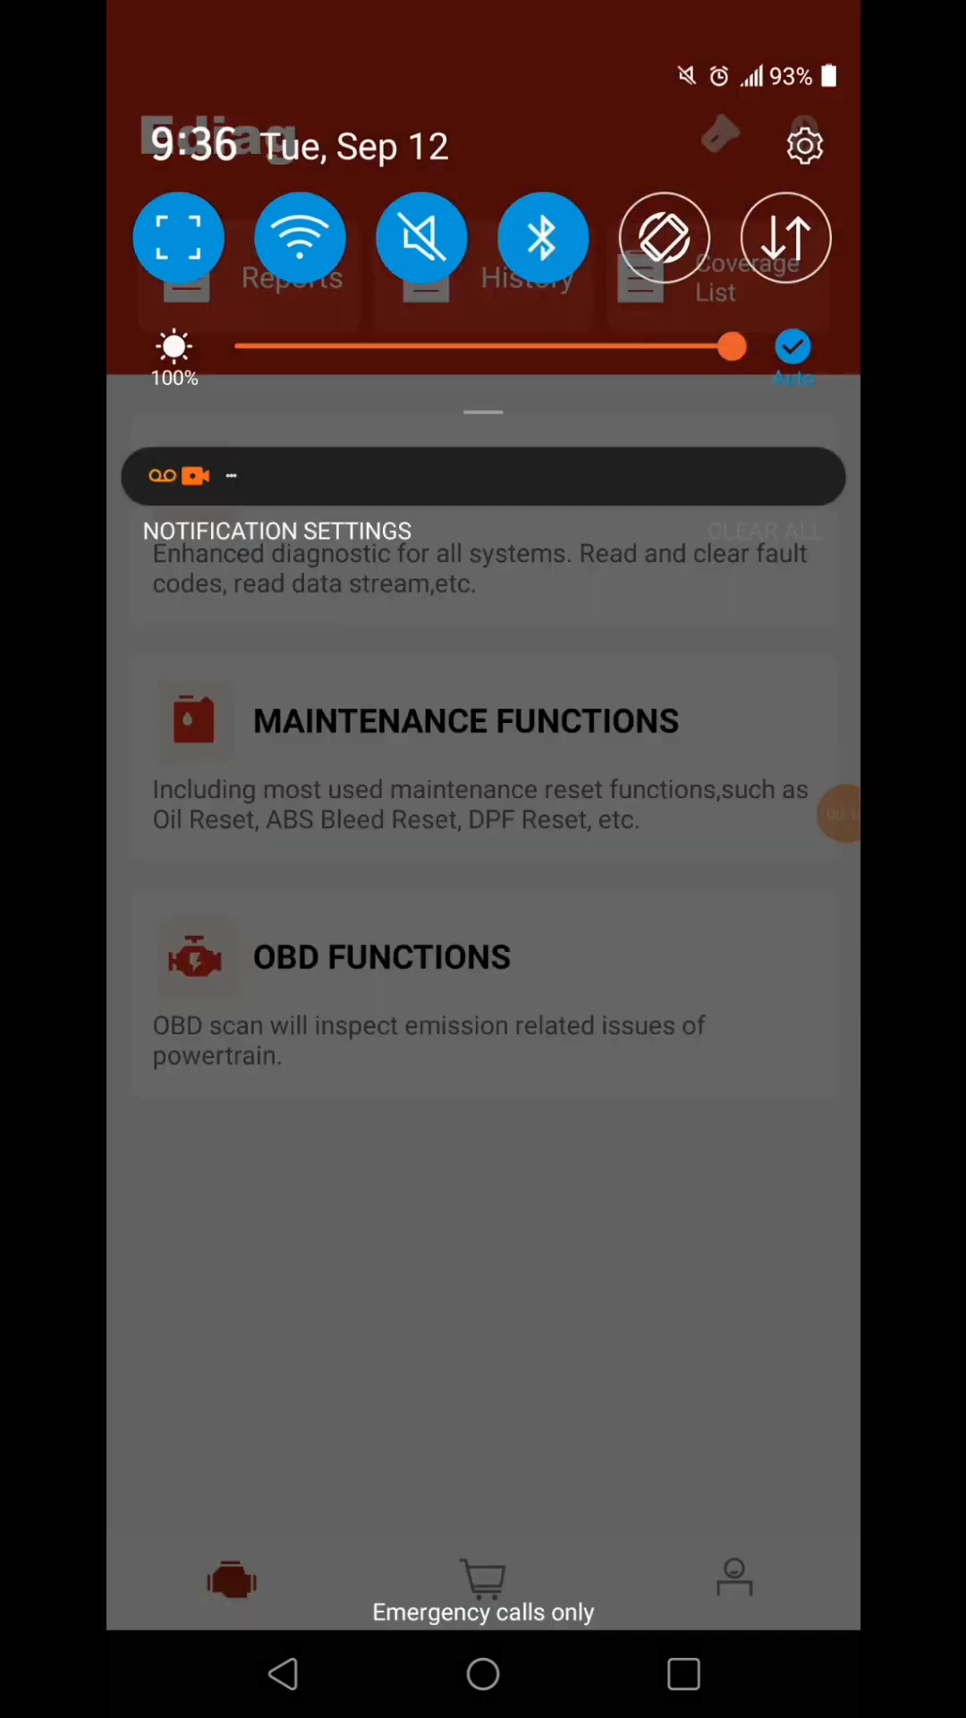
click(543, 235)
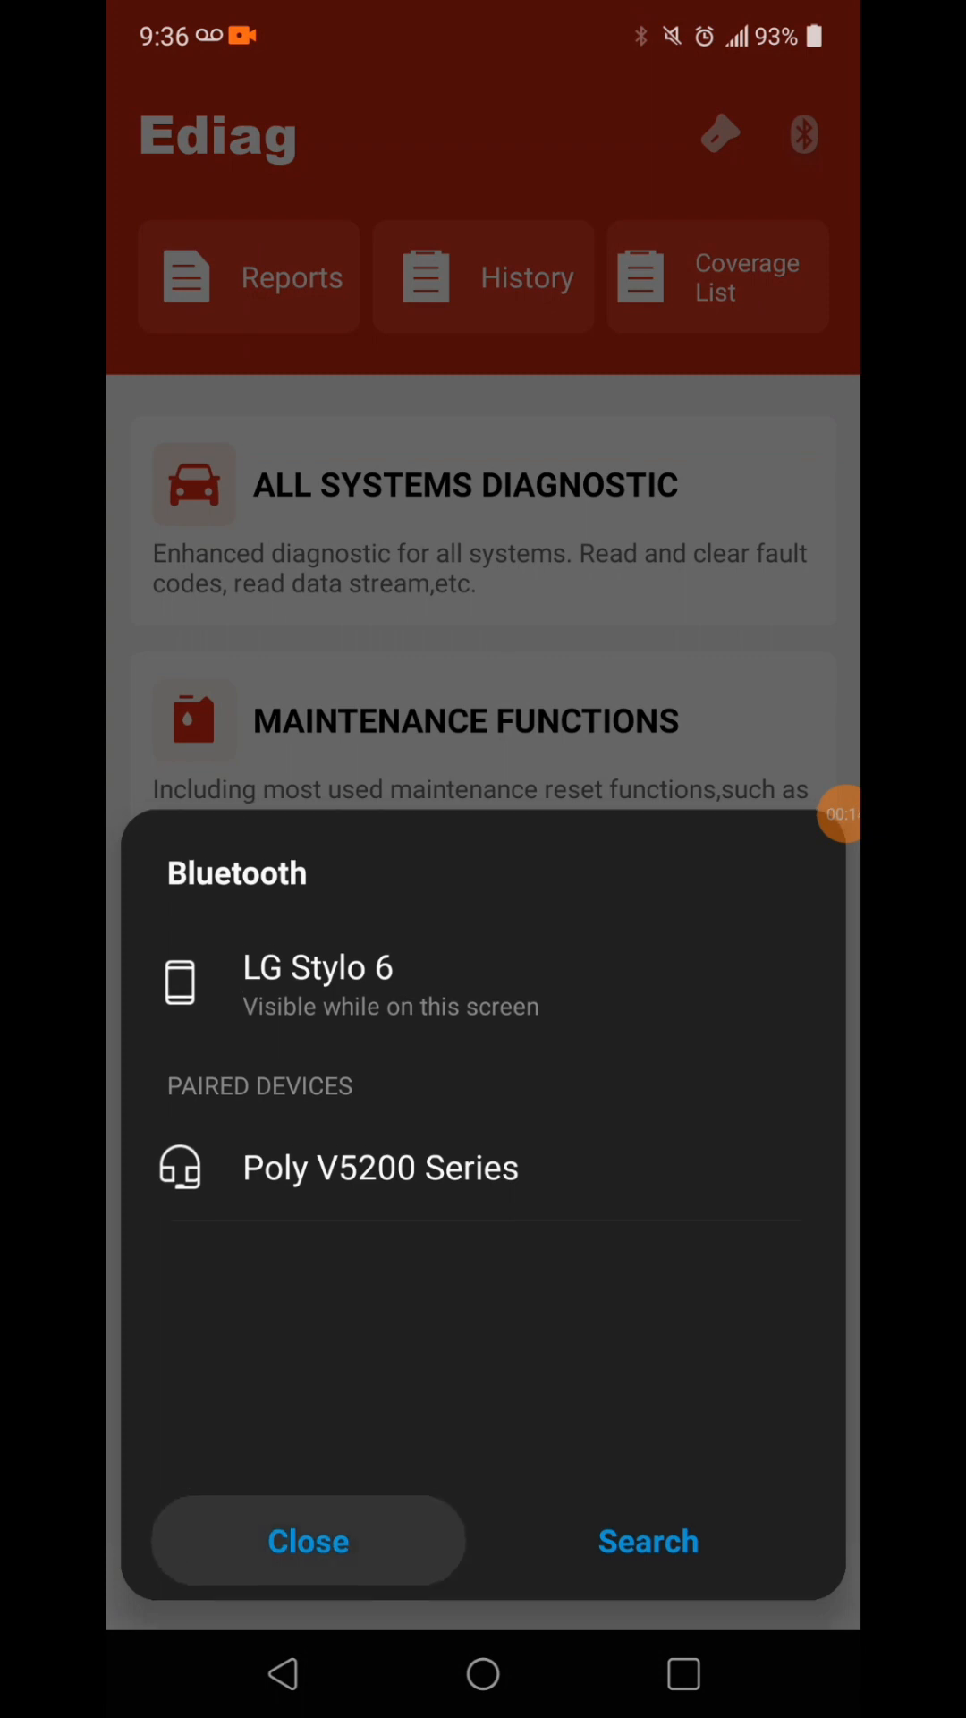
click(308, 1541)
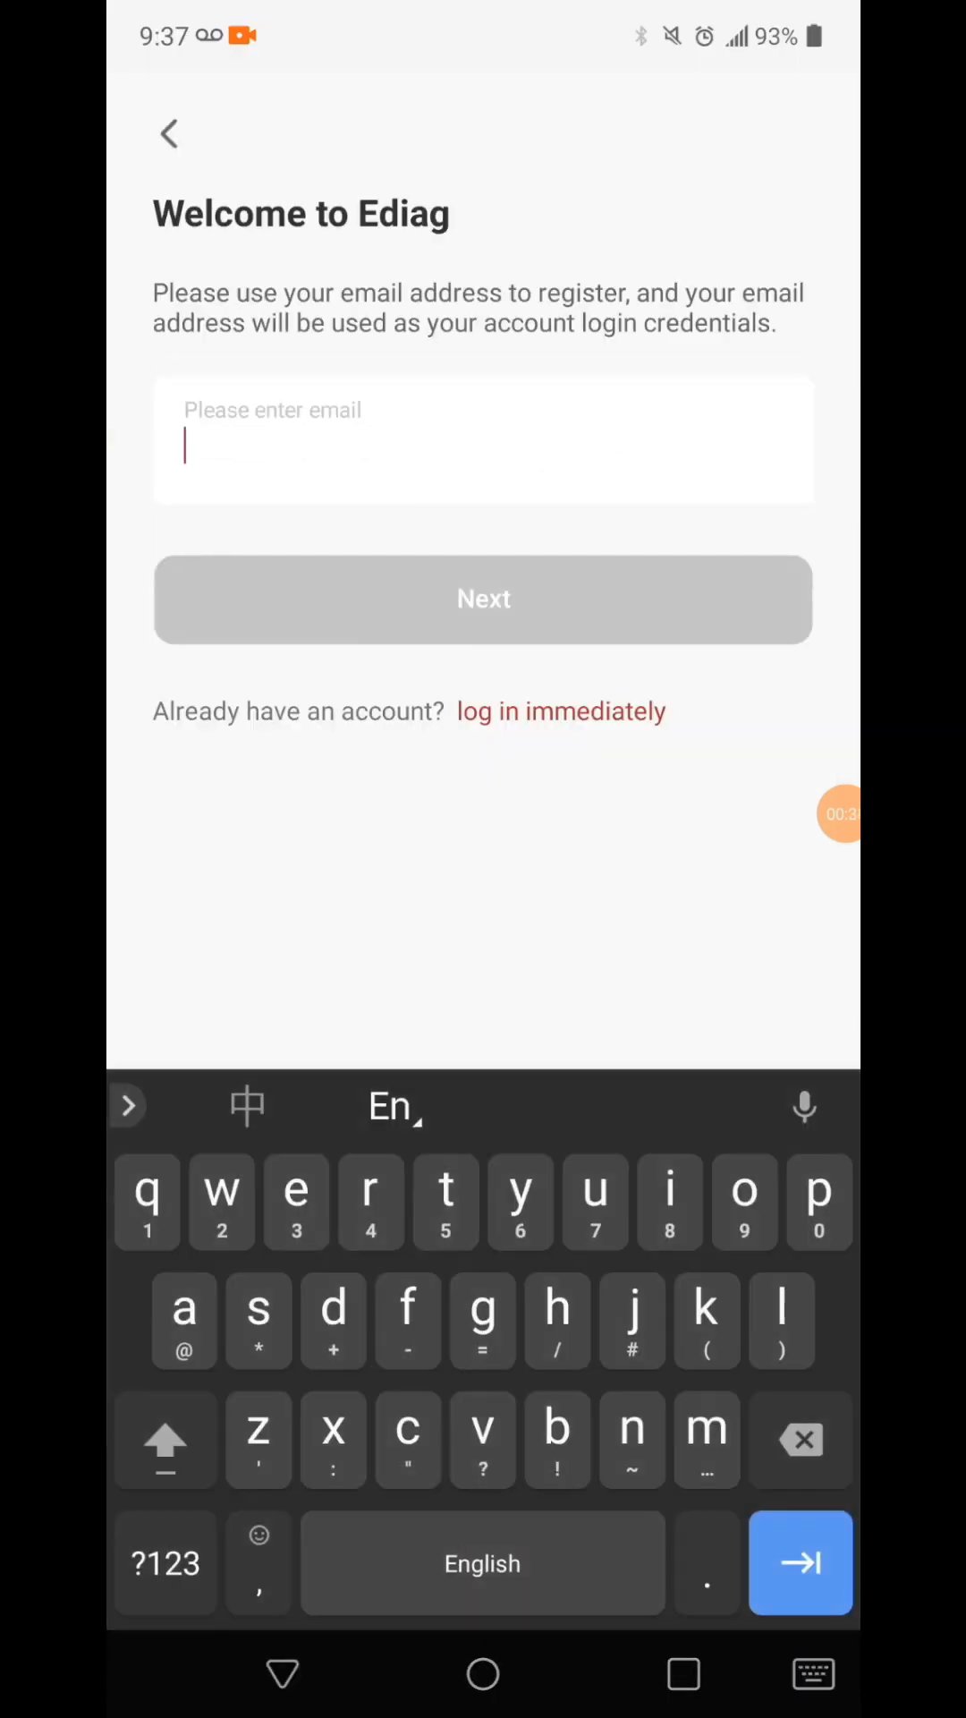
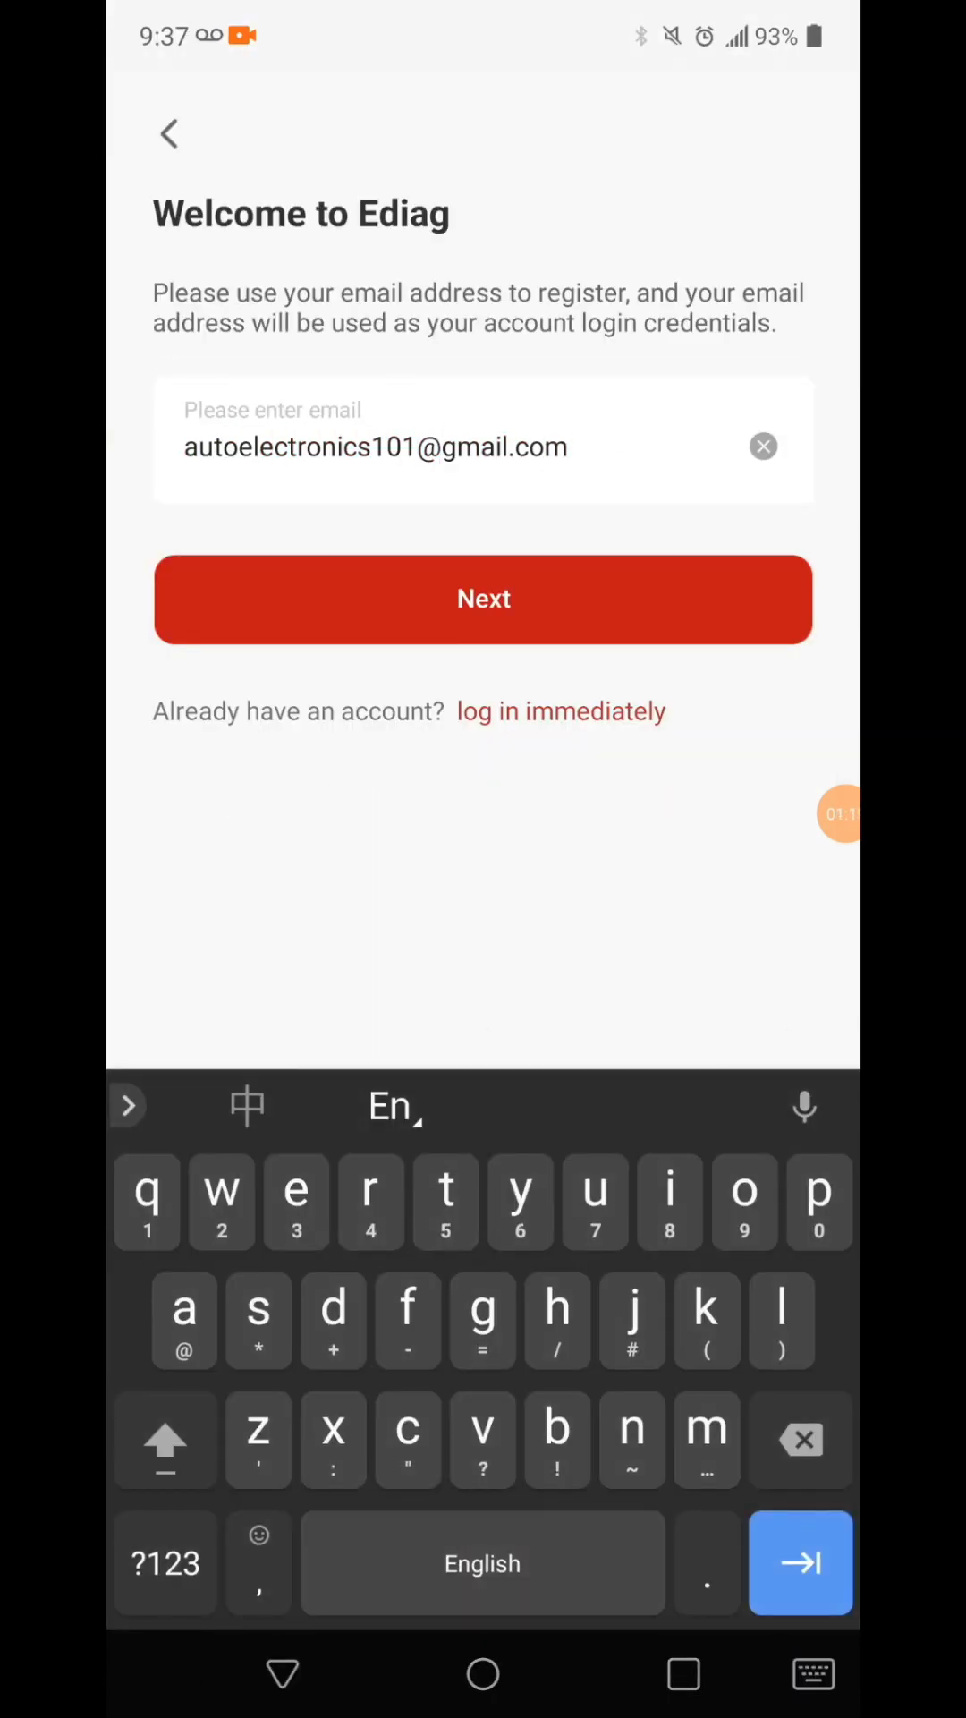
click(483, 599)
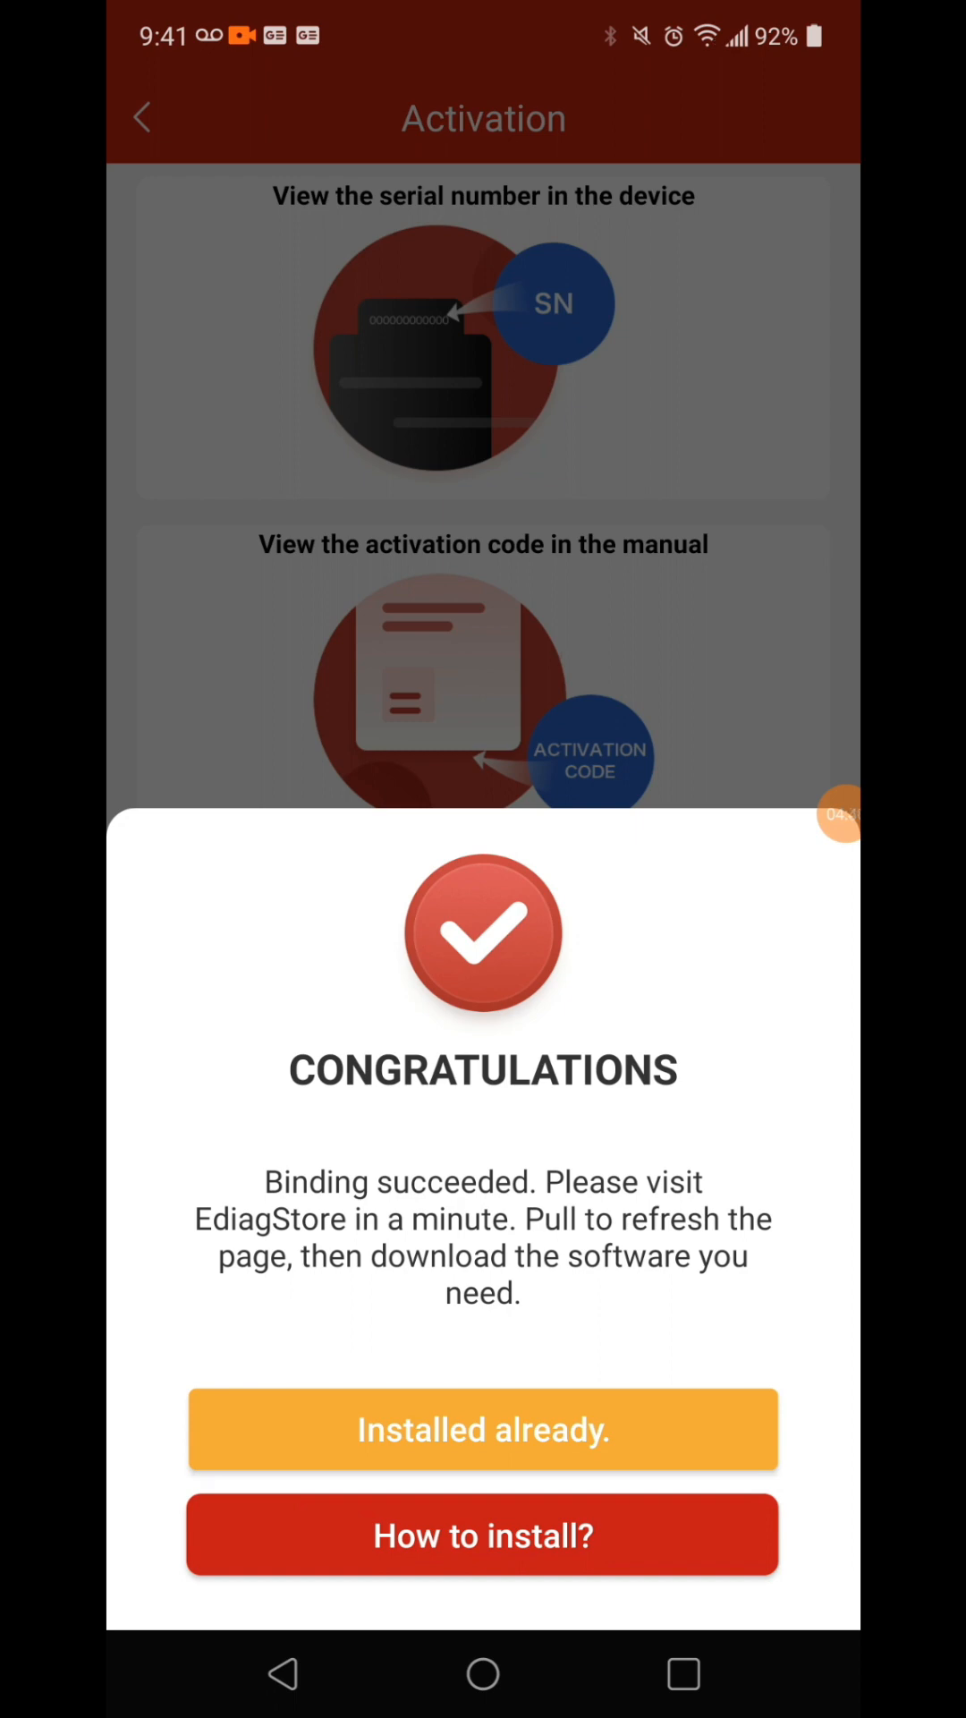
- Confirm the software is installed, accept the automatic download, and connect to the Bluetooth adapter
click(484, 1429)
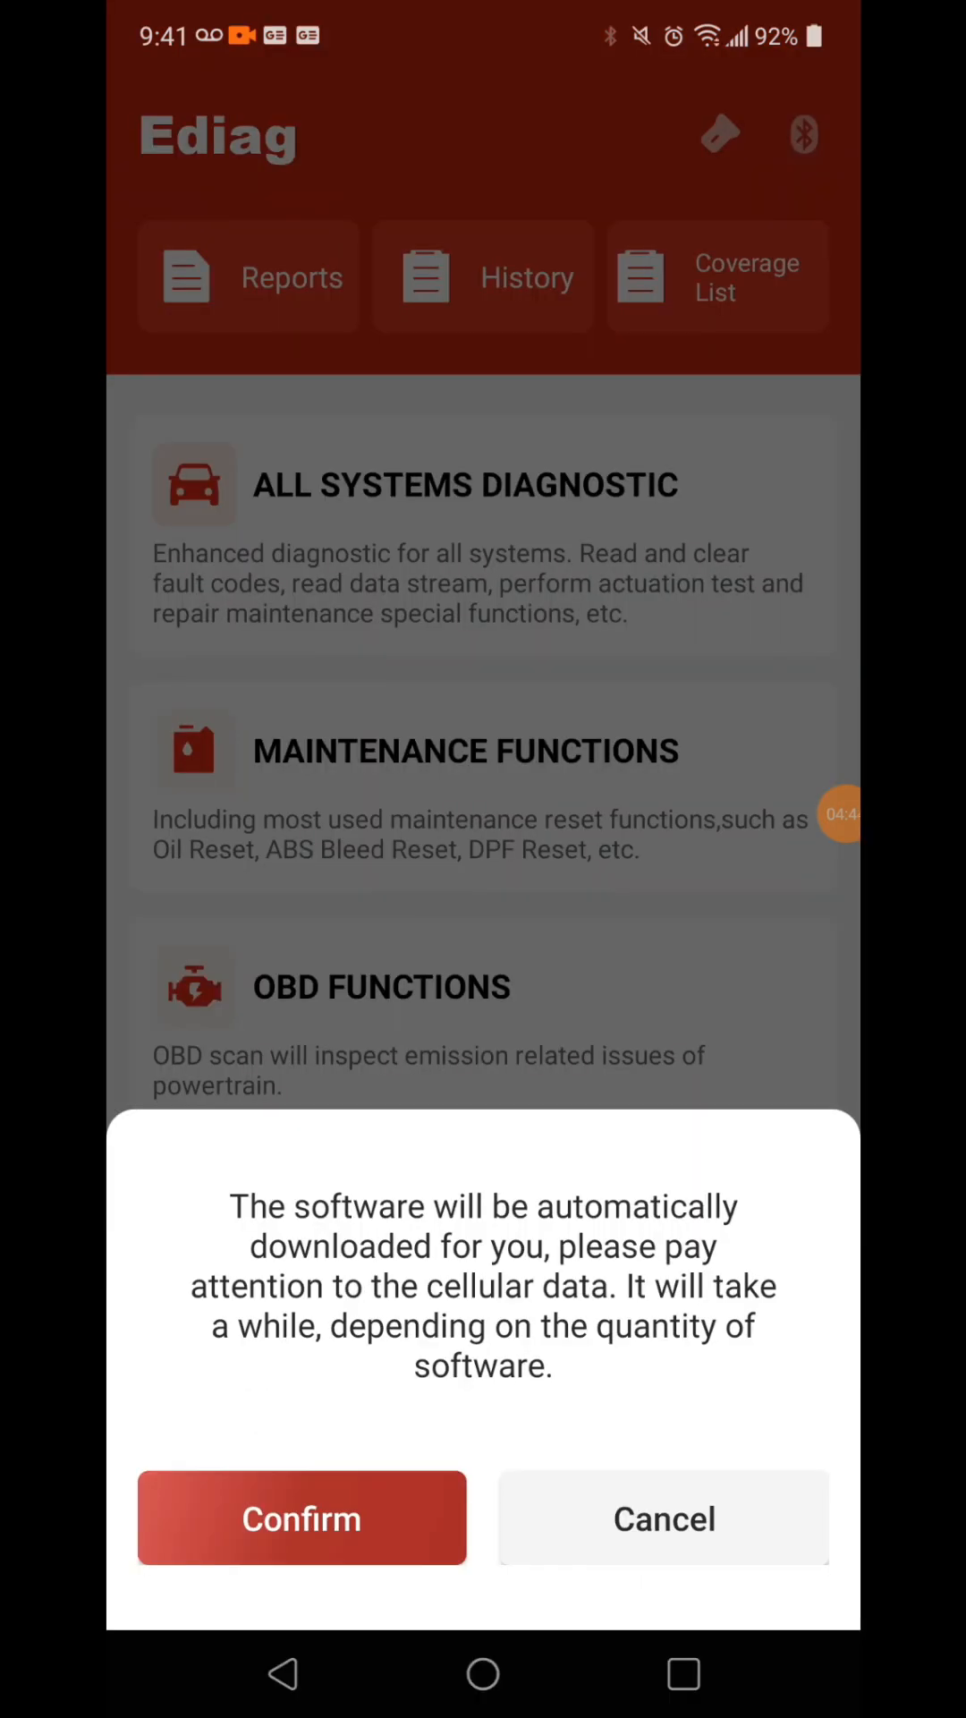
click(302, 1517)
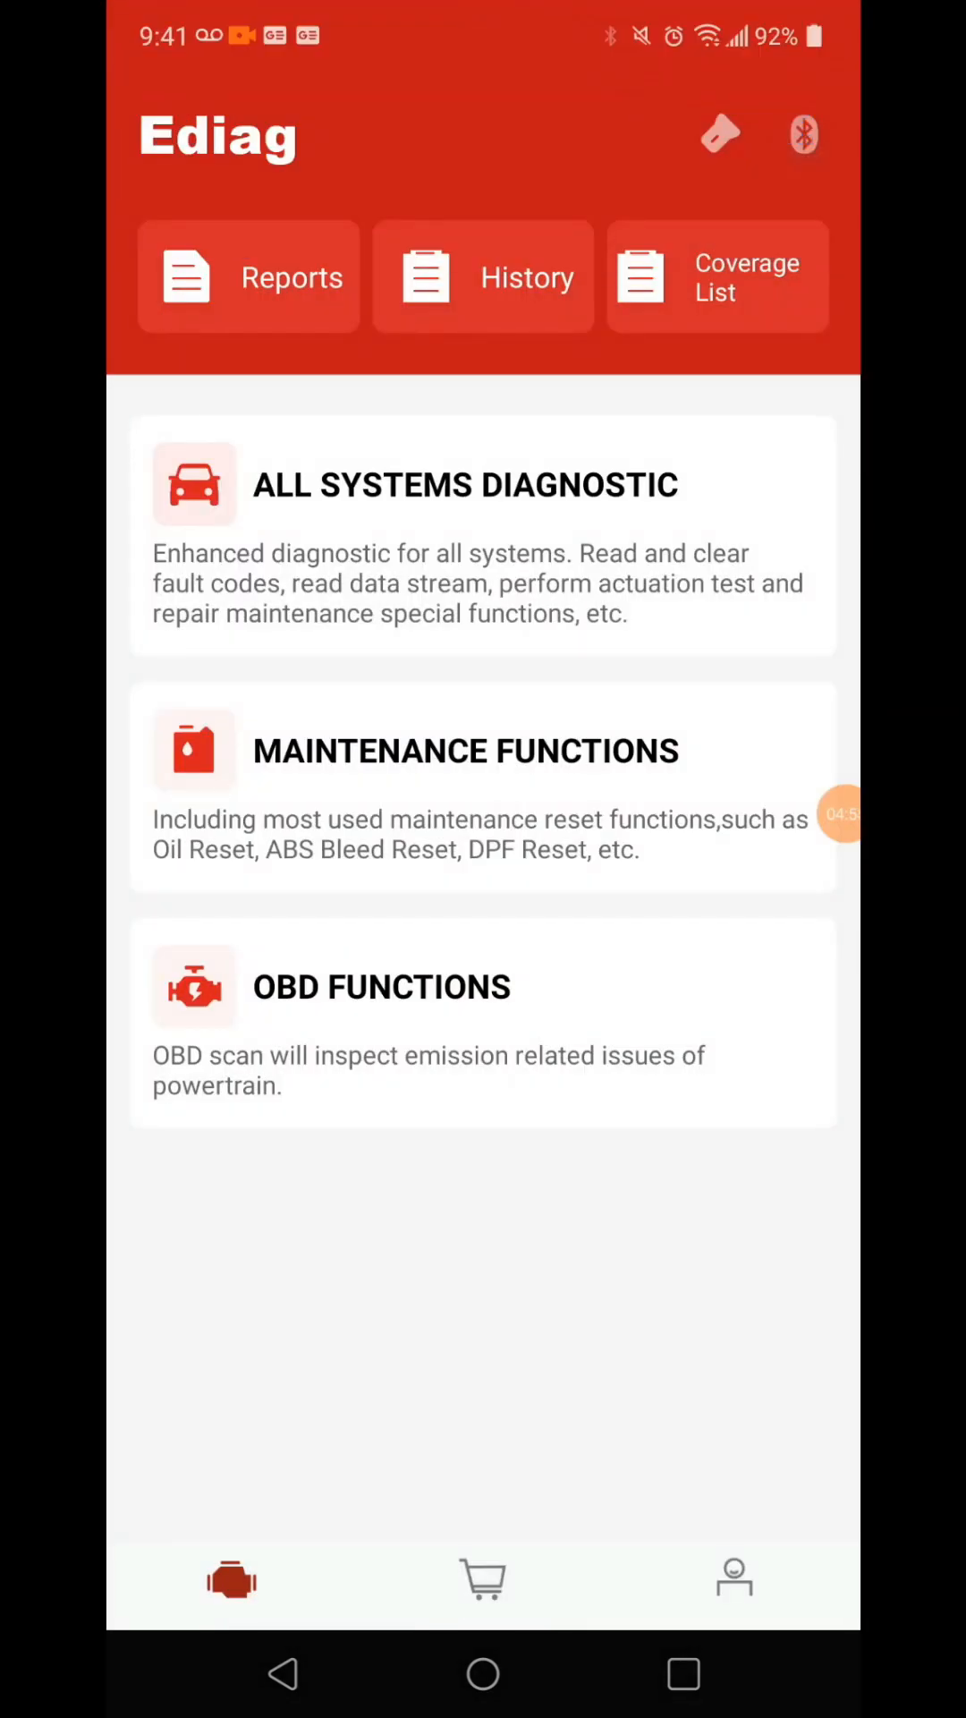
click(806, 139)
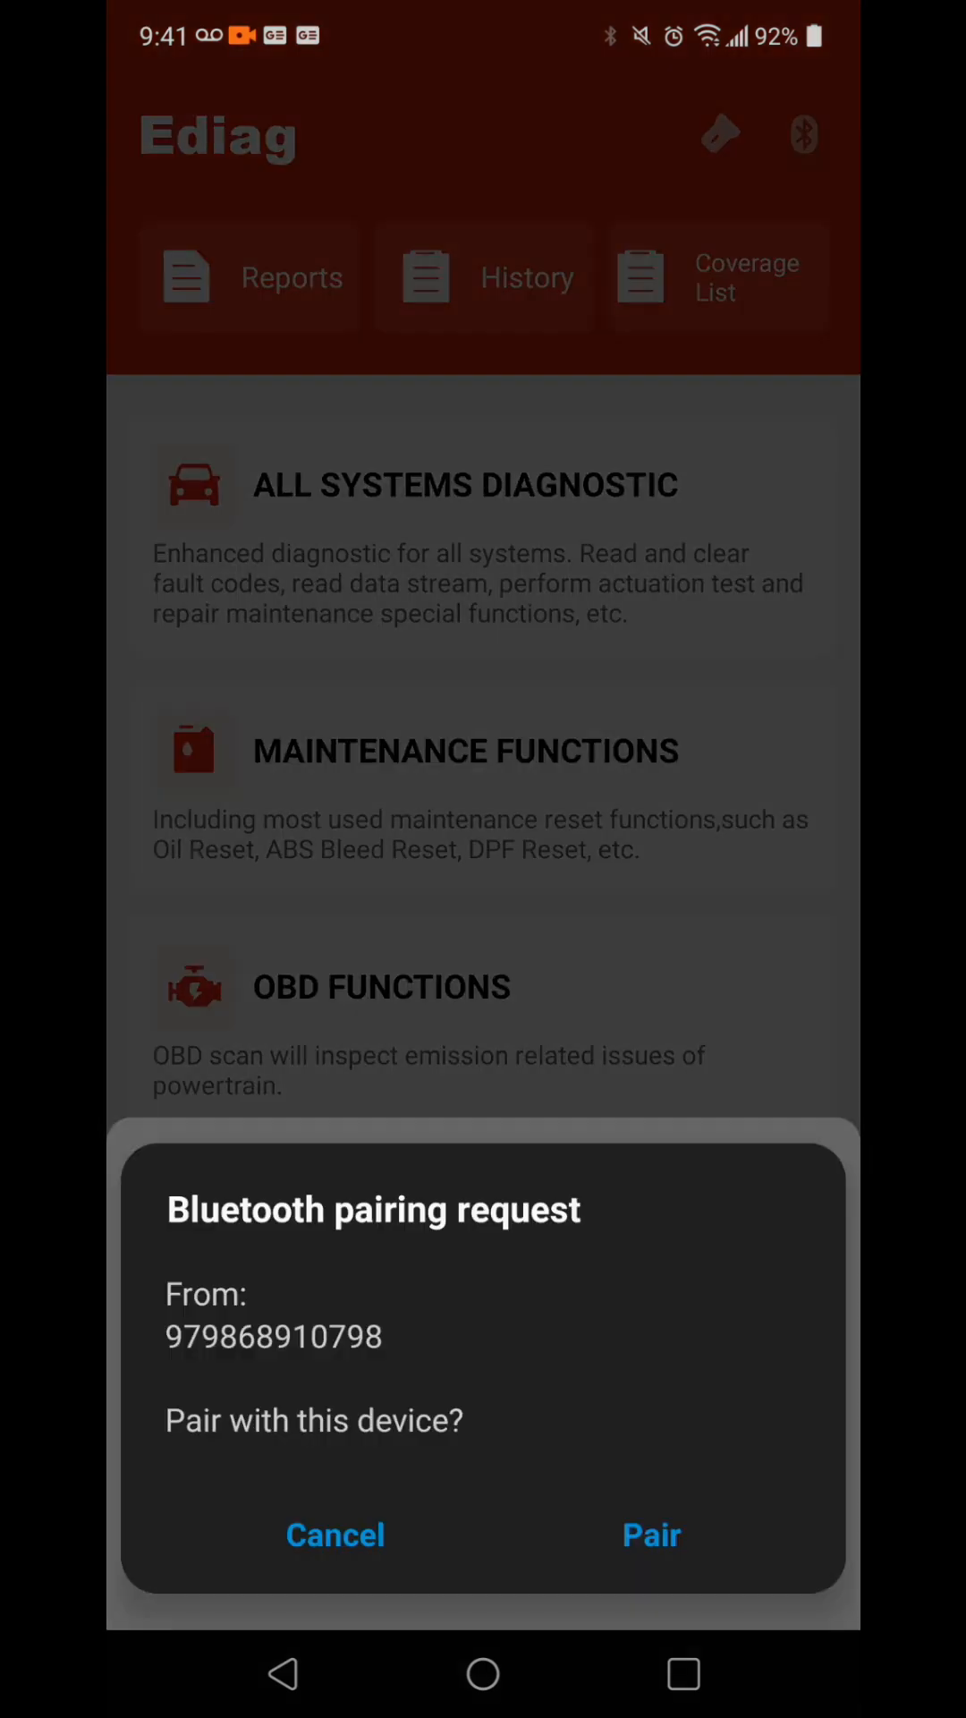
- Accept the Bluetooth pairing request with the diagnostic adapter
click(651, 1534)
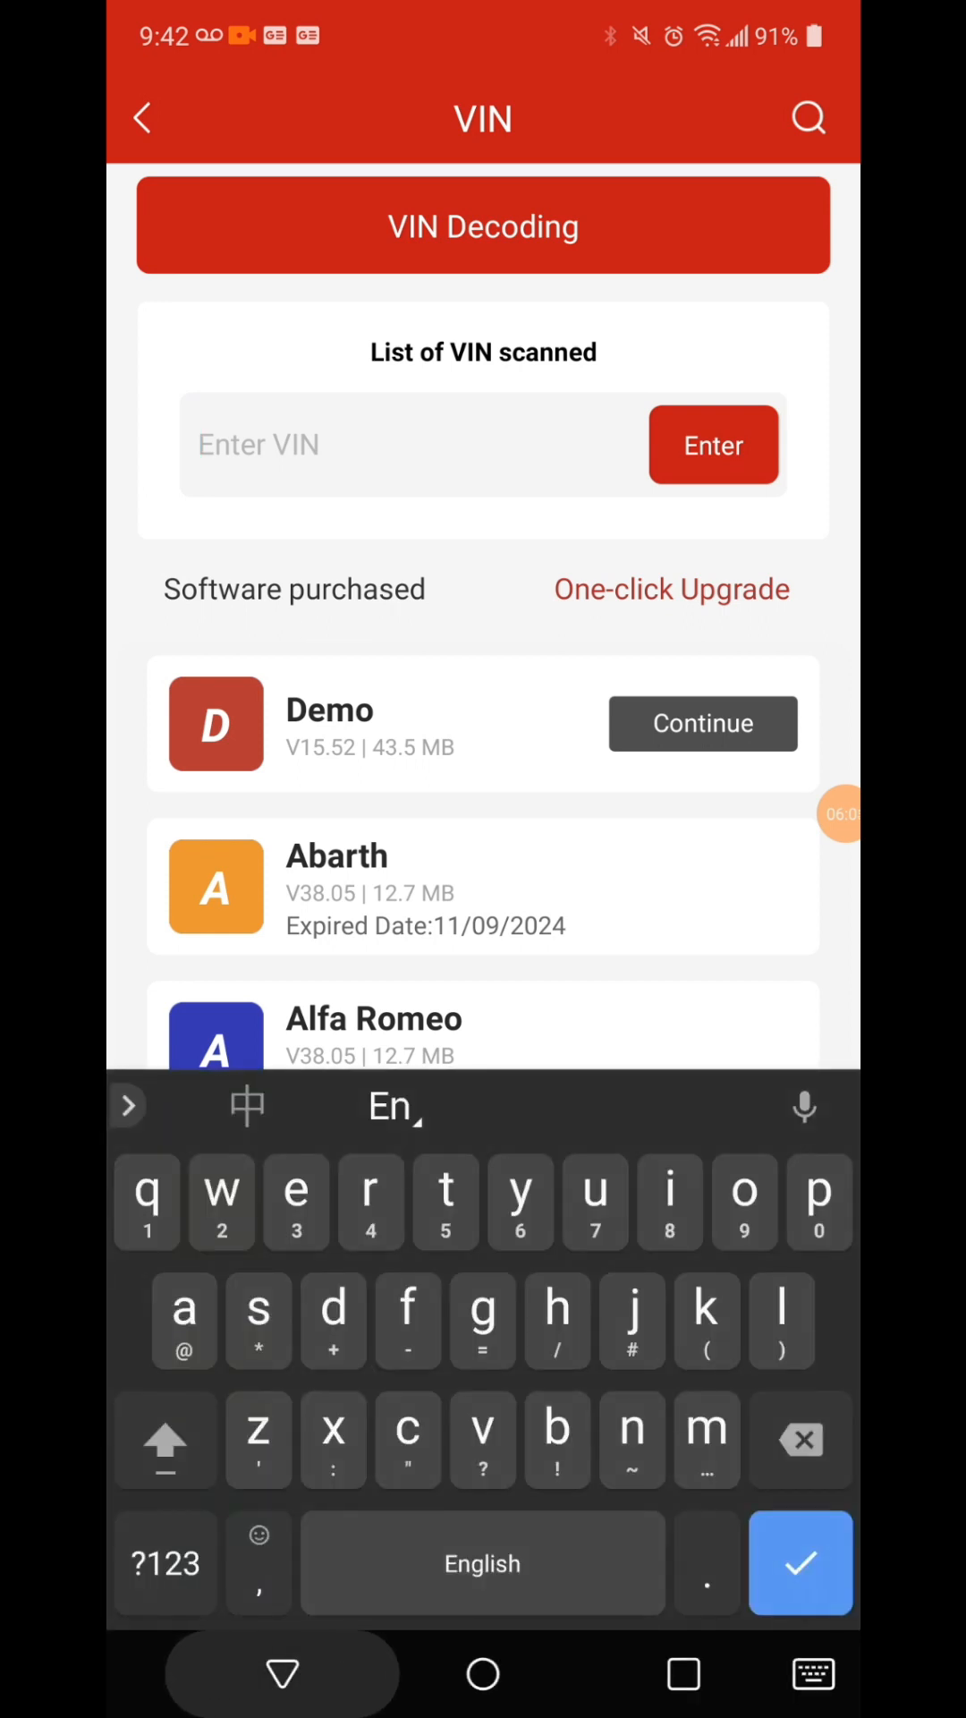
- Start the Demo diagnosis software and close the notification panel
click(704, 723)
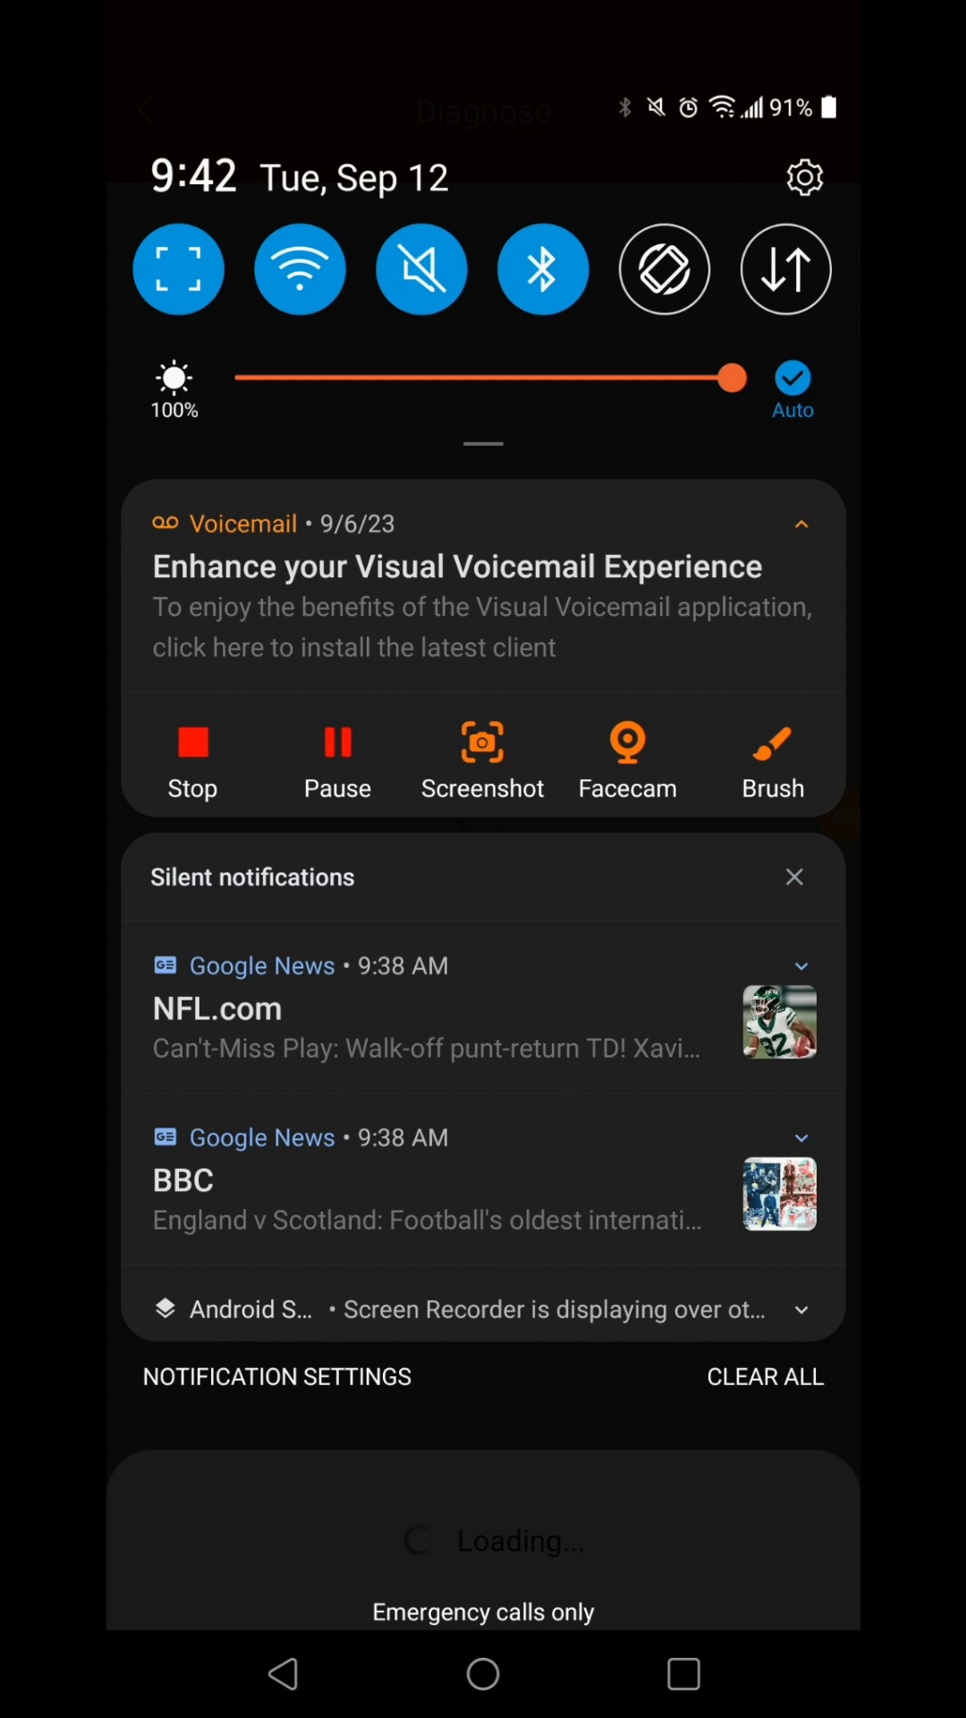
click(801, 544)
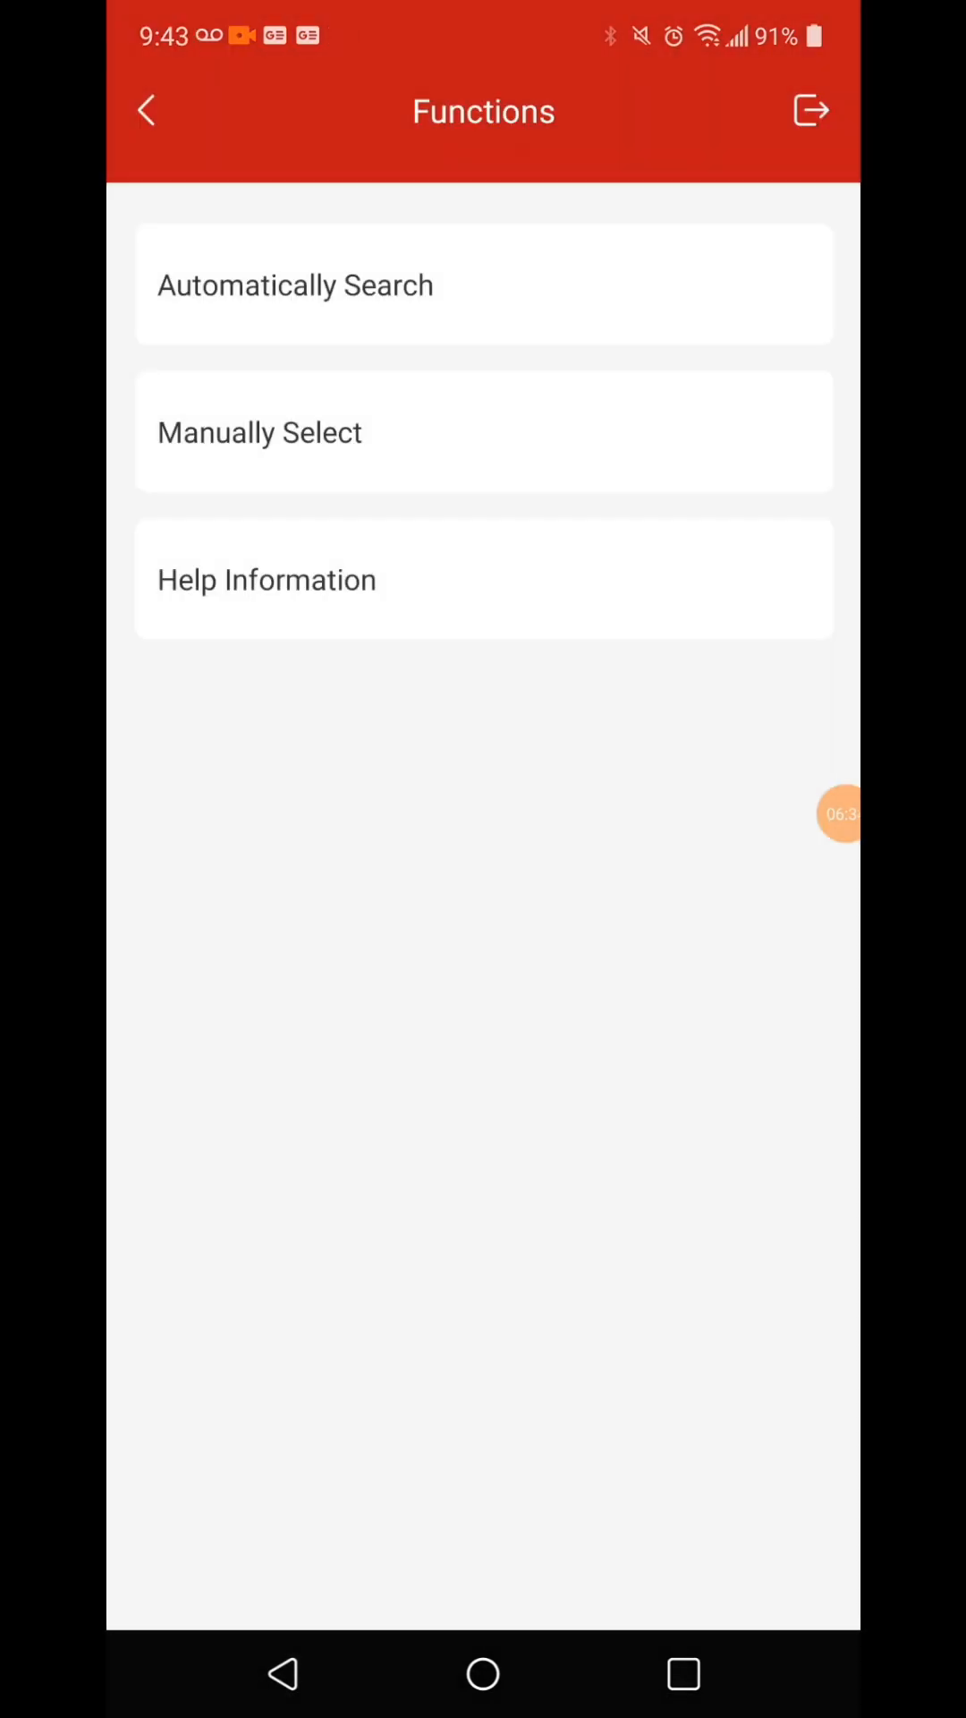
- Return to the diagnostics home and start an all-systems diagnostic to reach the VIN software list
click(150, 112)
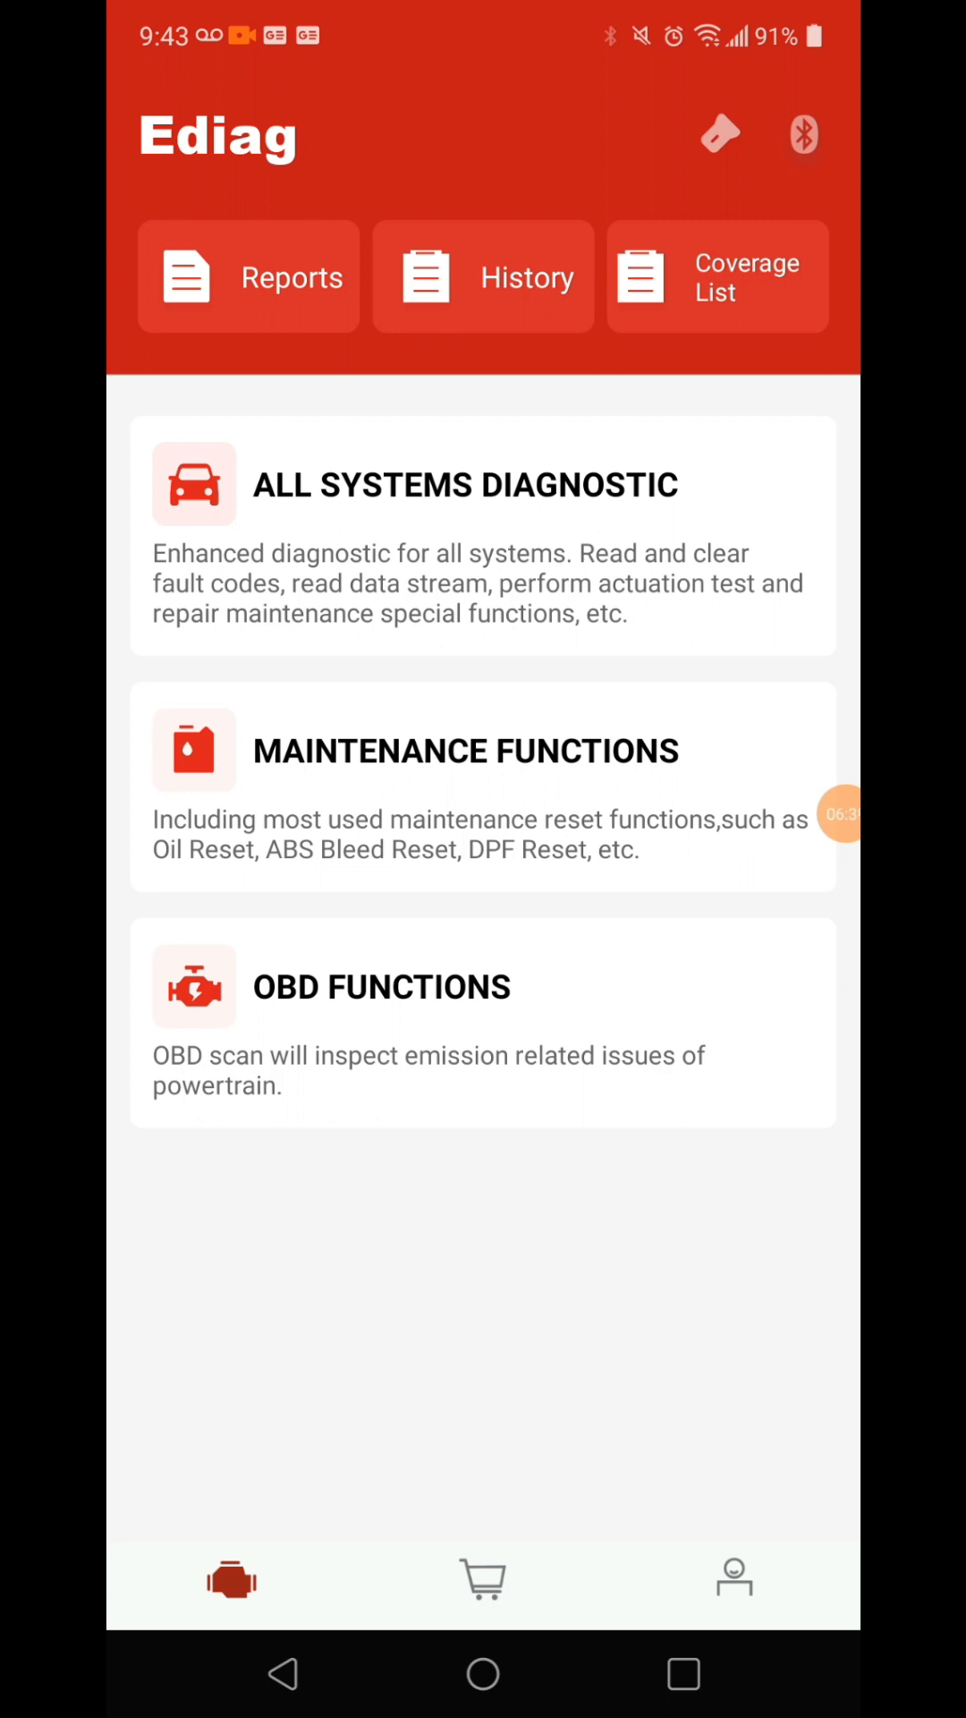
click(801, 134)
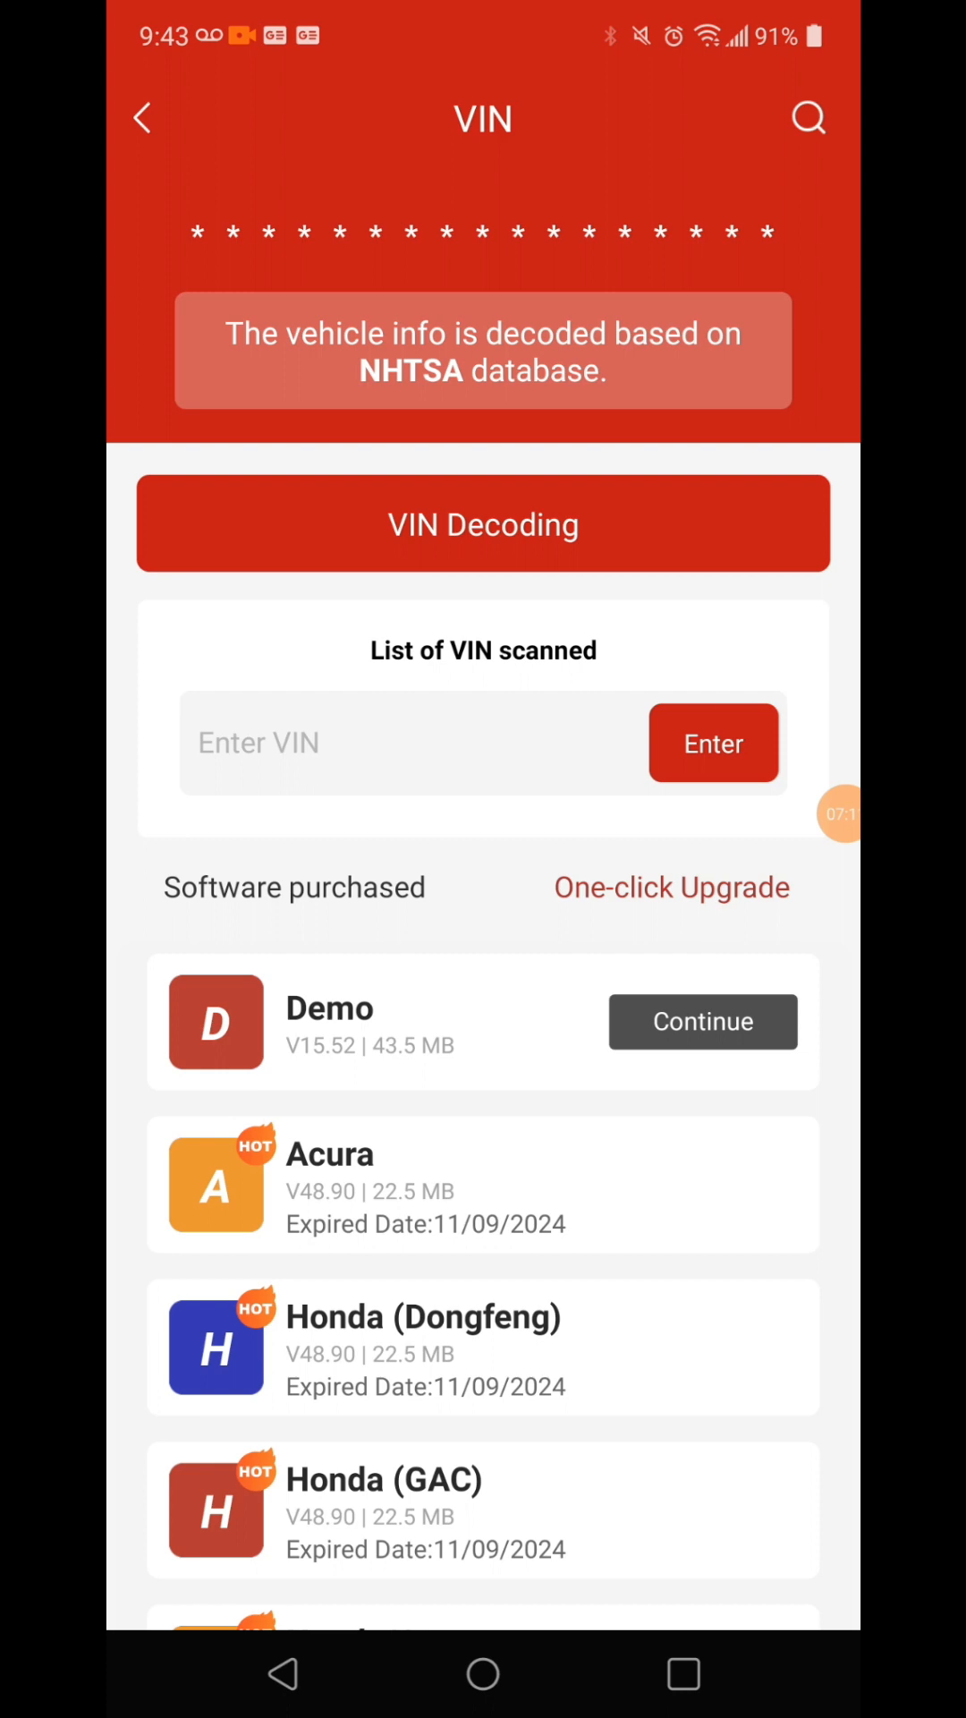
- Scroll the vehicle makes down to Sprinter and start its software download
scroll(down, 3)
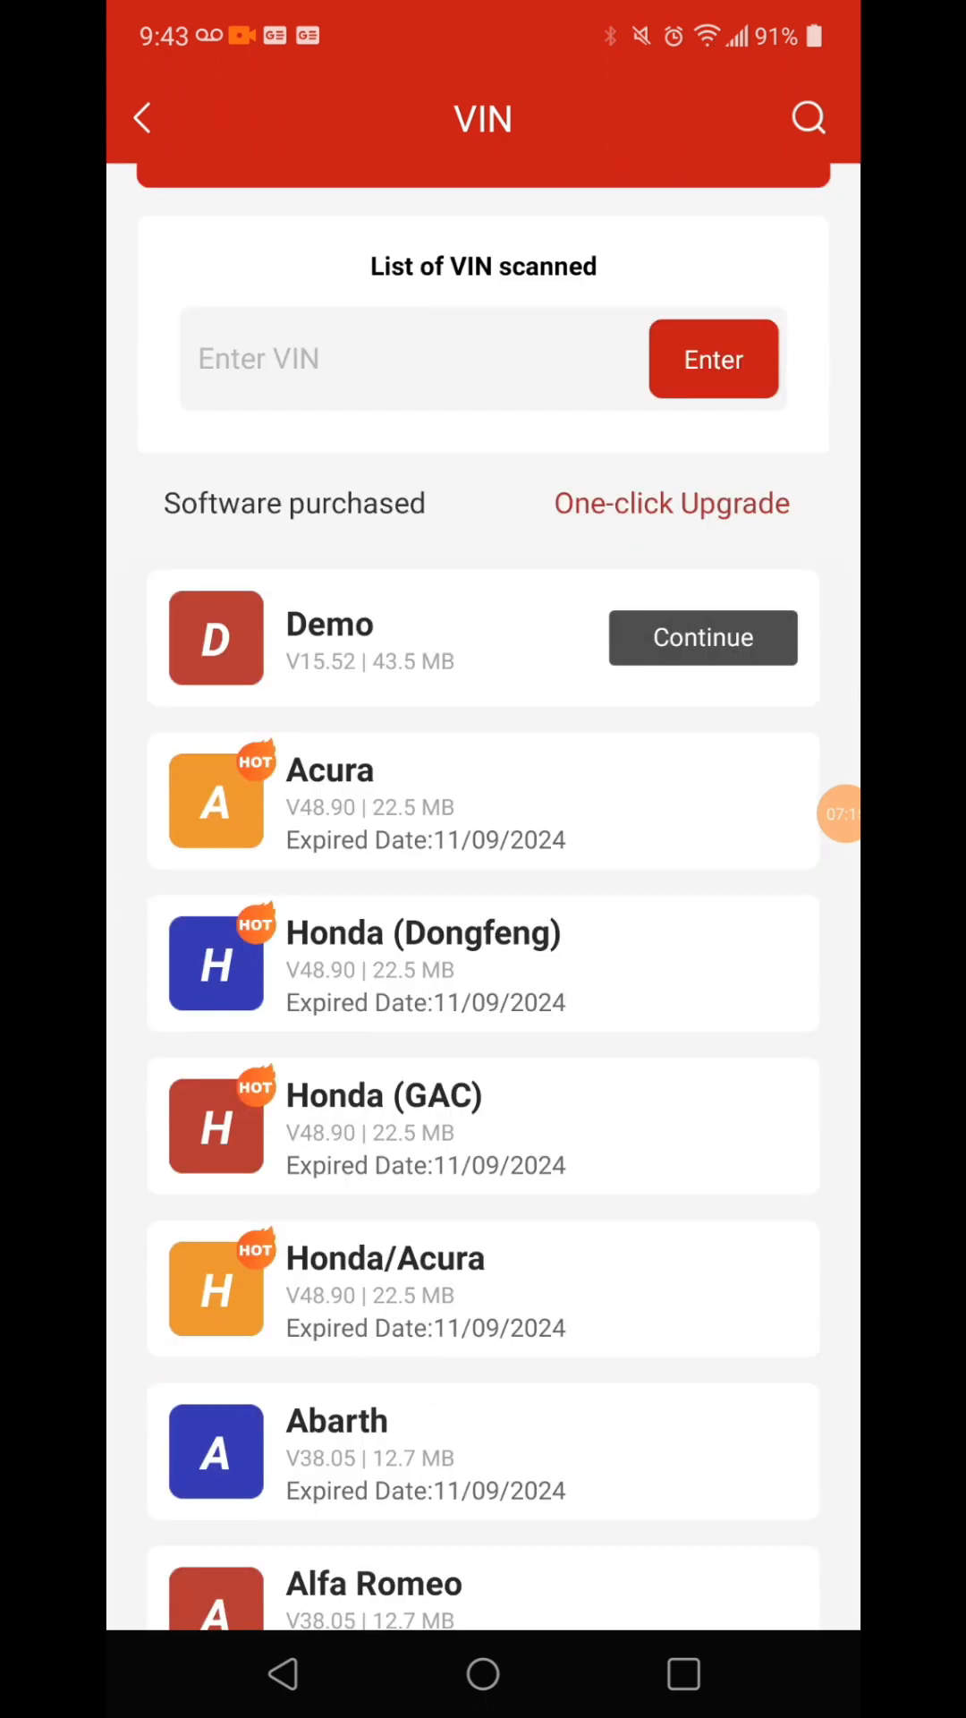
scroll(down, 3)
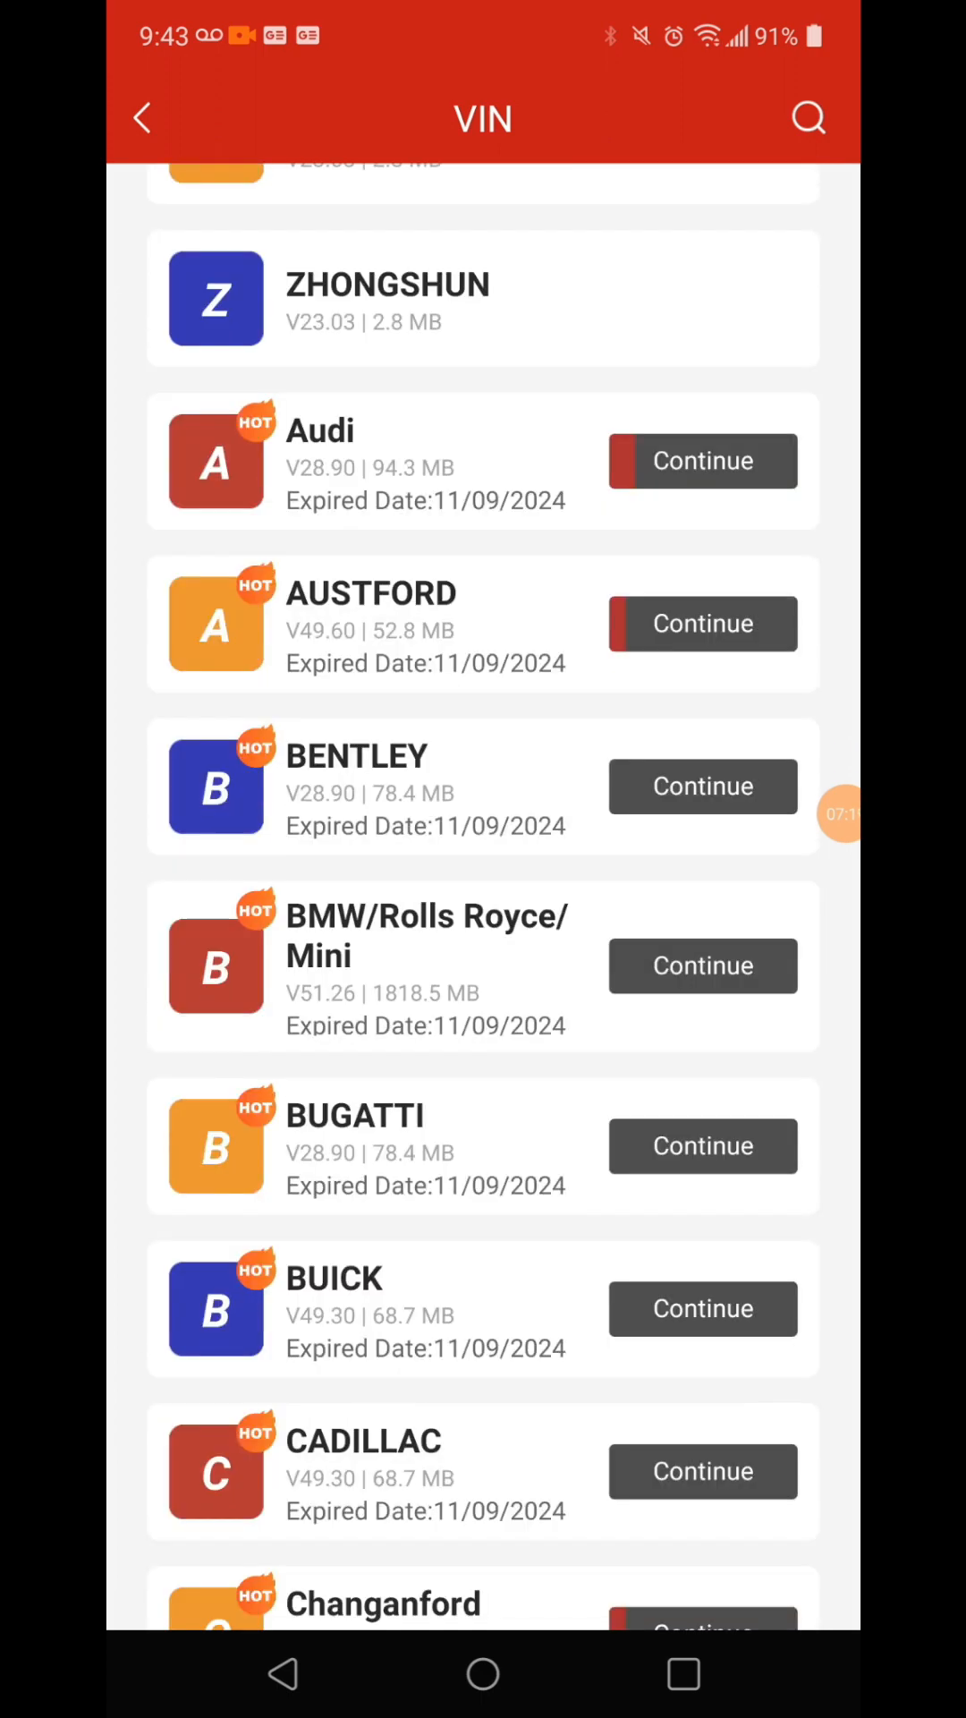
scroll(down, 3)
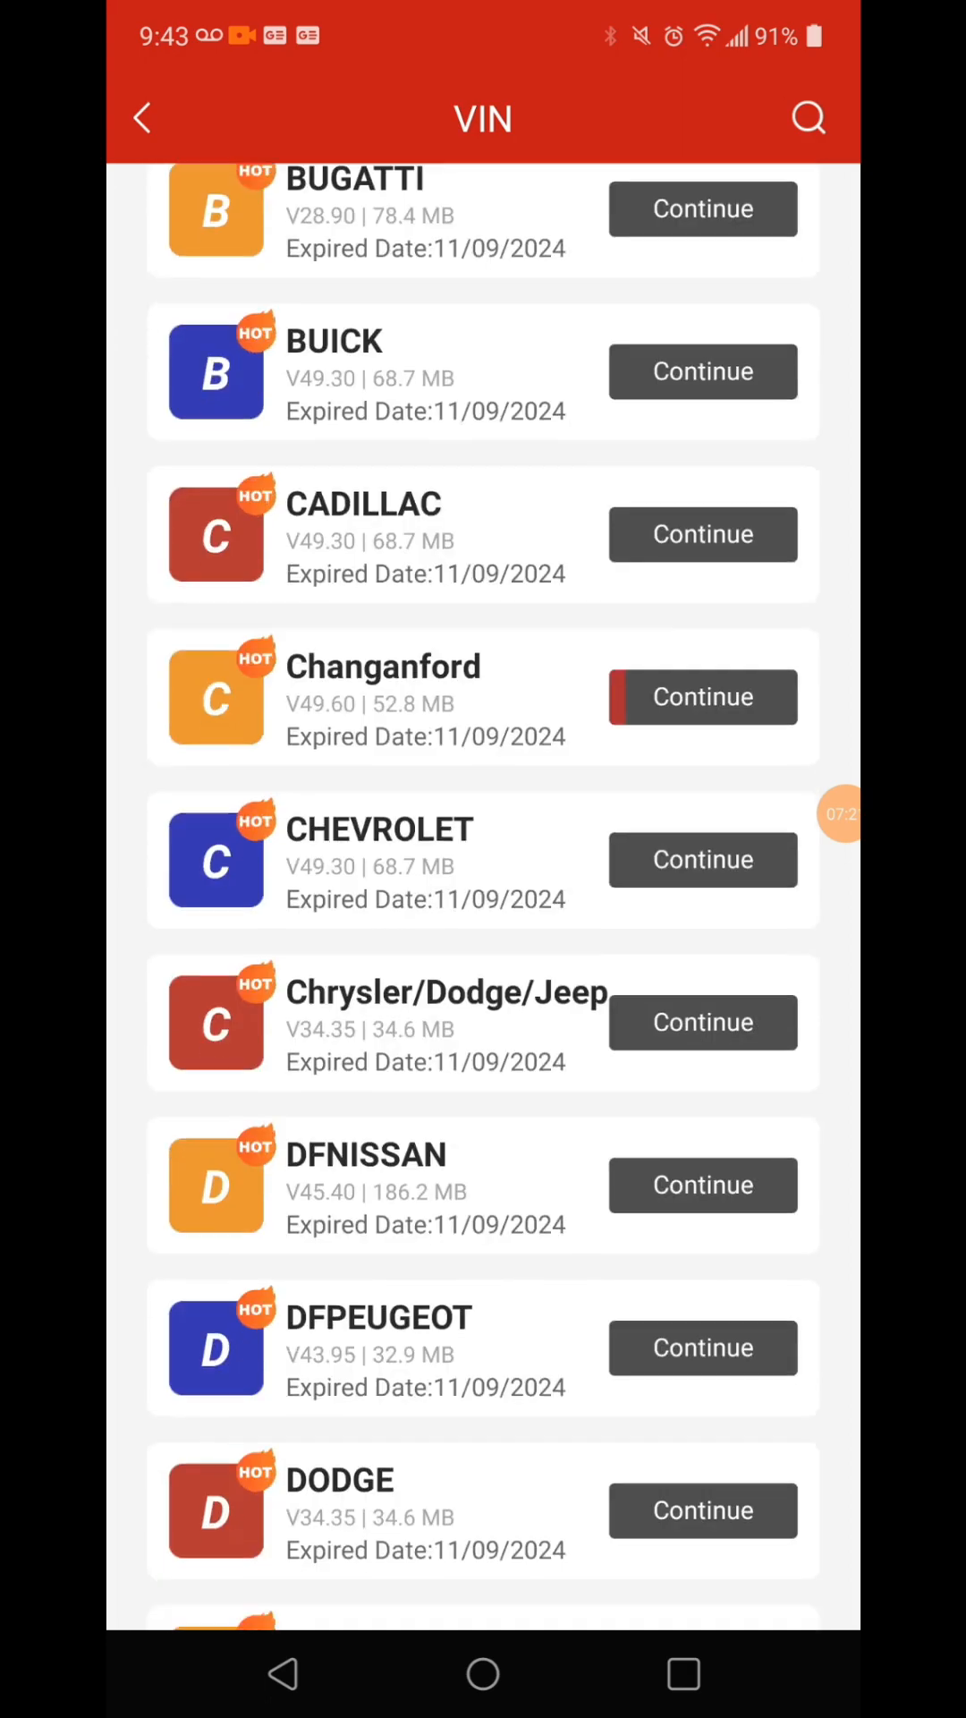
scroll(down, 3)
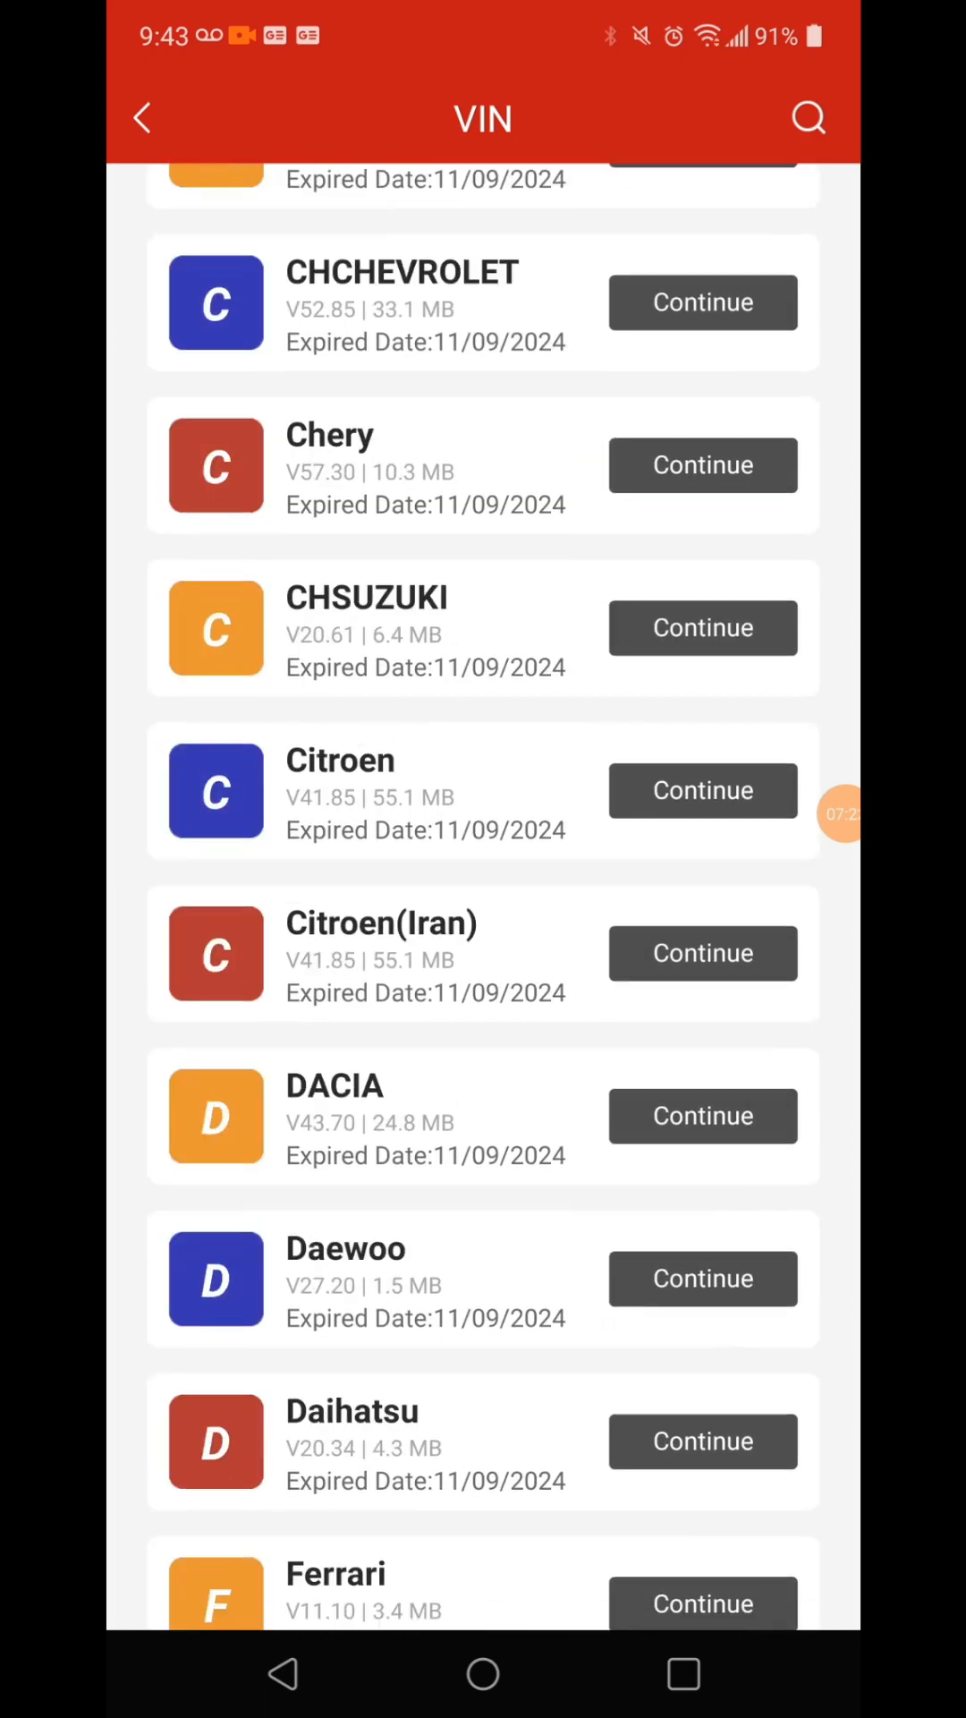
scroll(down, 3)
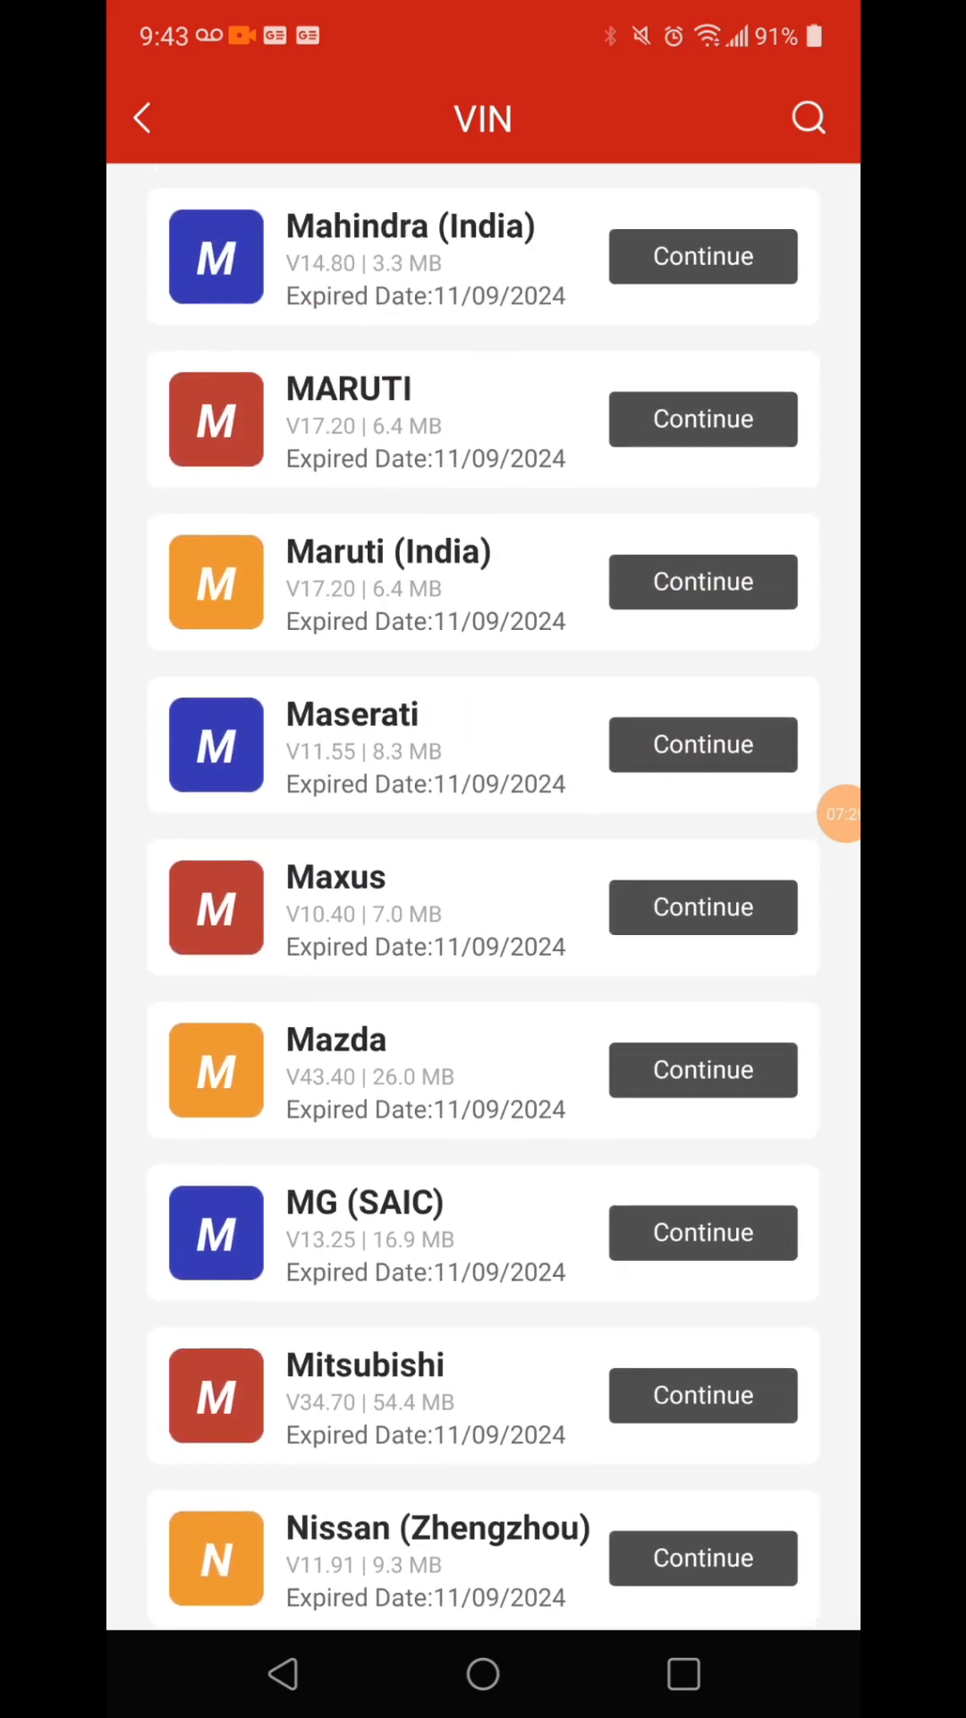
scroll(down, 3)
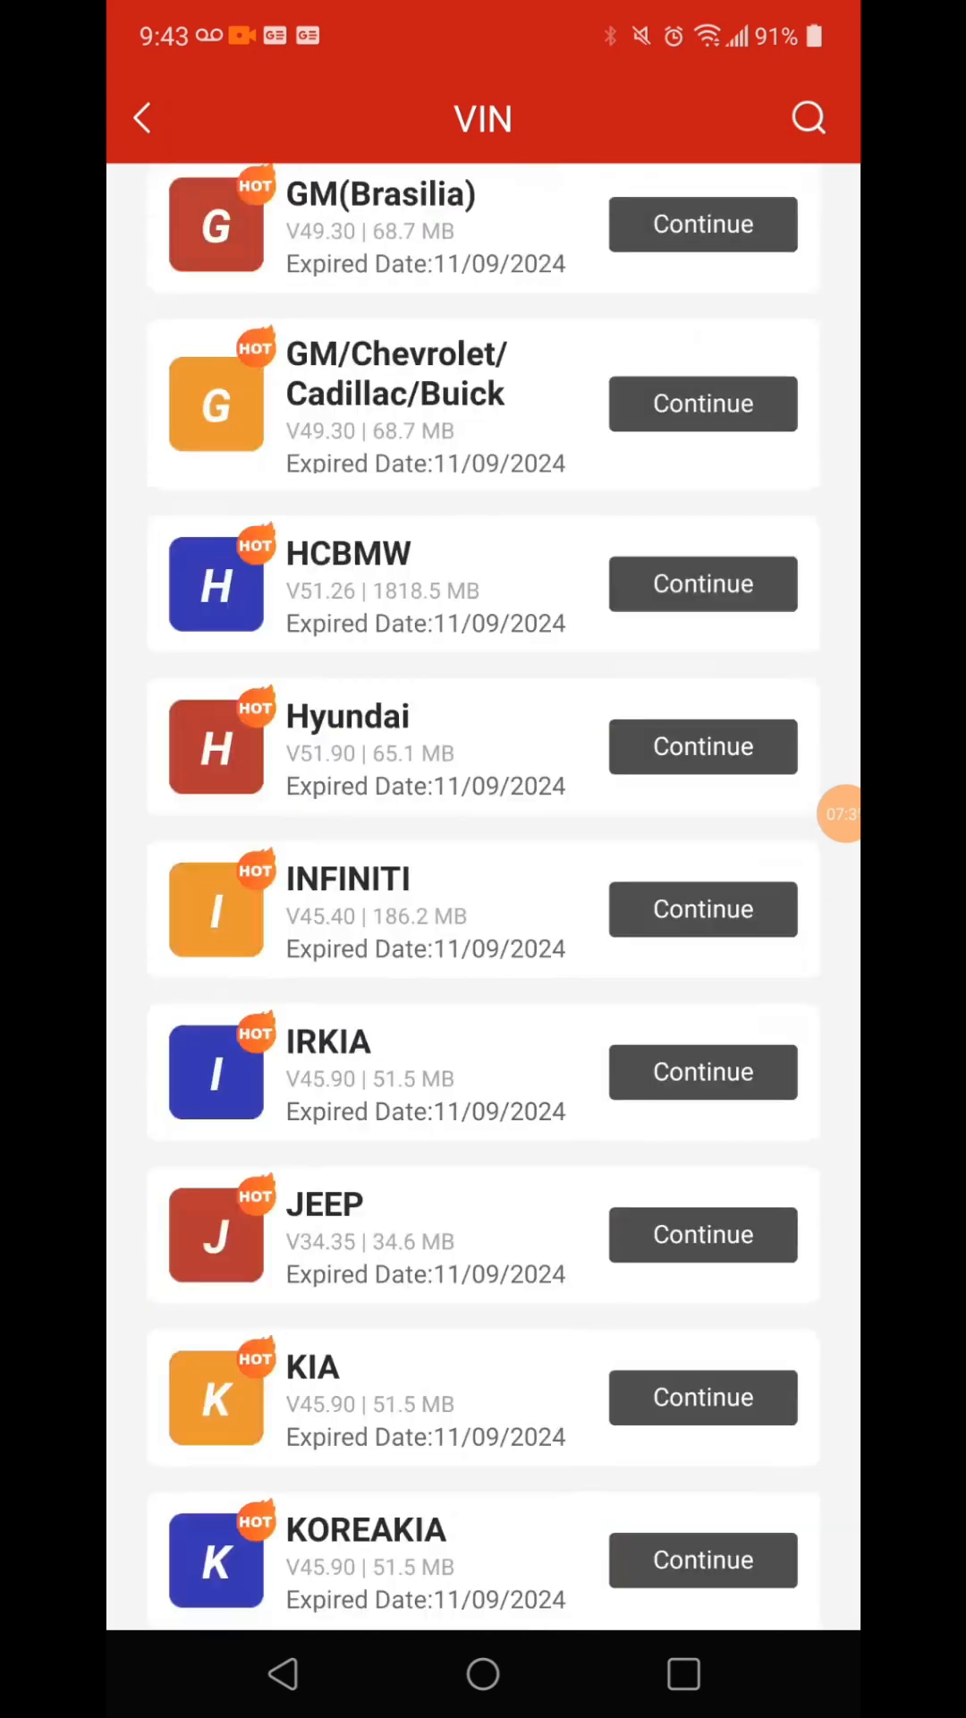
scroll(down, 3)
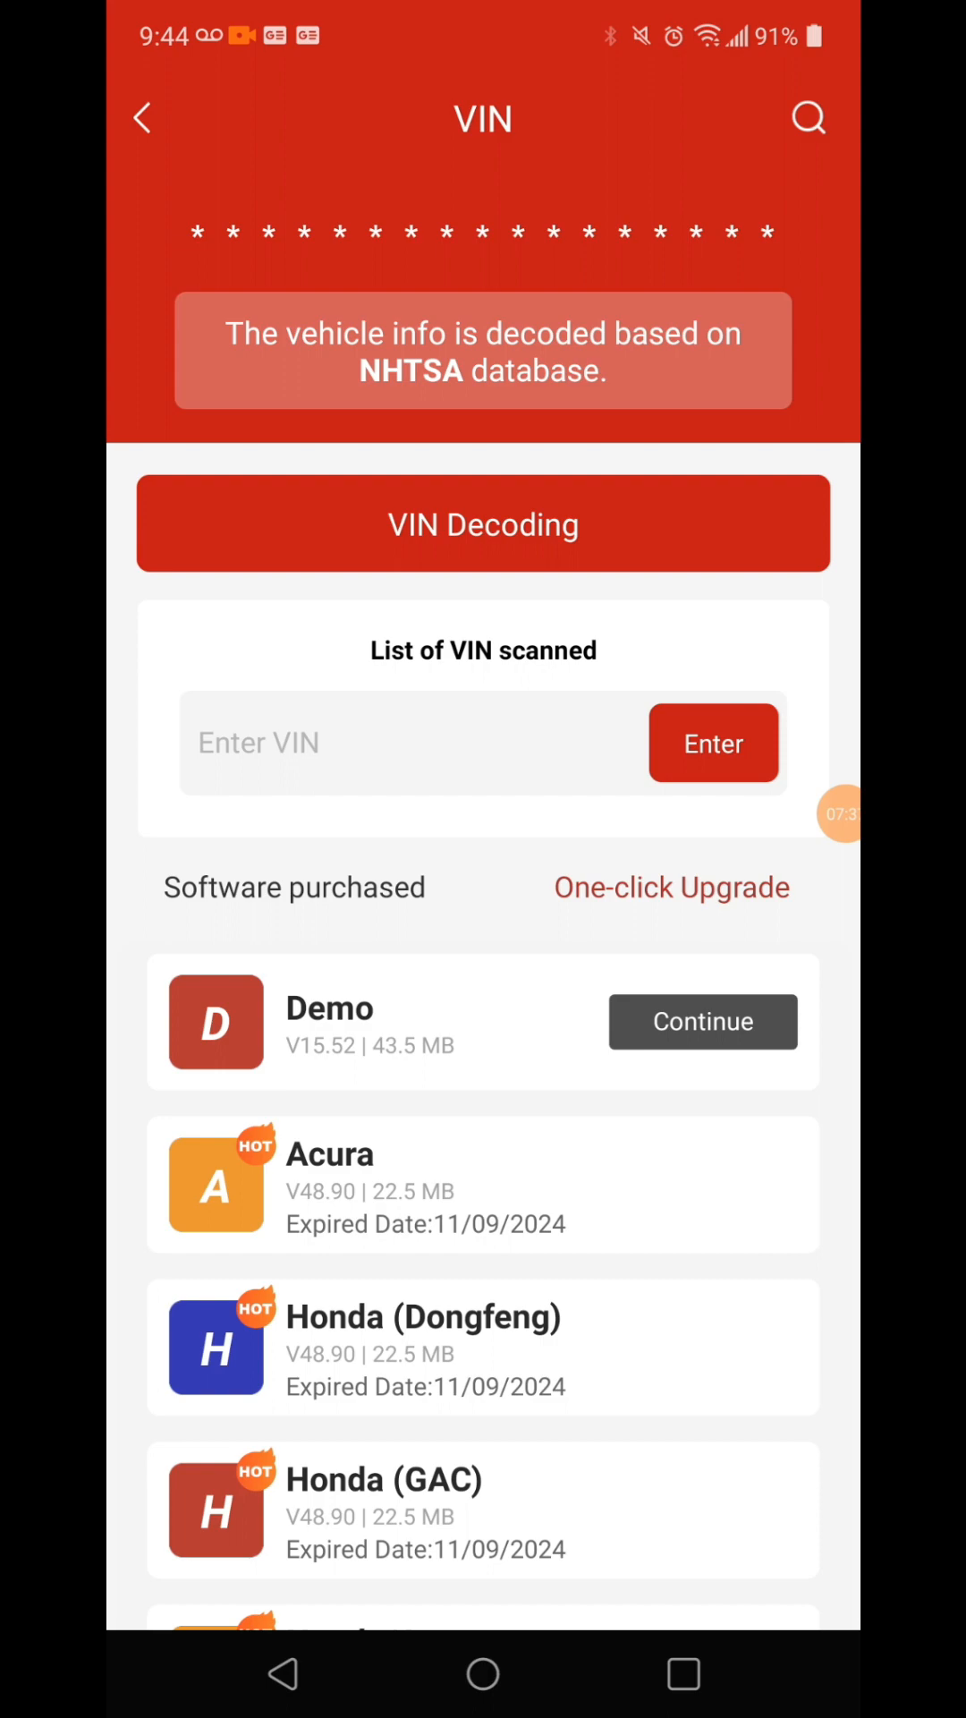
scroll(down, 3)
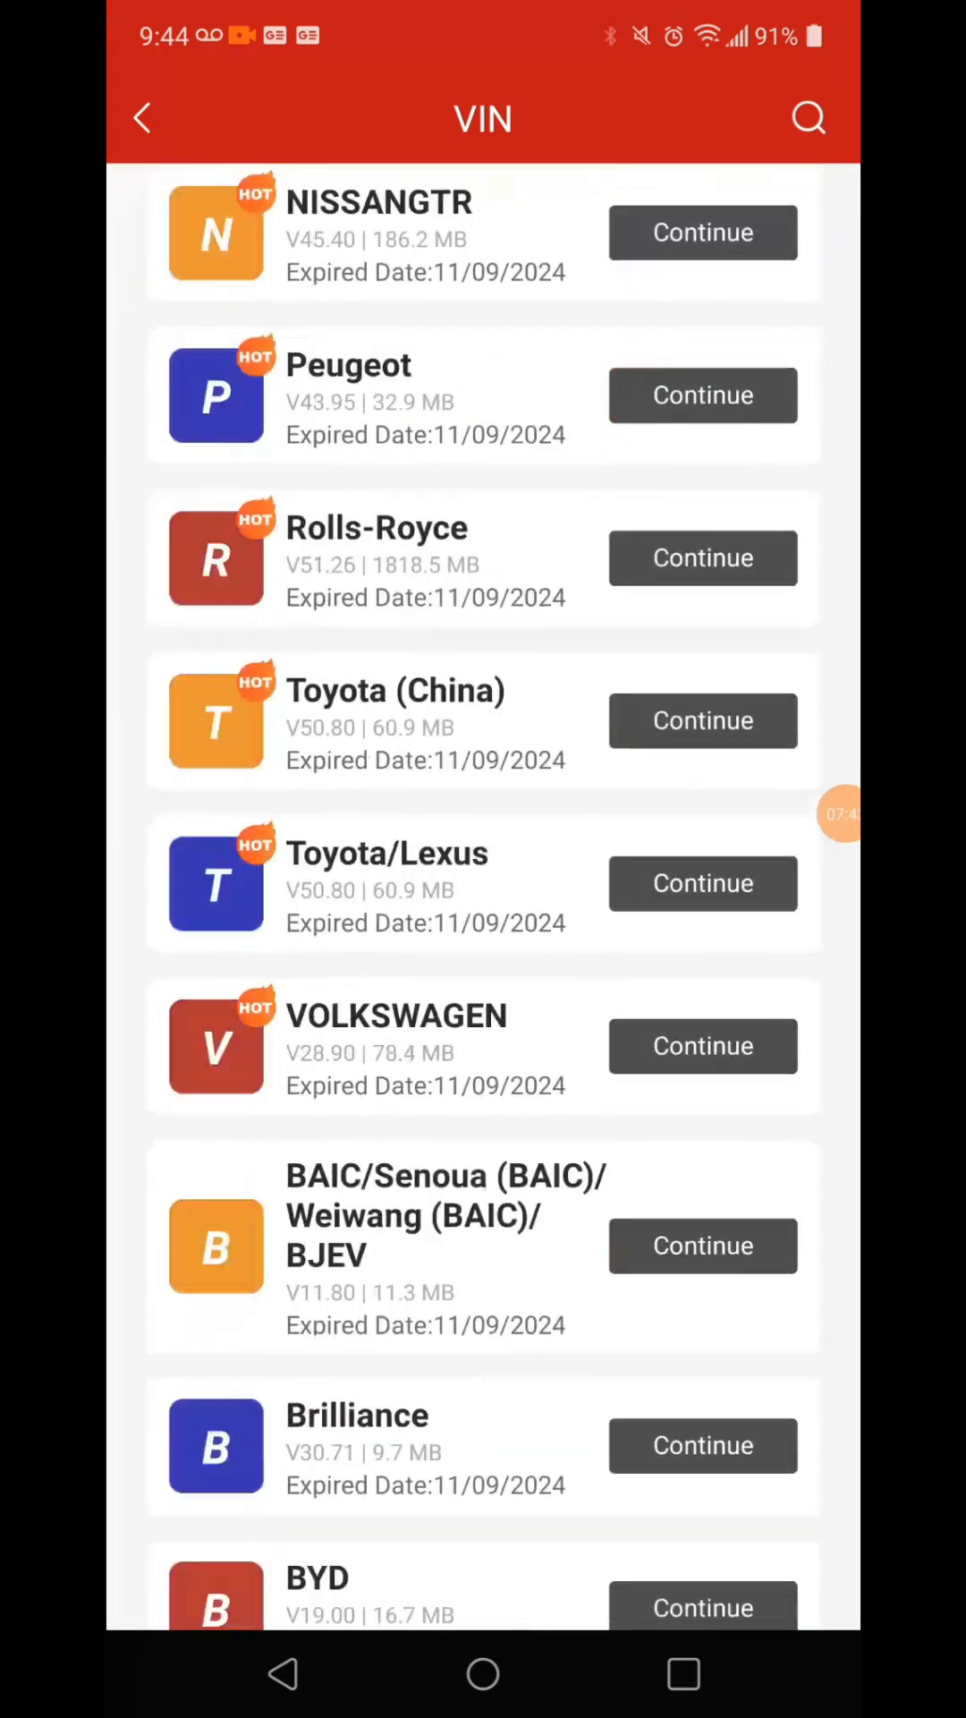
scroll(down, 3)
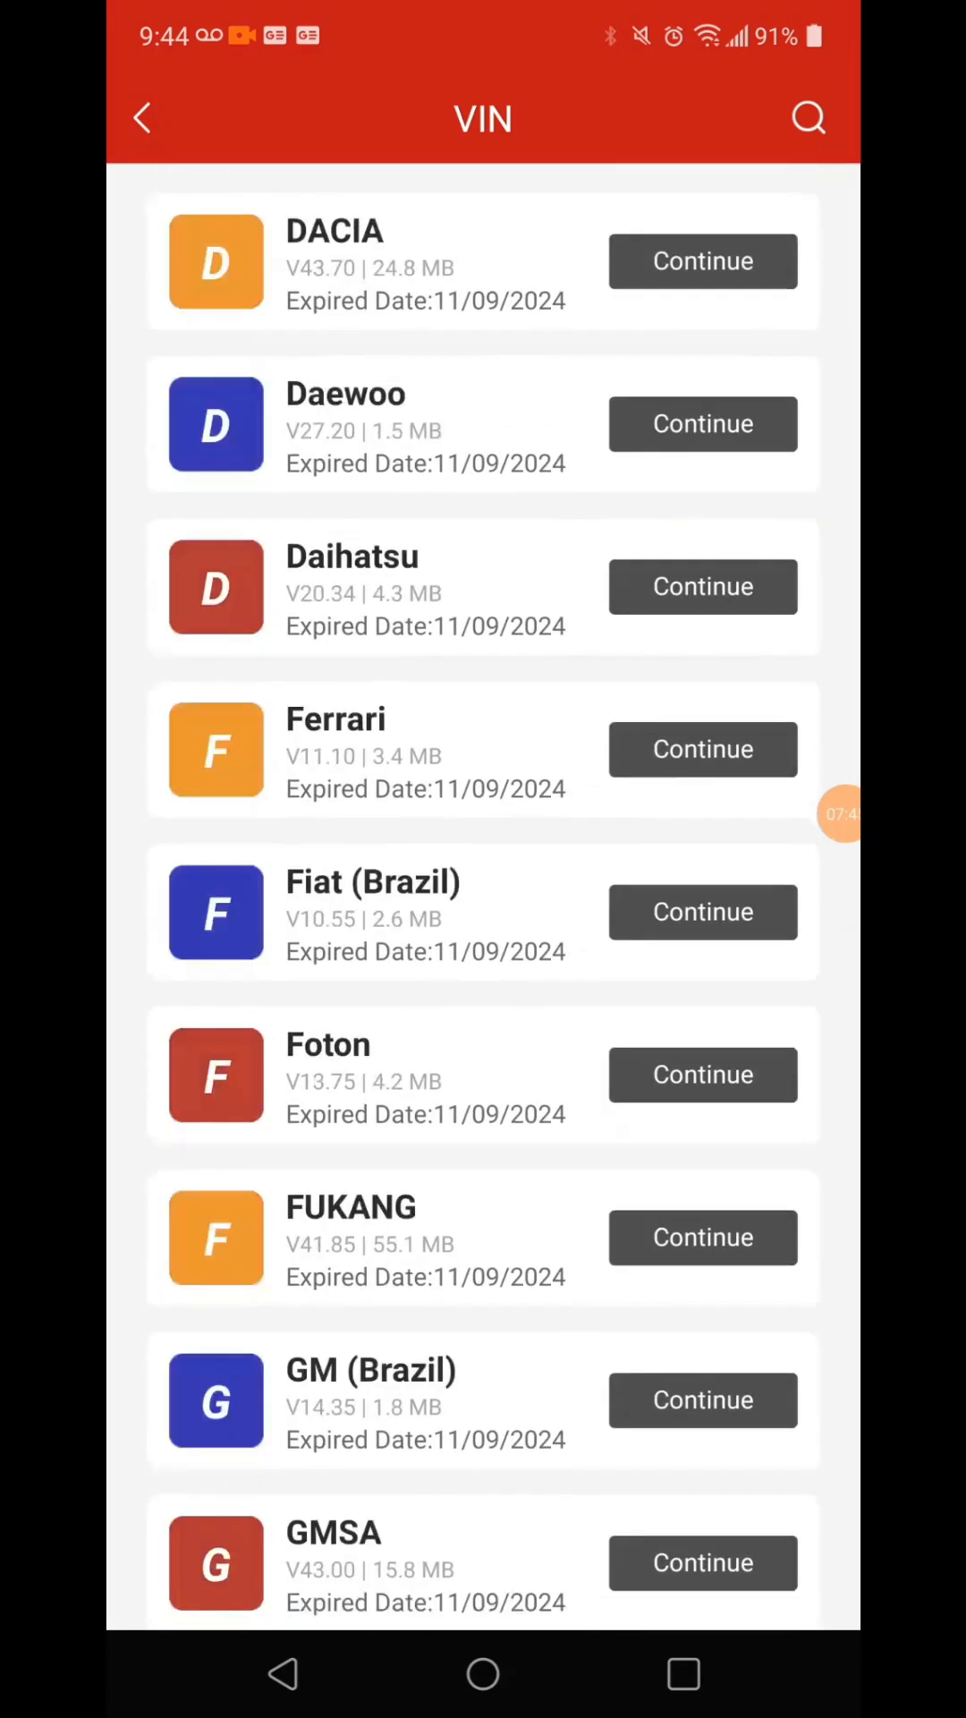
scroll(down, 3)
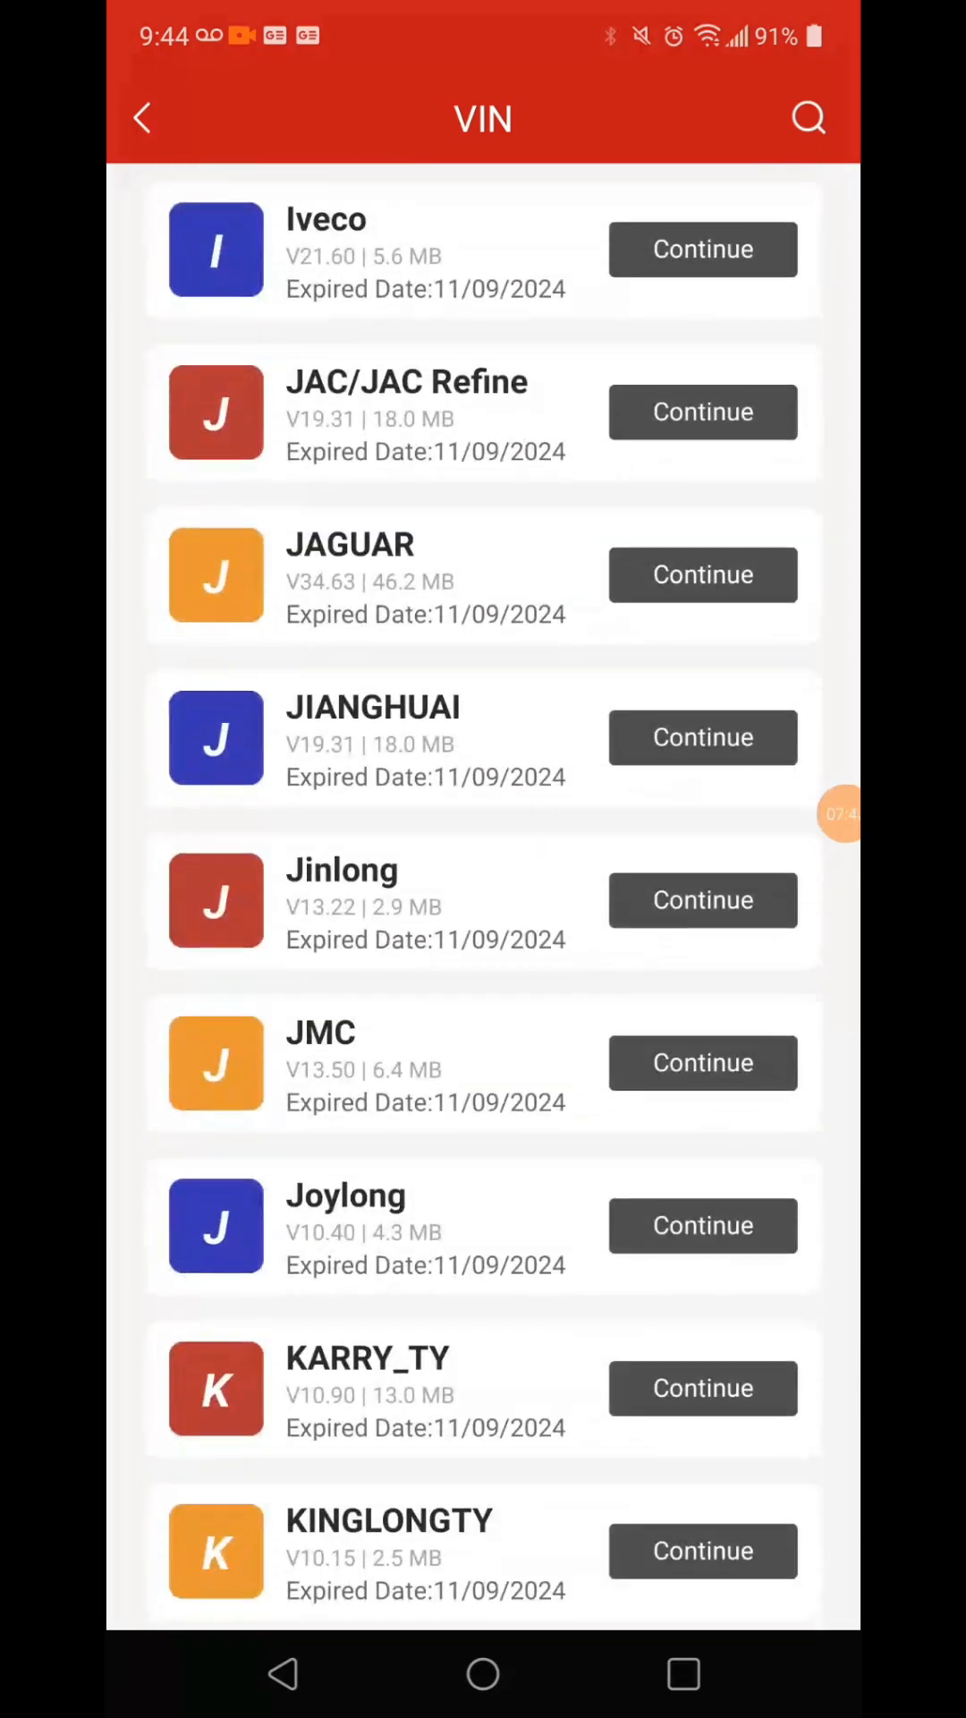
scroll(down, 3)
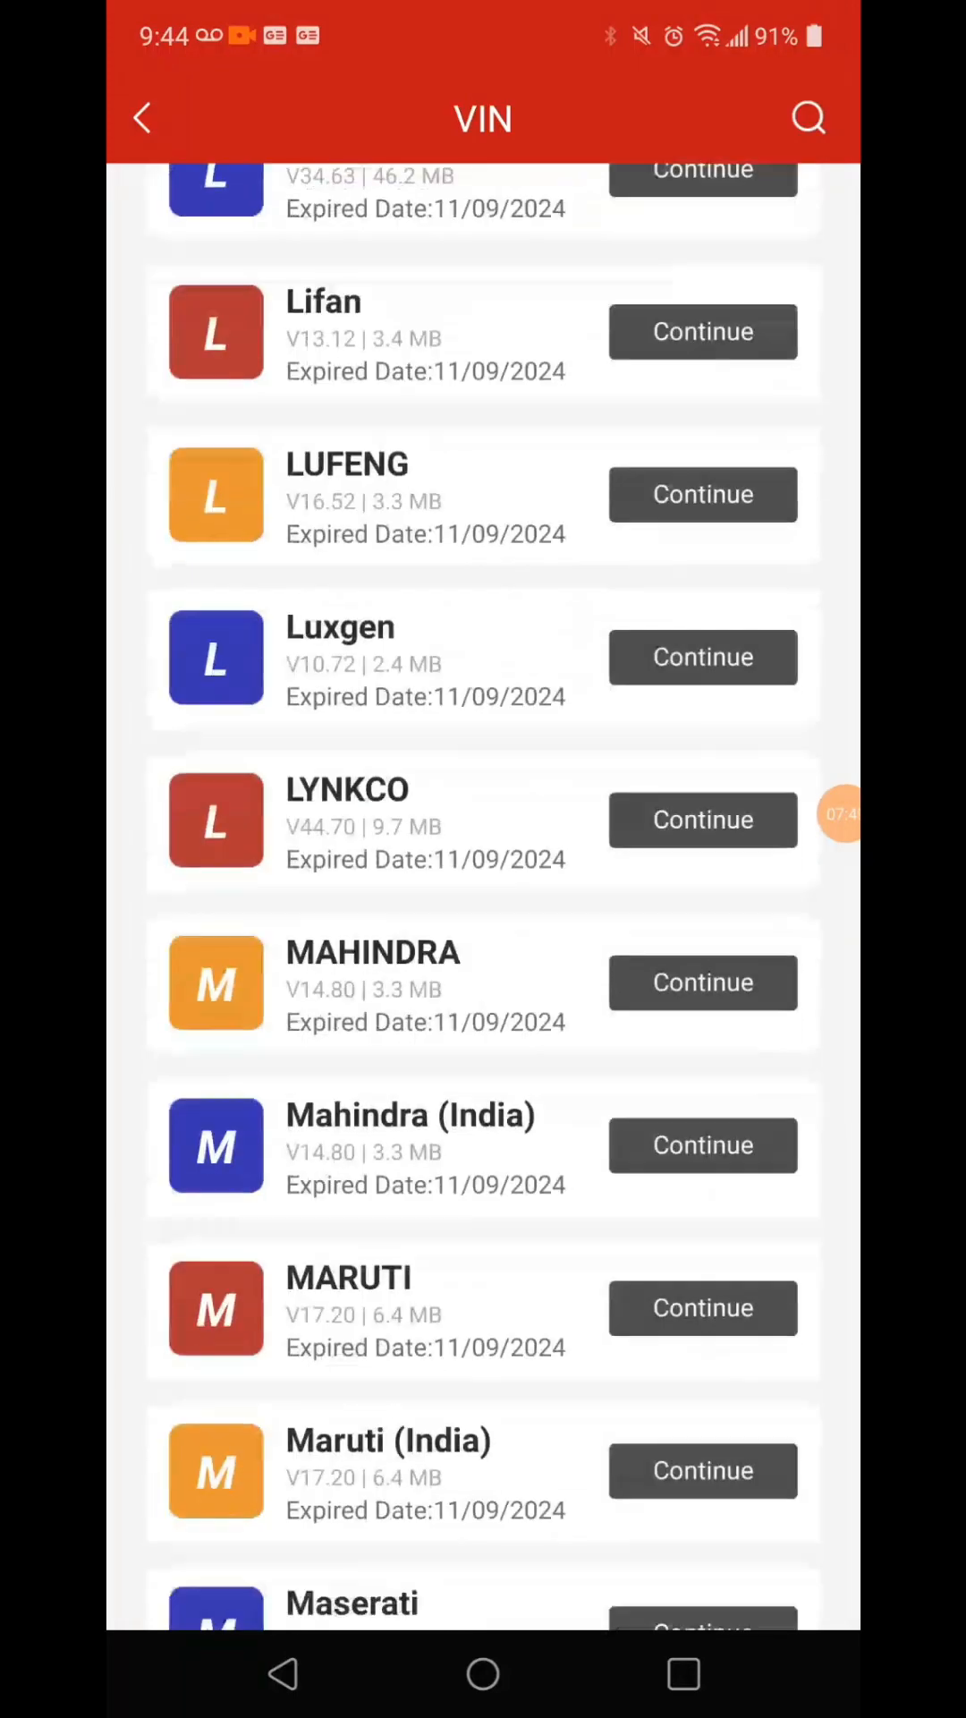
scroll(down, 3)
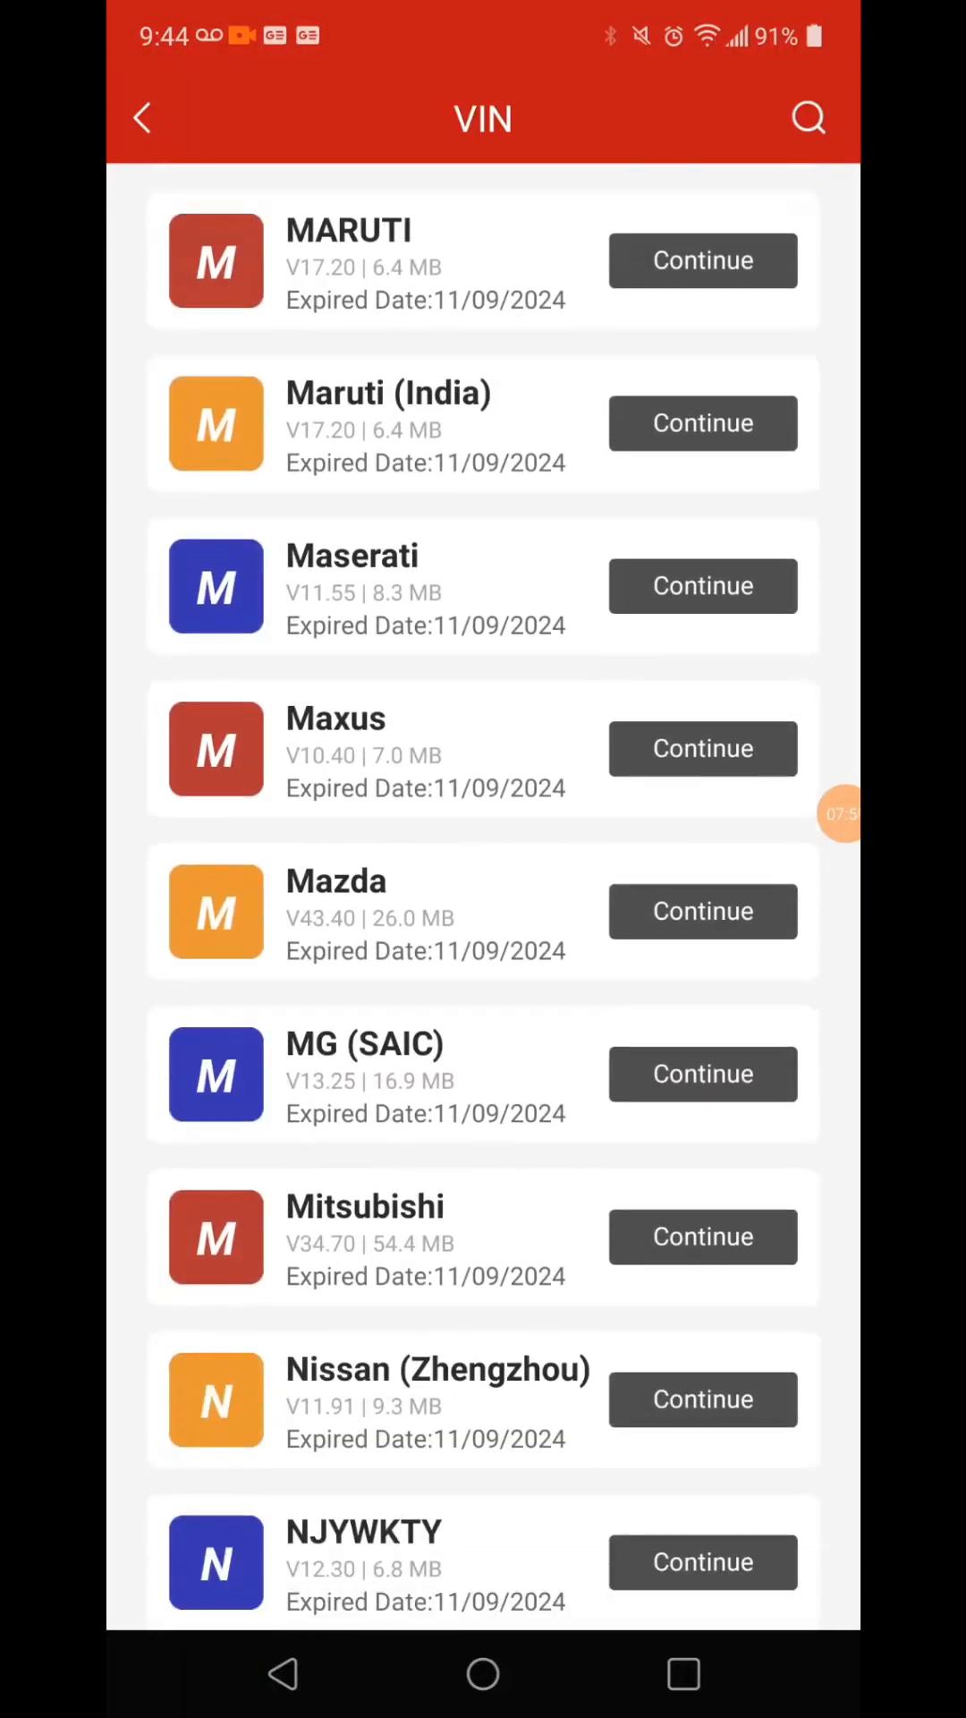
scroll(down, 3)
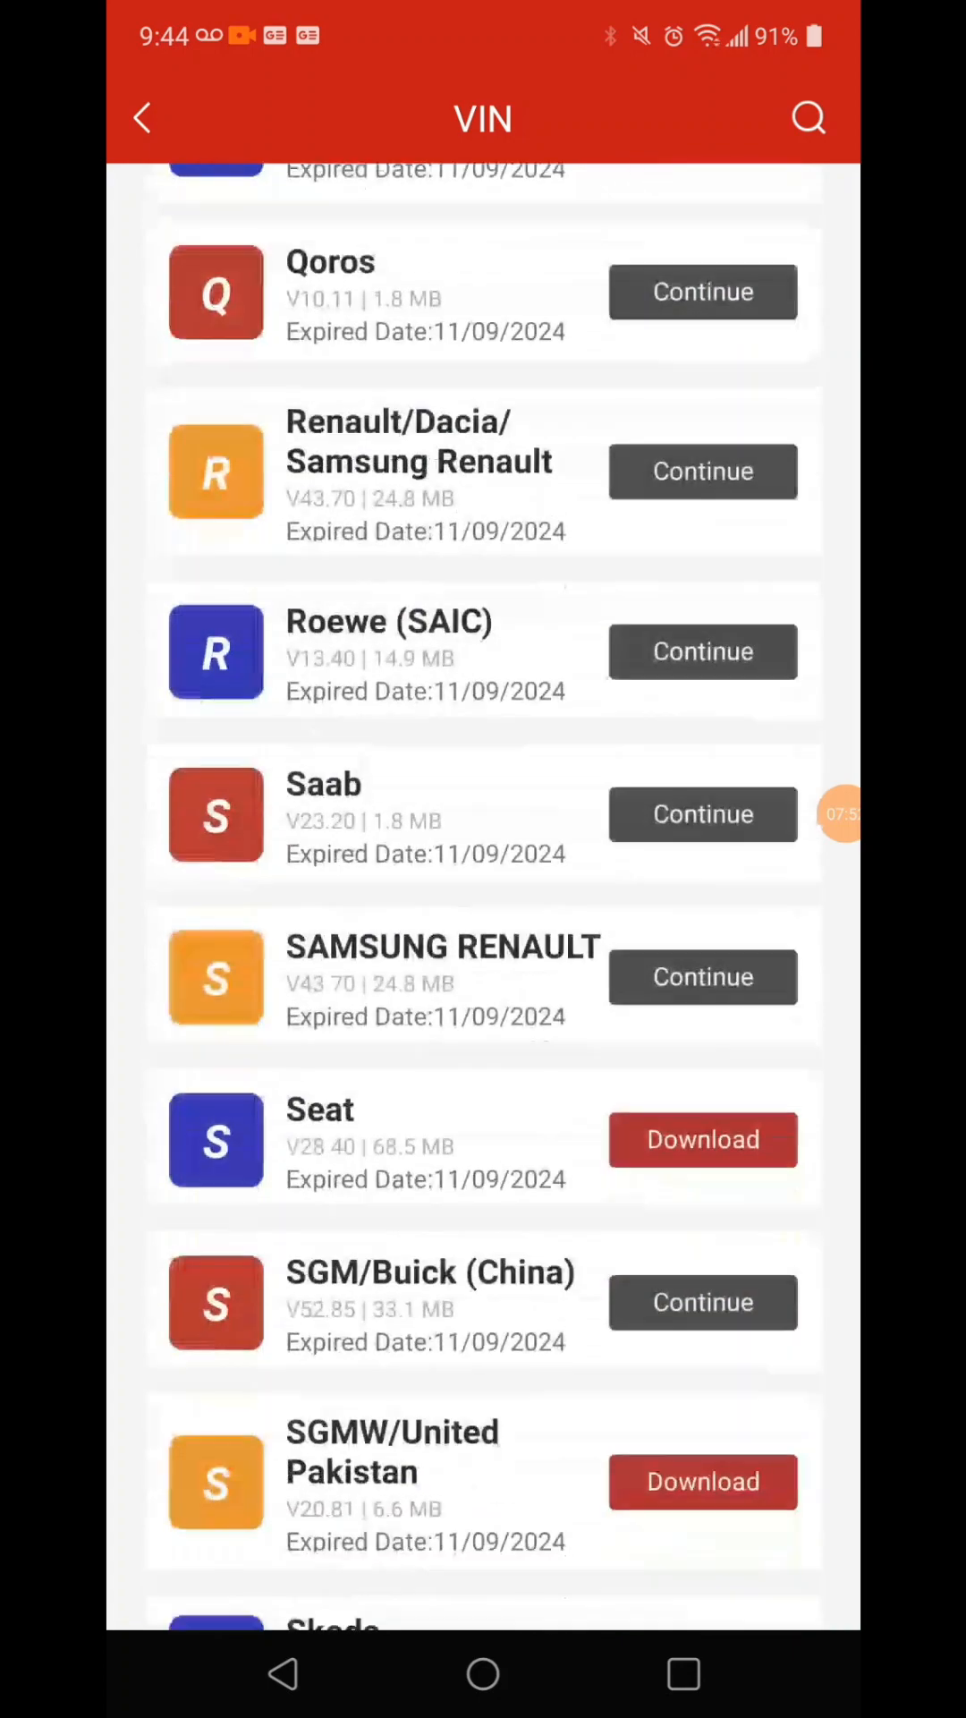
scroll(down, 3)
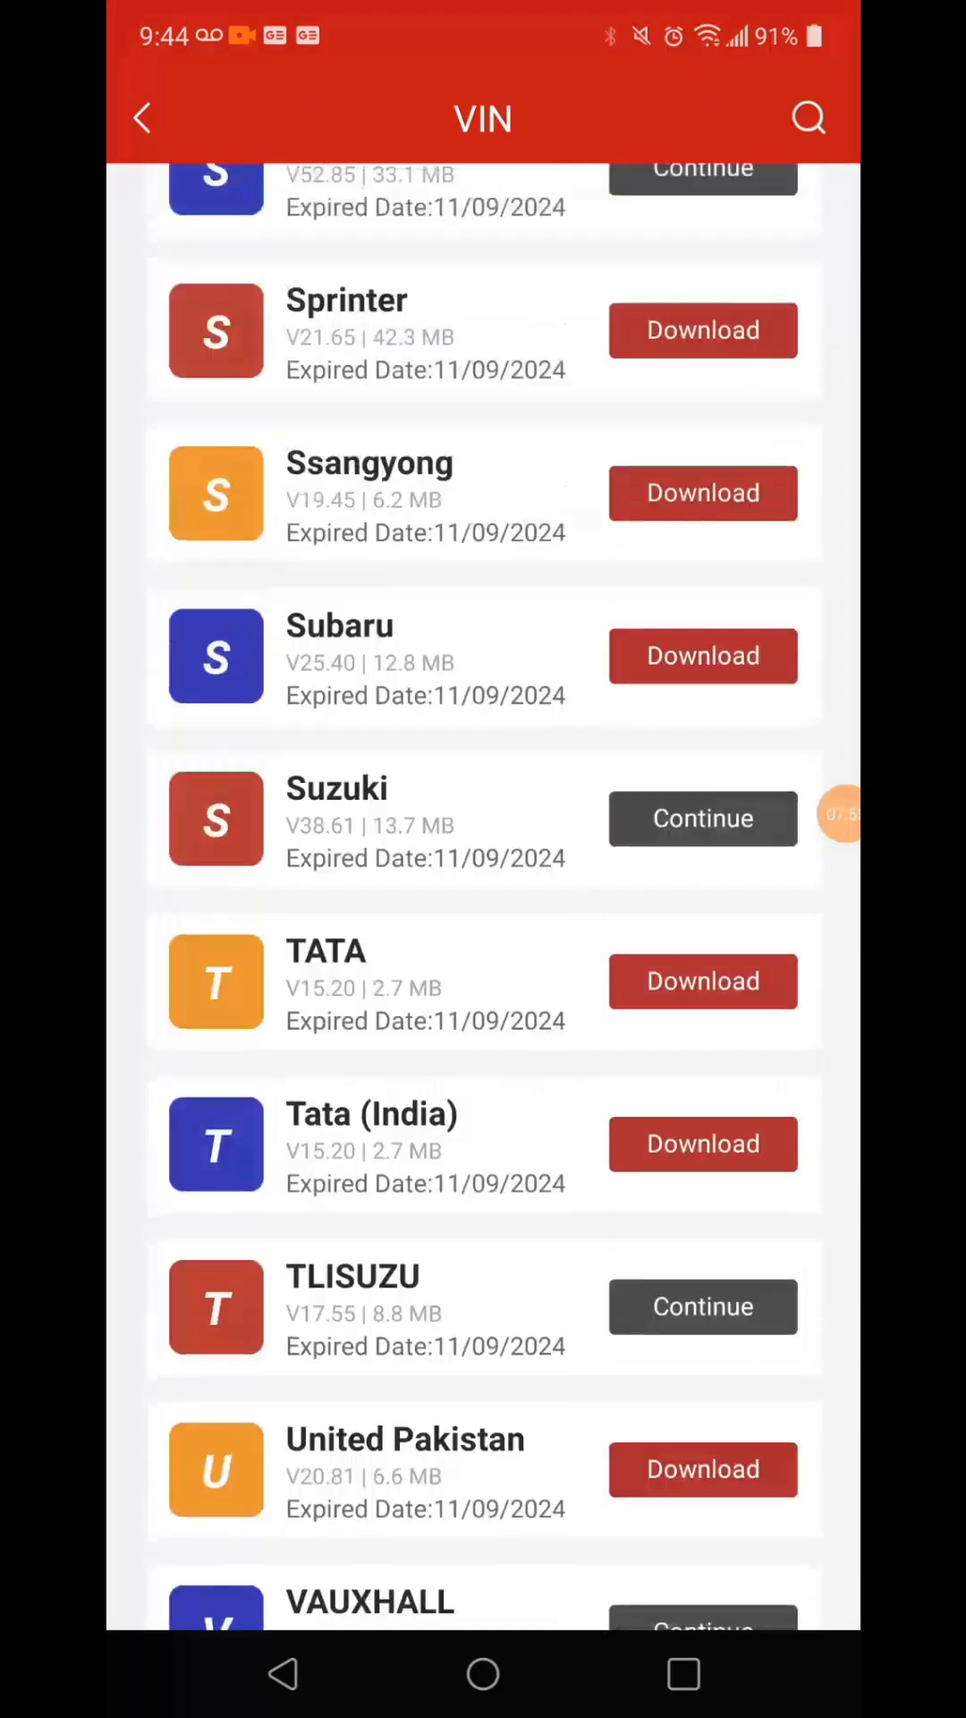
scroll(down, 3)
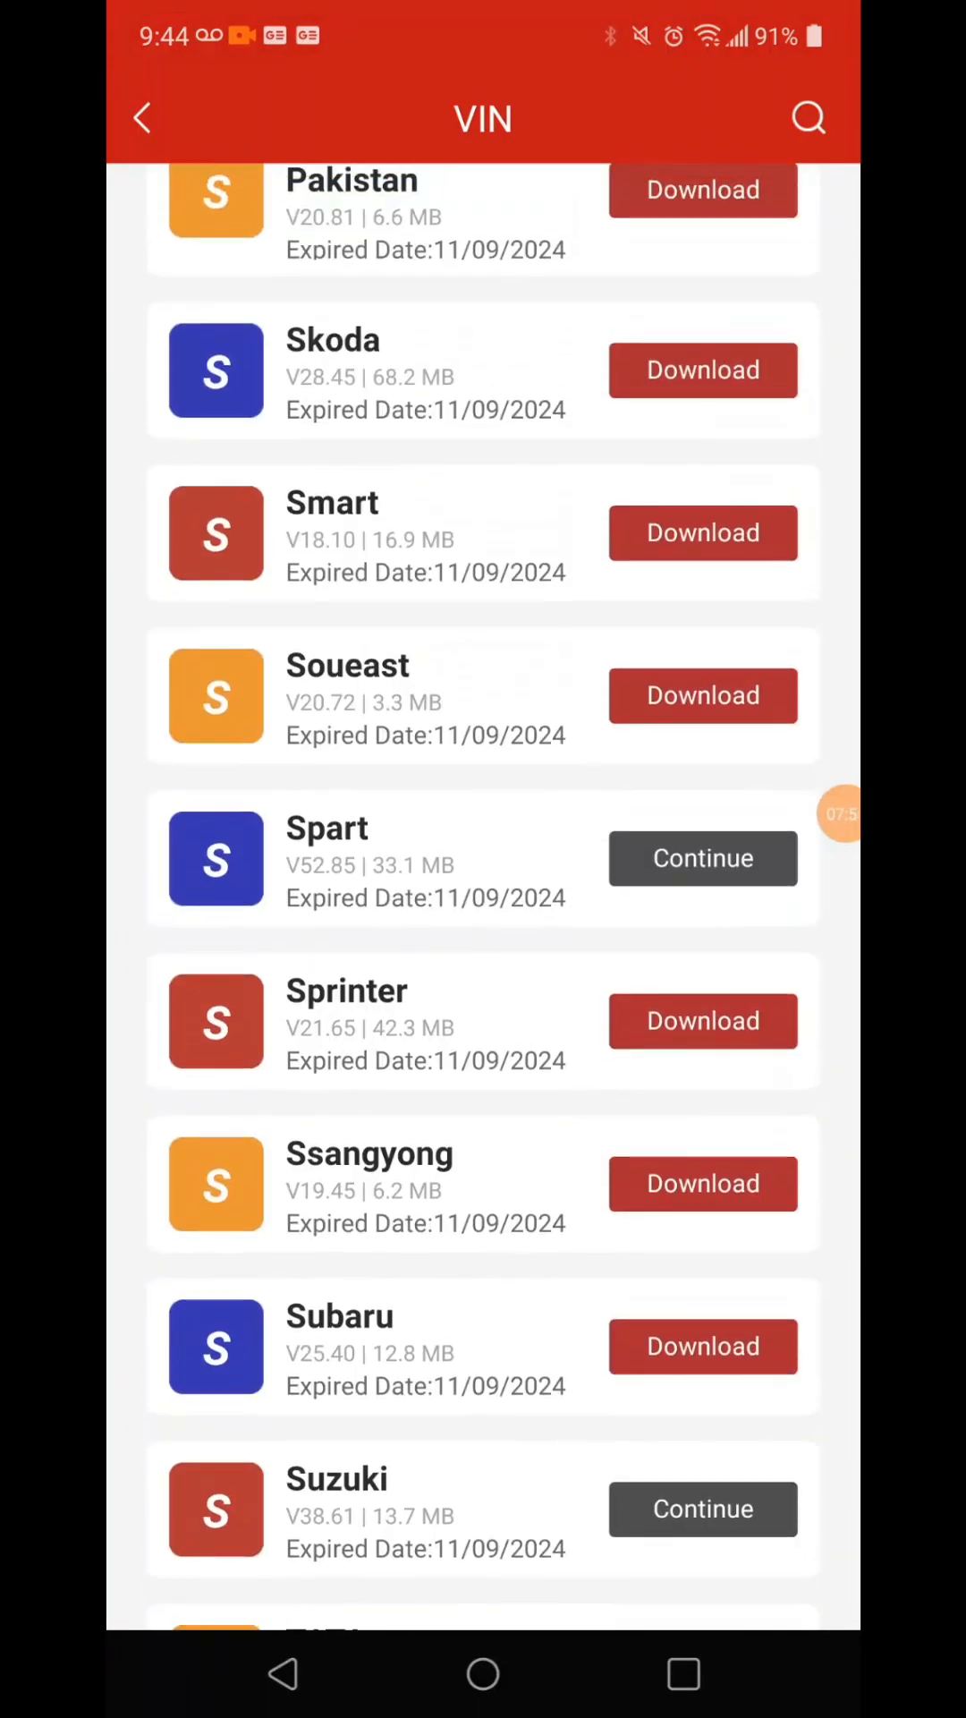
click(703, 1021)
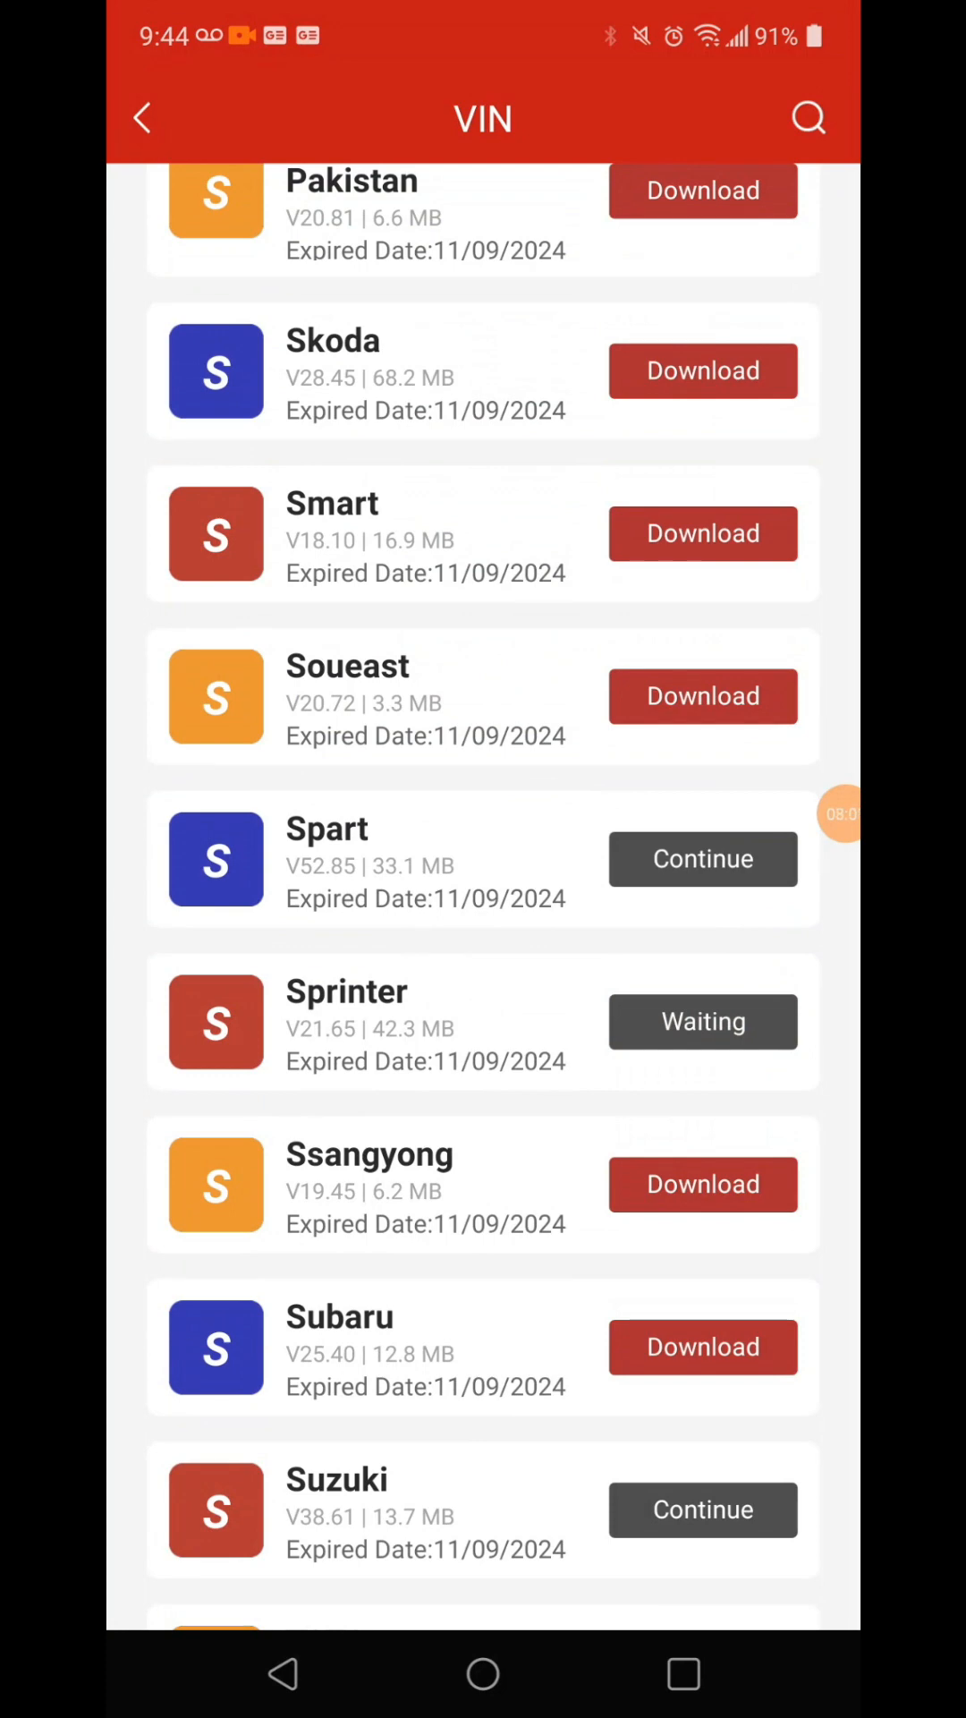
- Scroll through the software list while AUSTFORD and Audi downloads progress
scroll(down, 3)
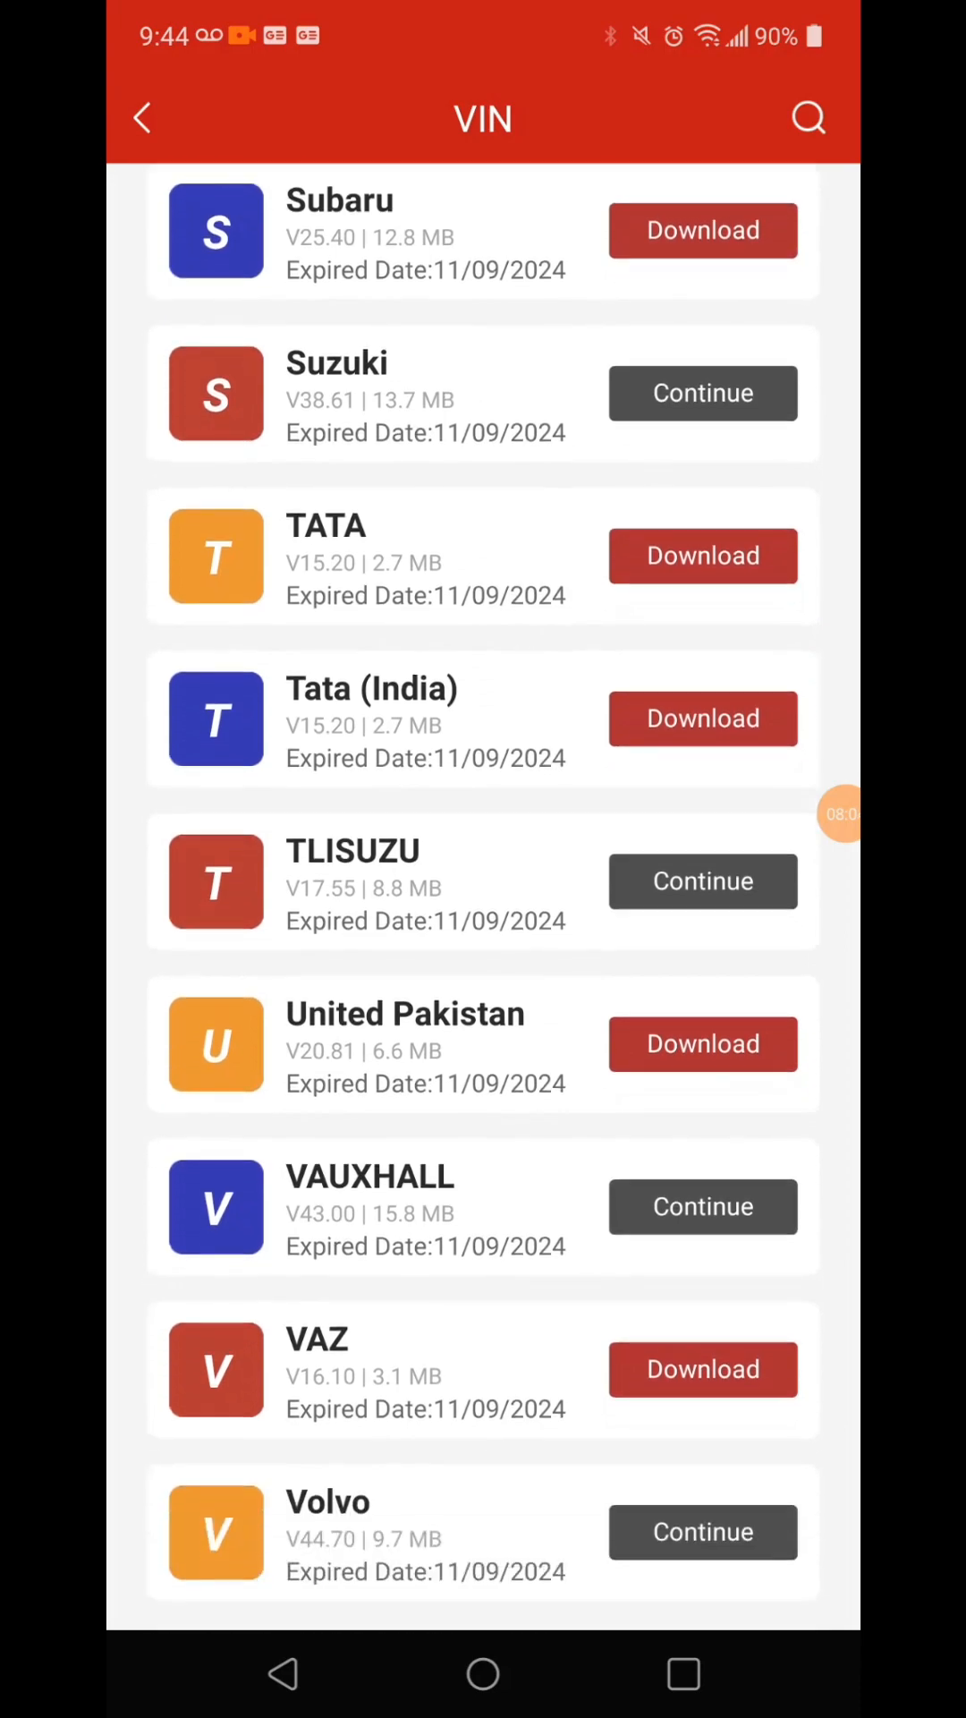
scroll(down, 3)
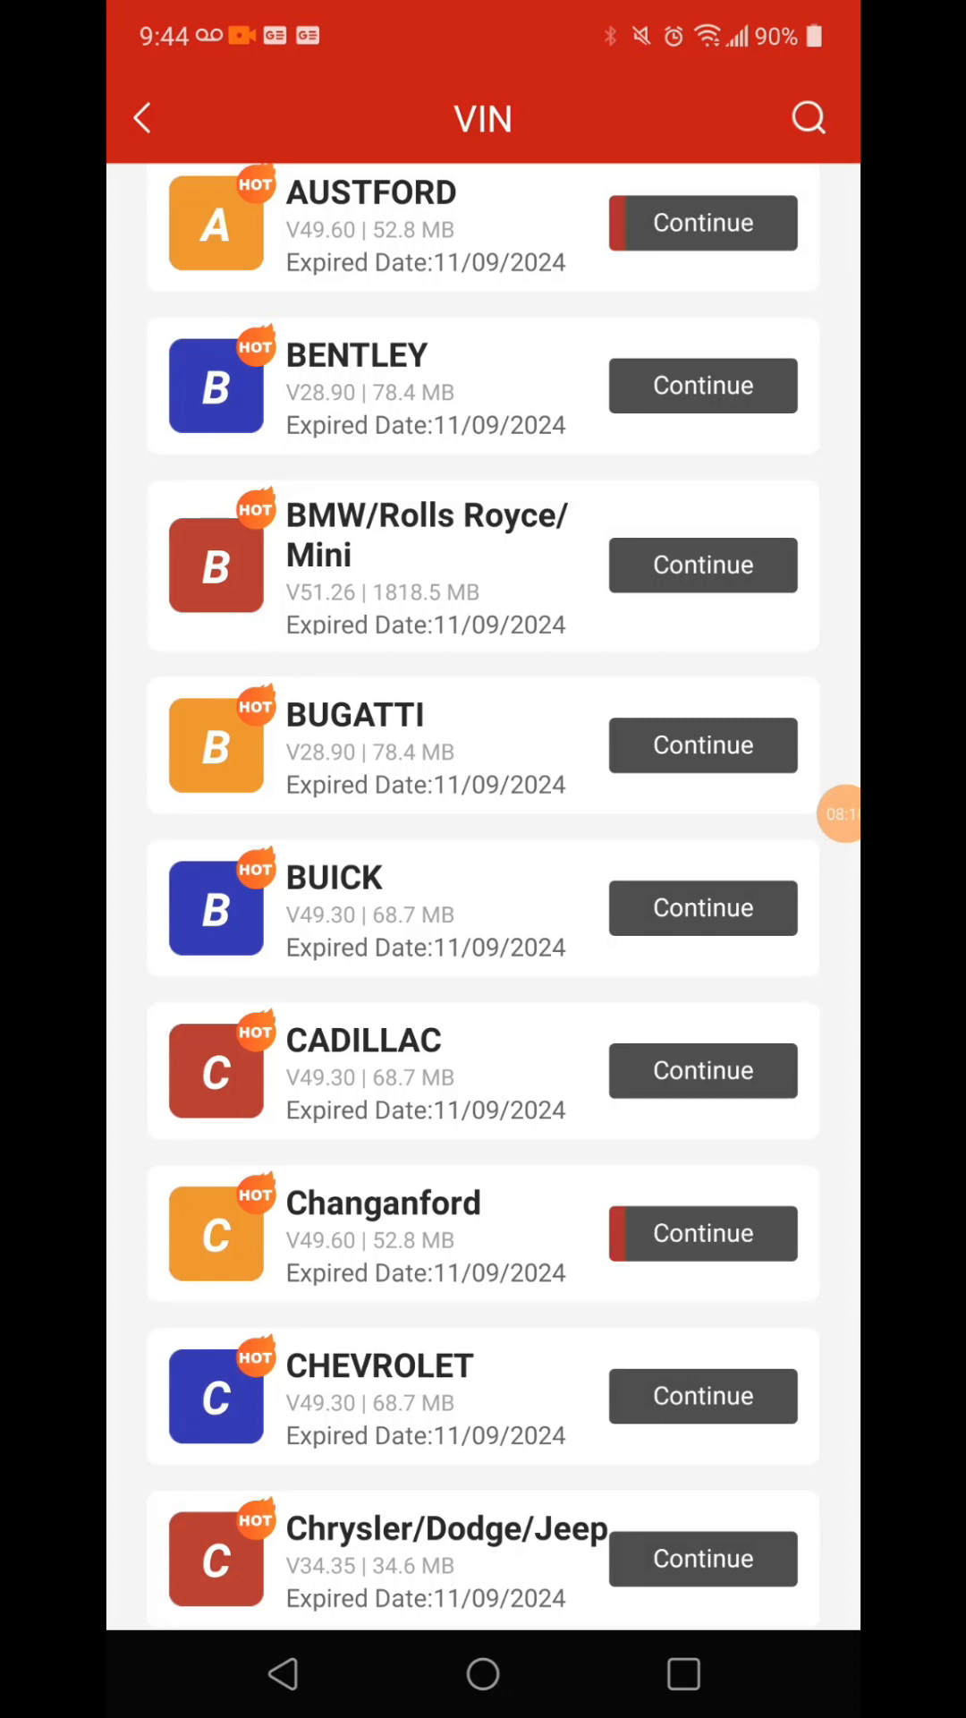
scroll(down, 3)
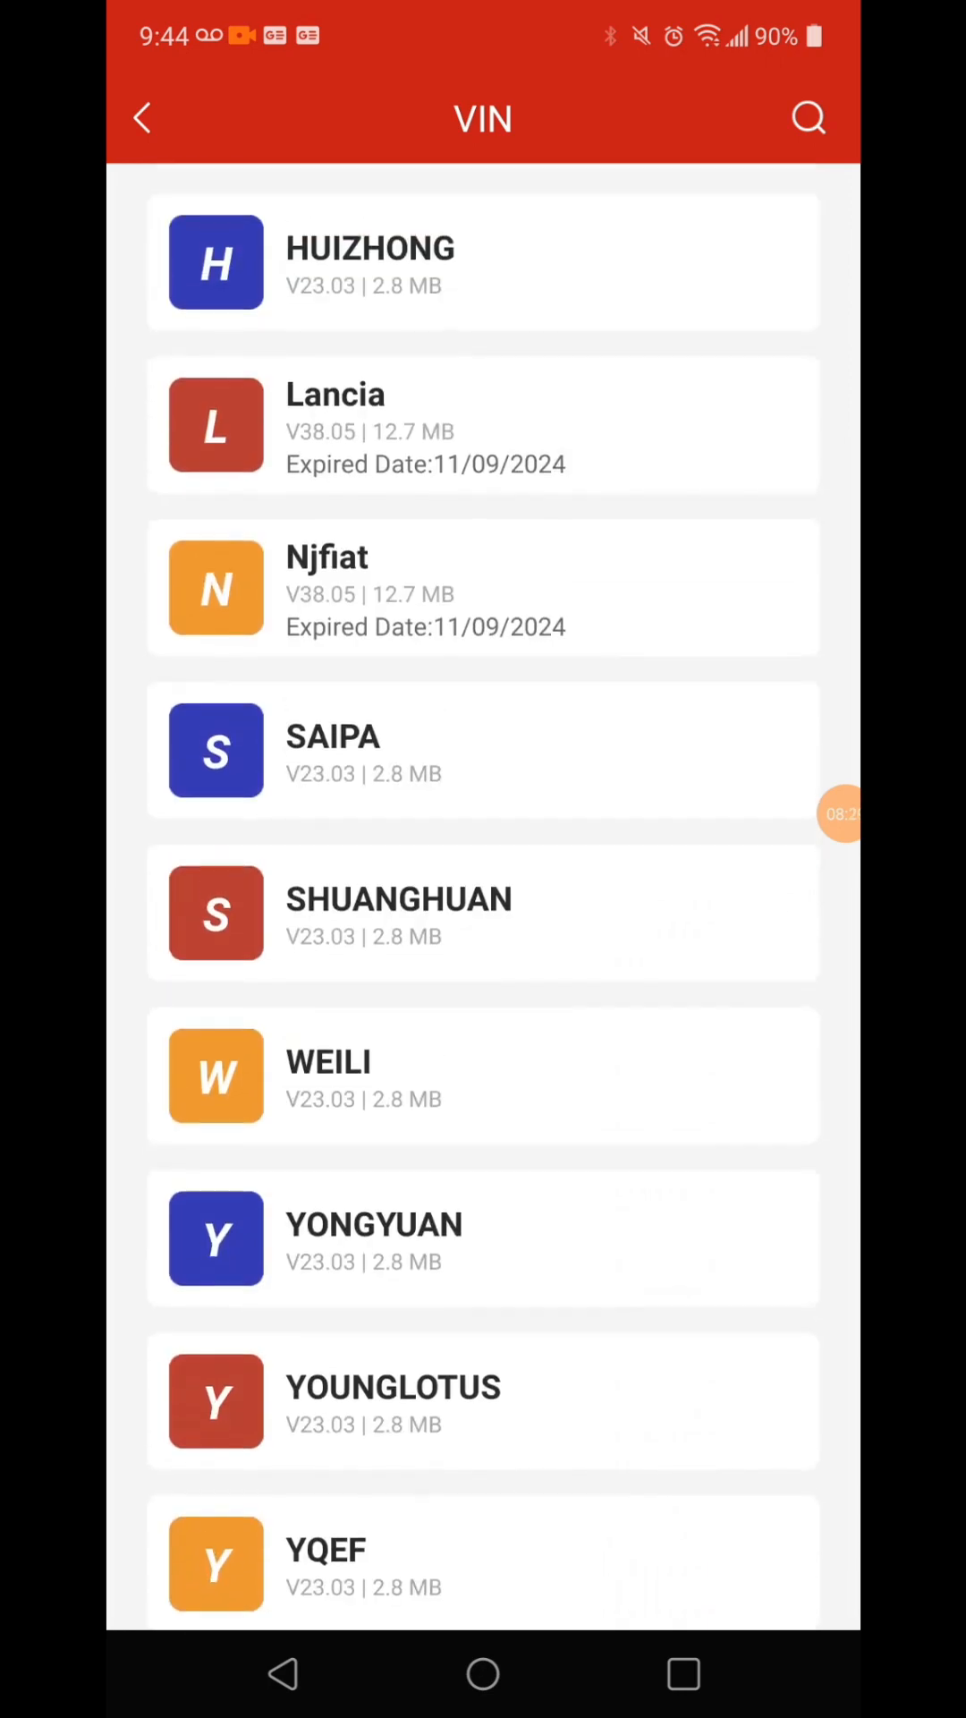
scroll(down, 3)
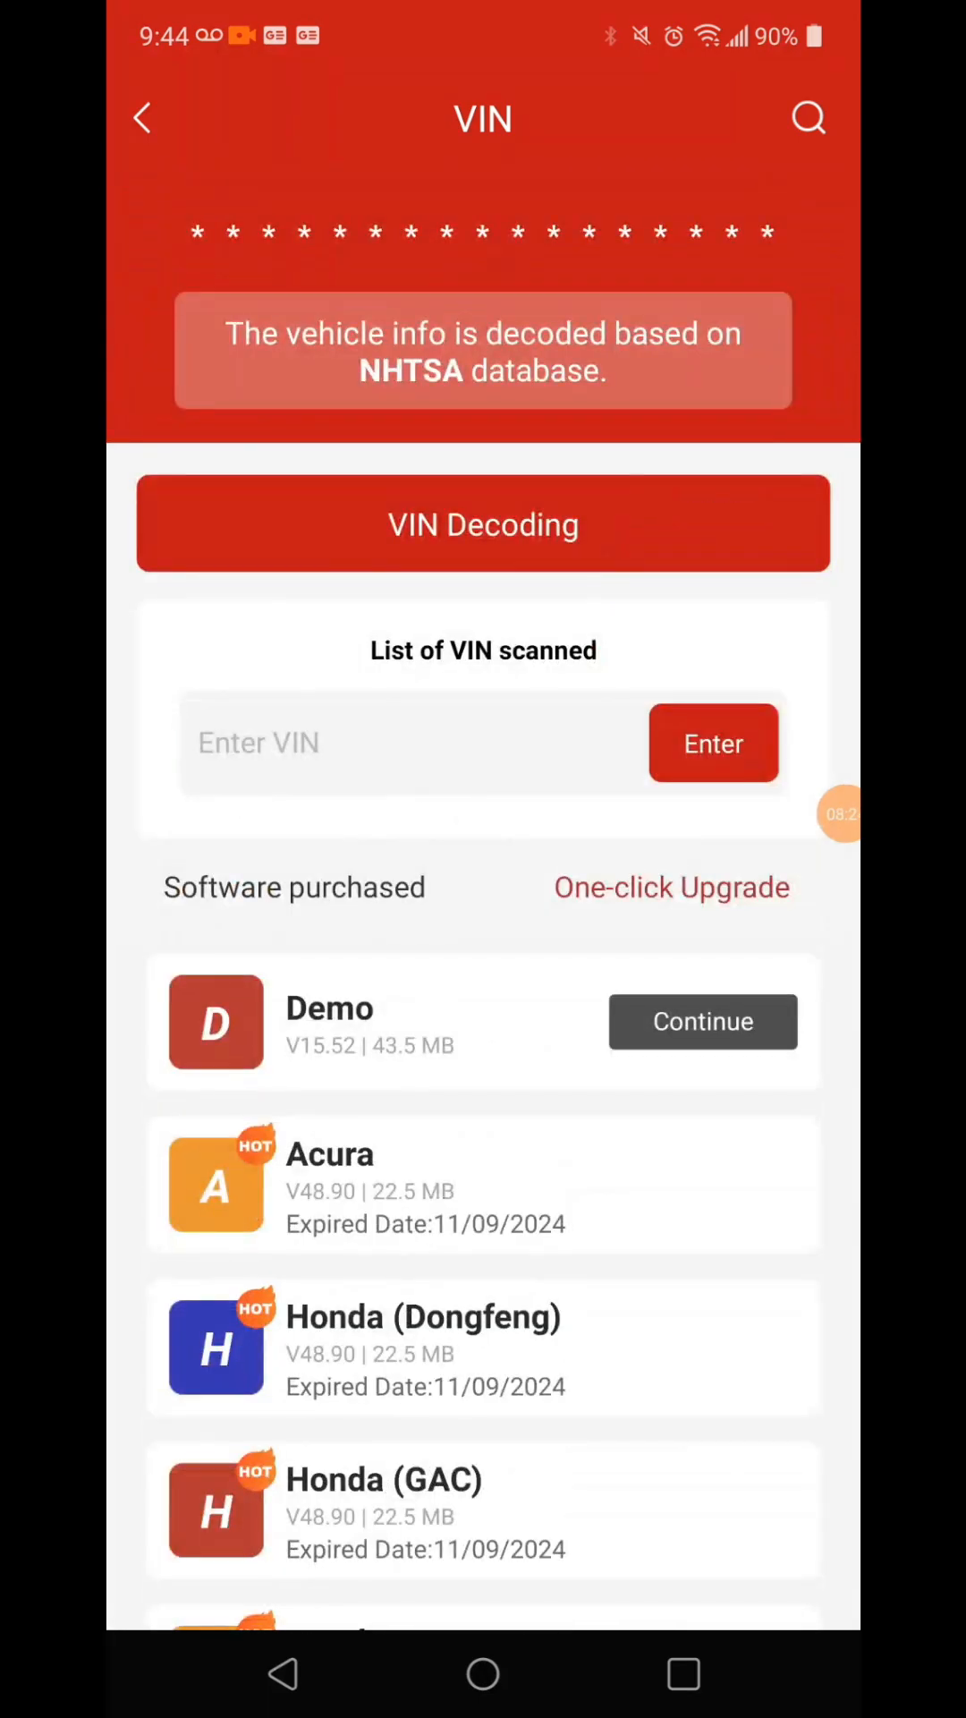
scroll(down, 3)
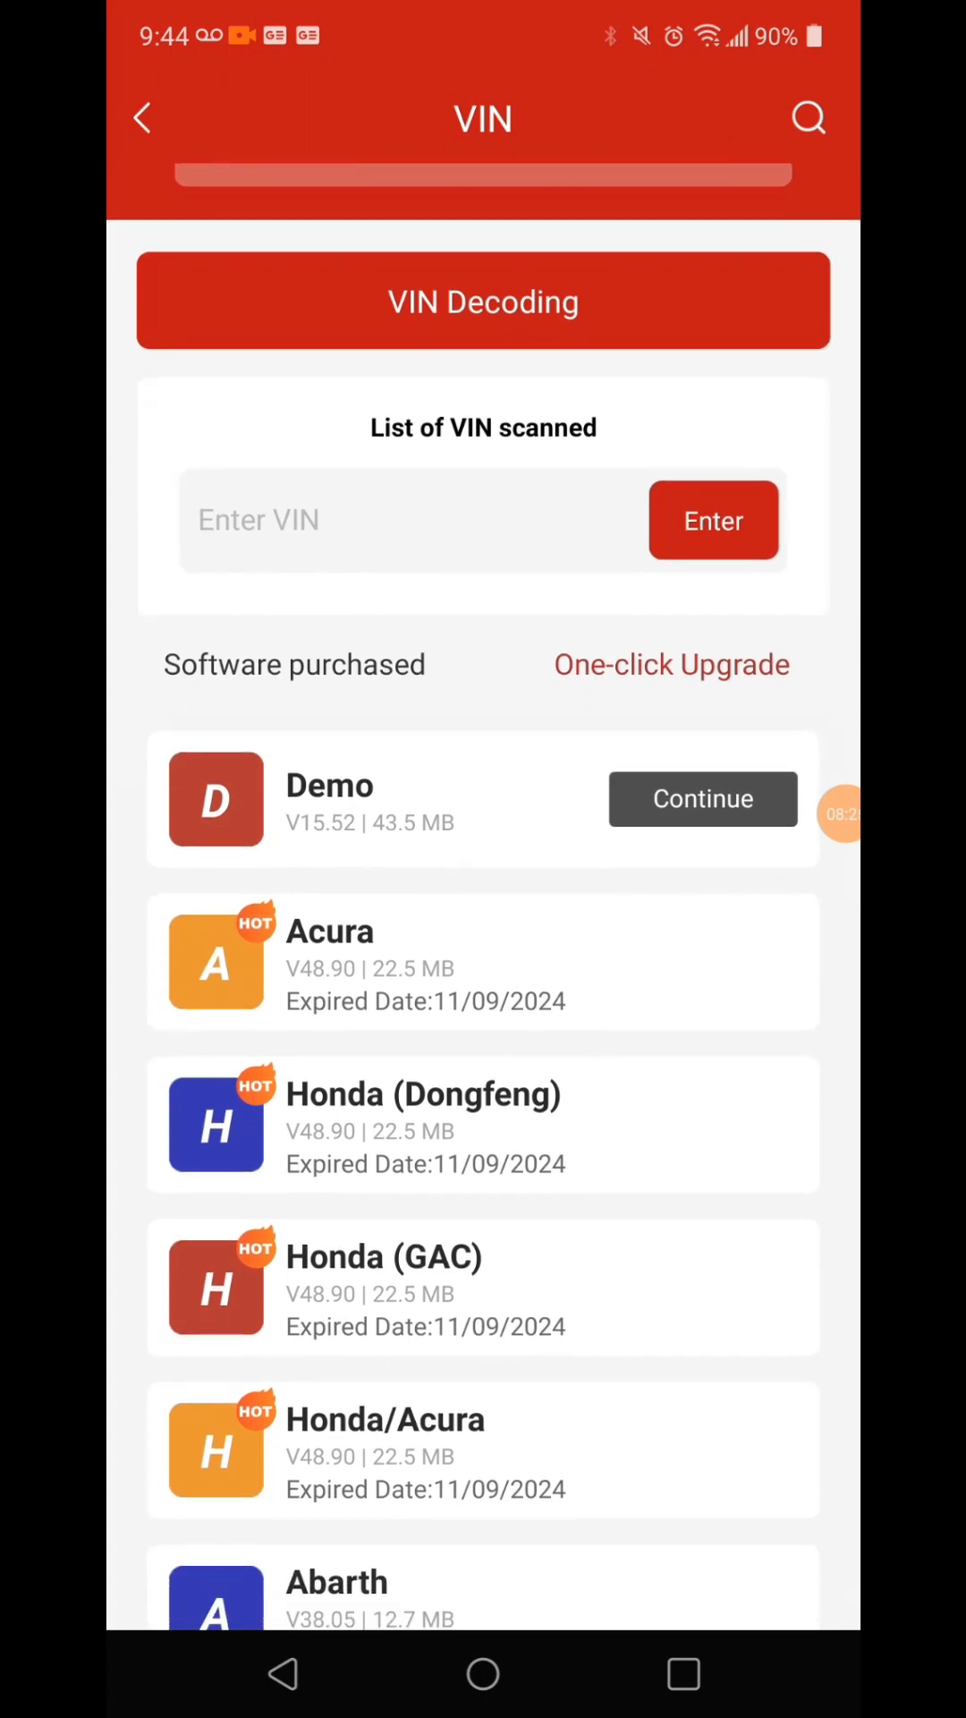
scroll(down, 3)
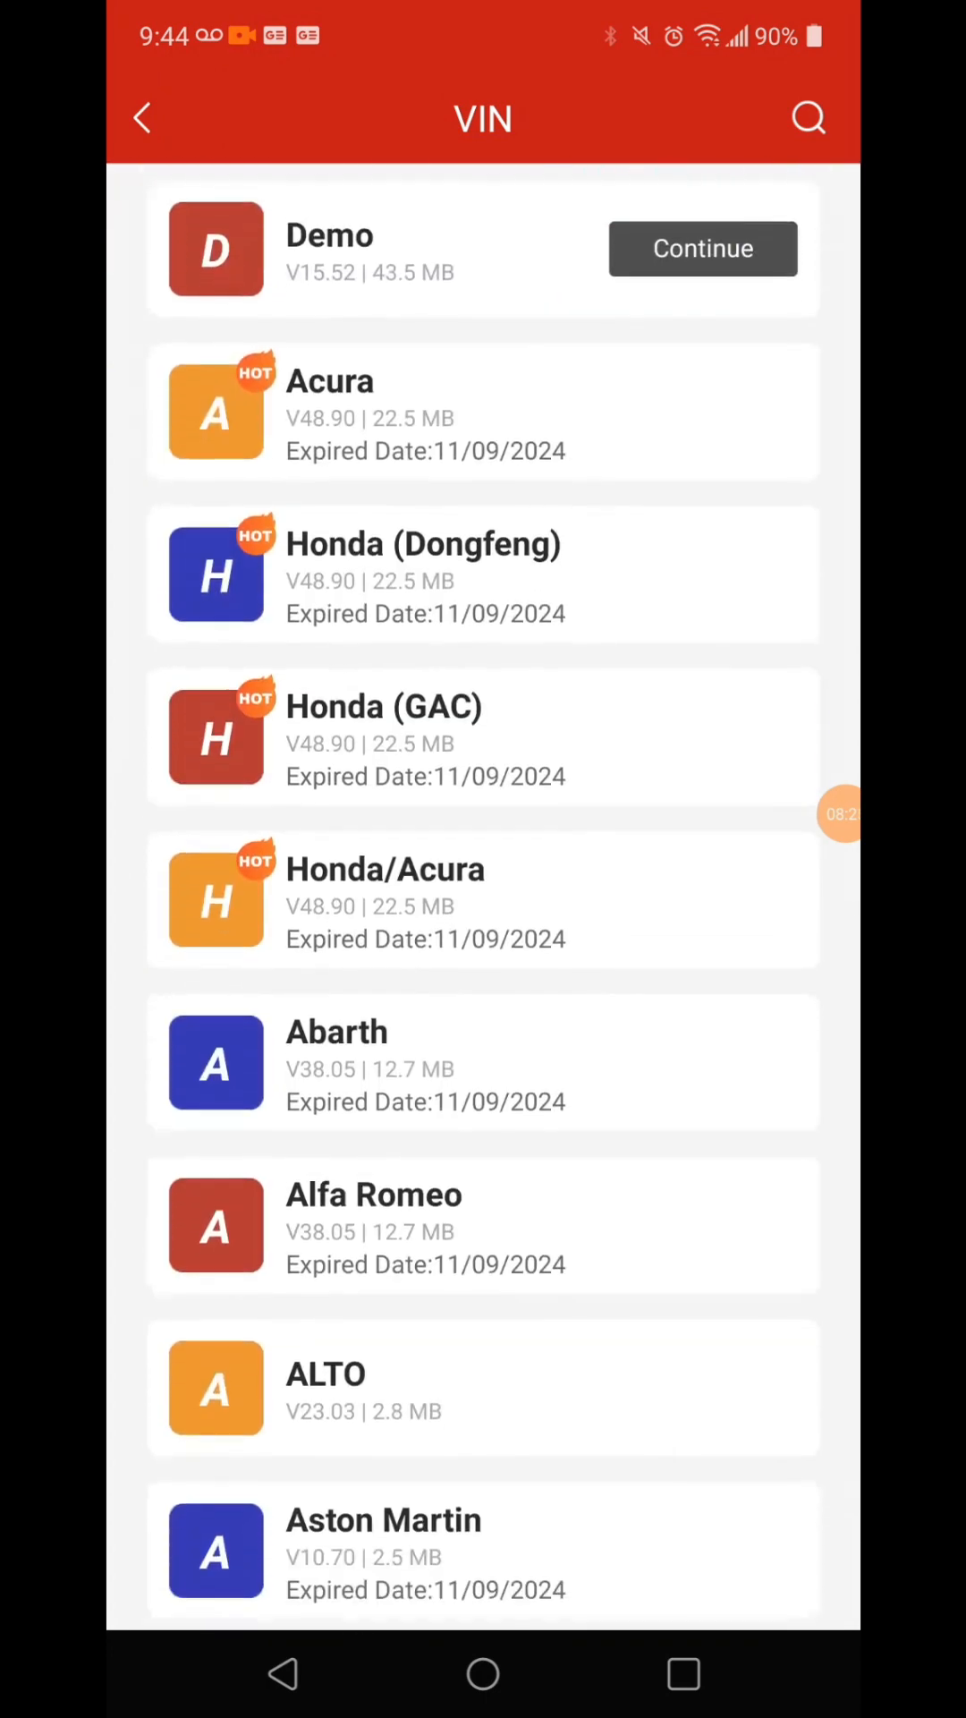
scroll(down, 3)
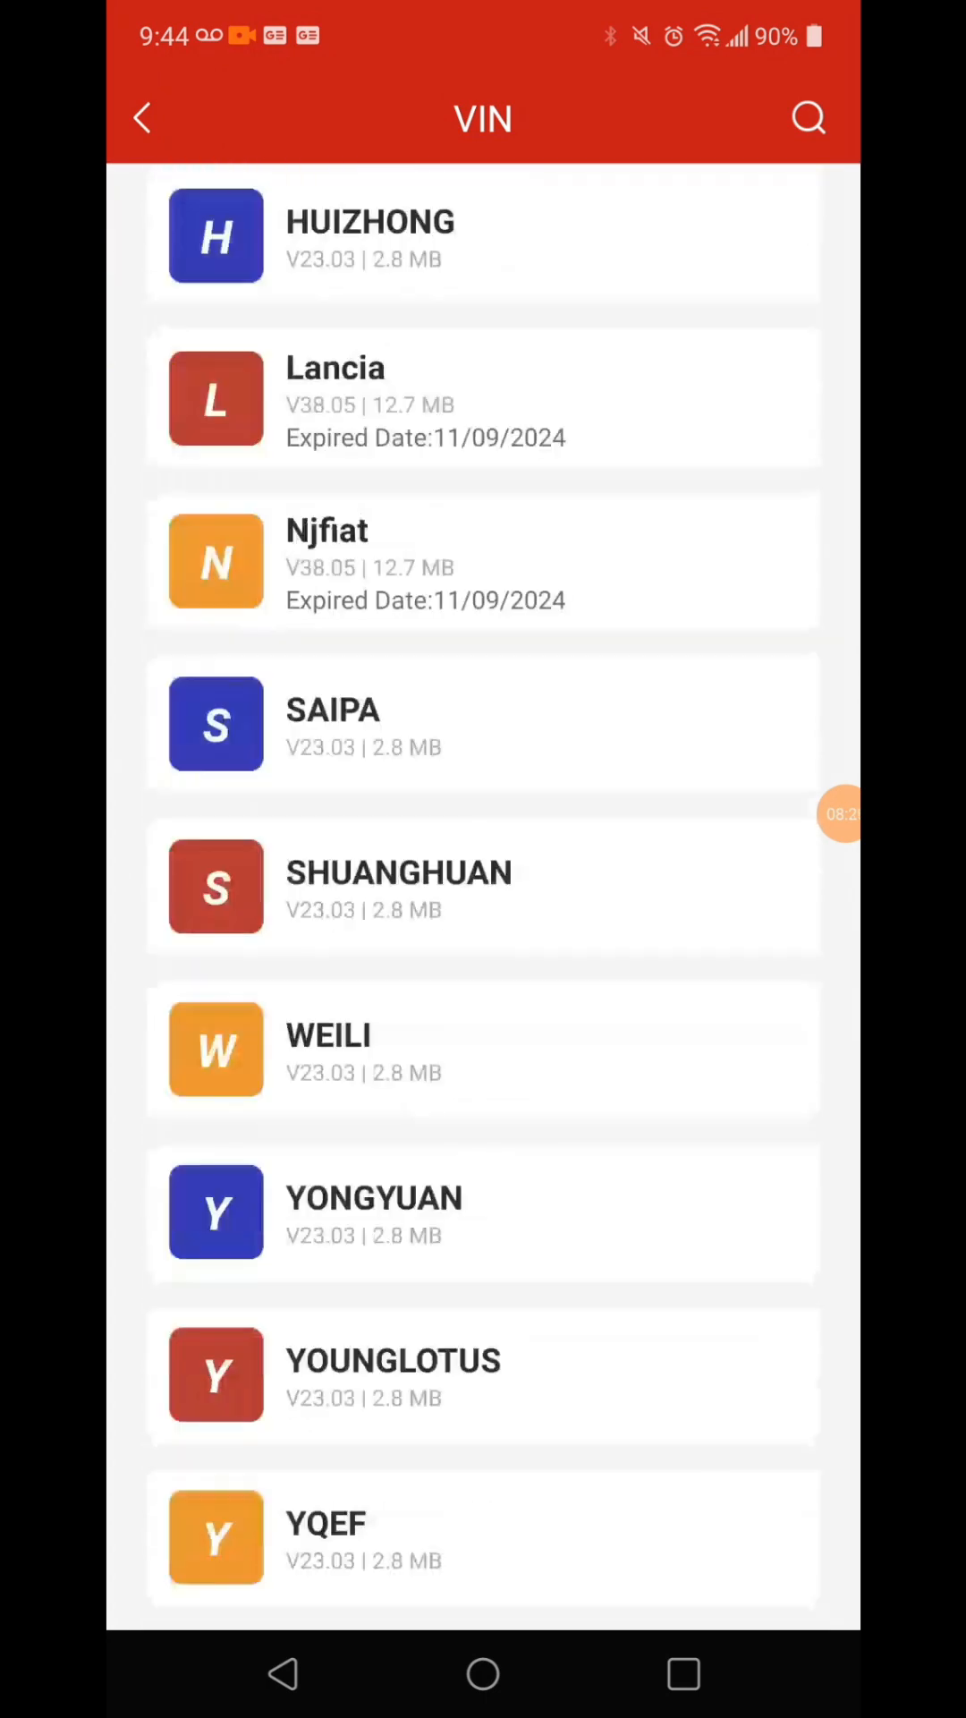
scroll(down, 3)
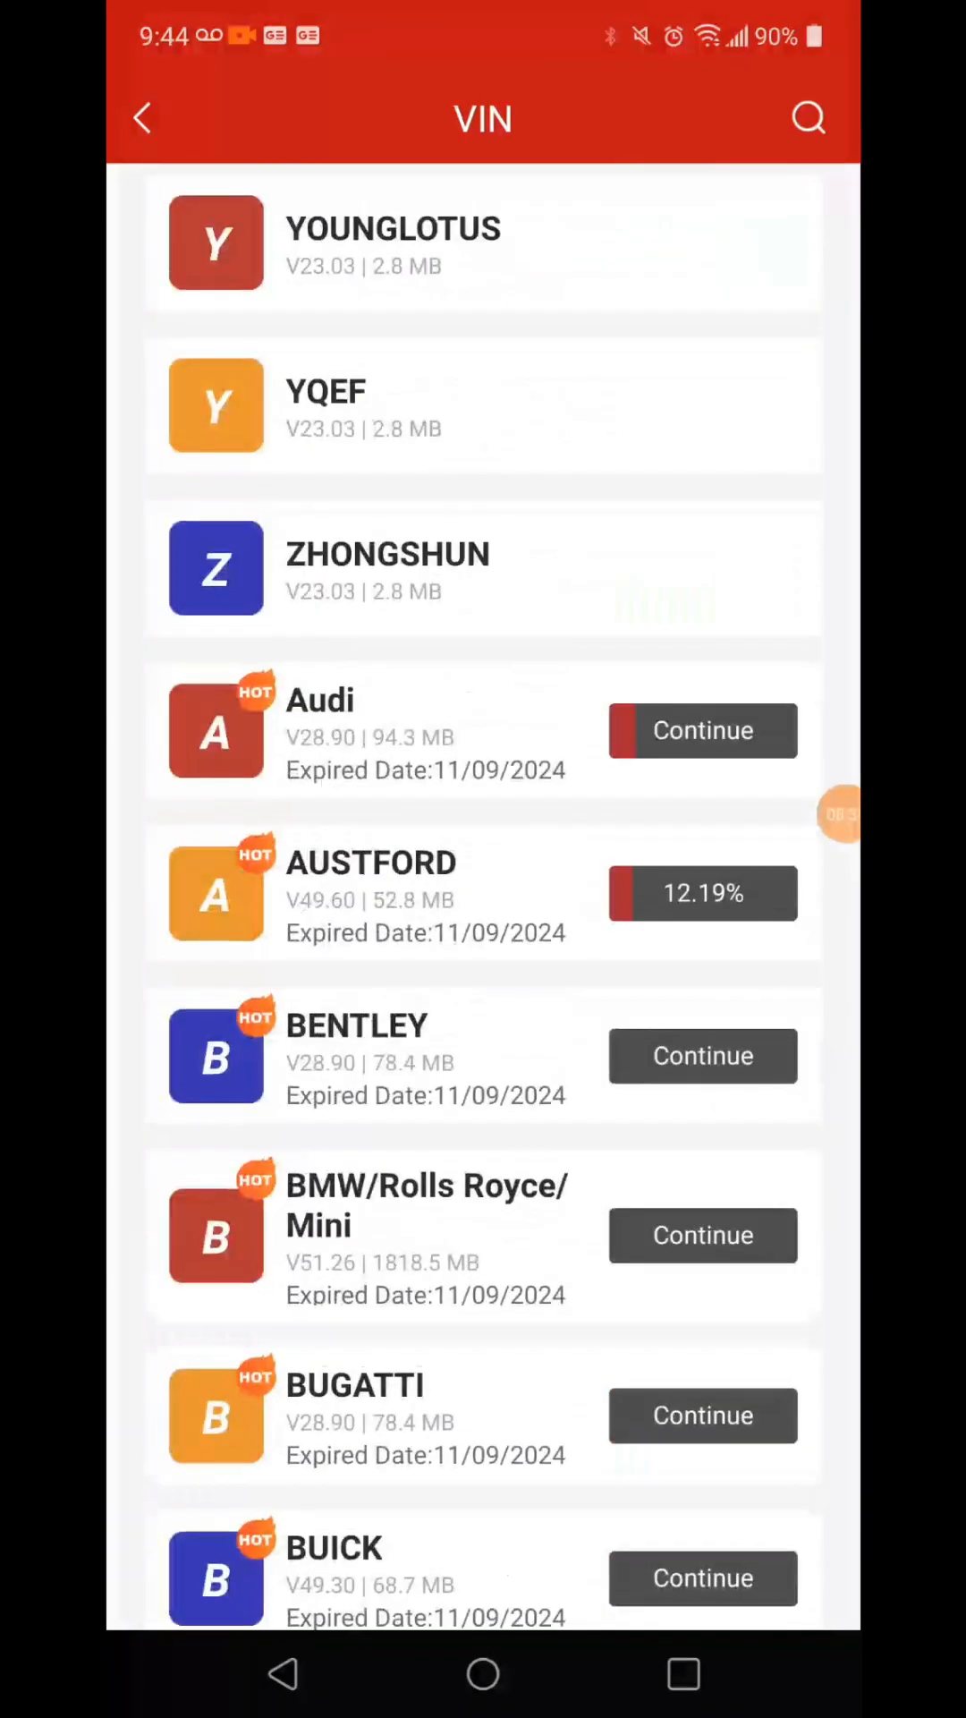
- Scroll the software list once more before the Functions page appears
scroll(down, 3)
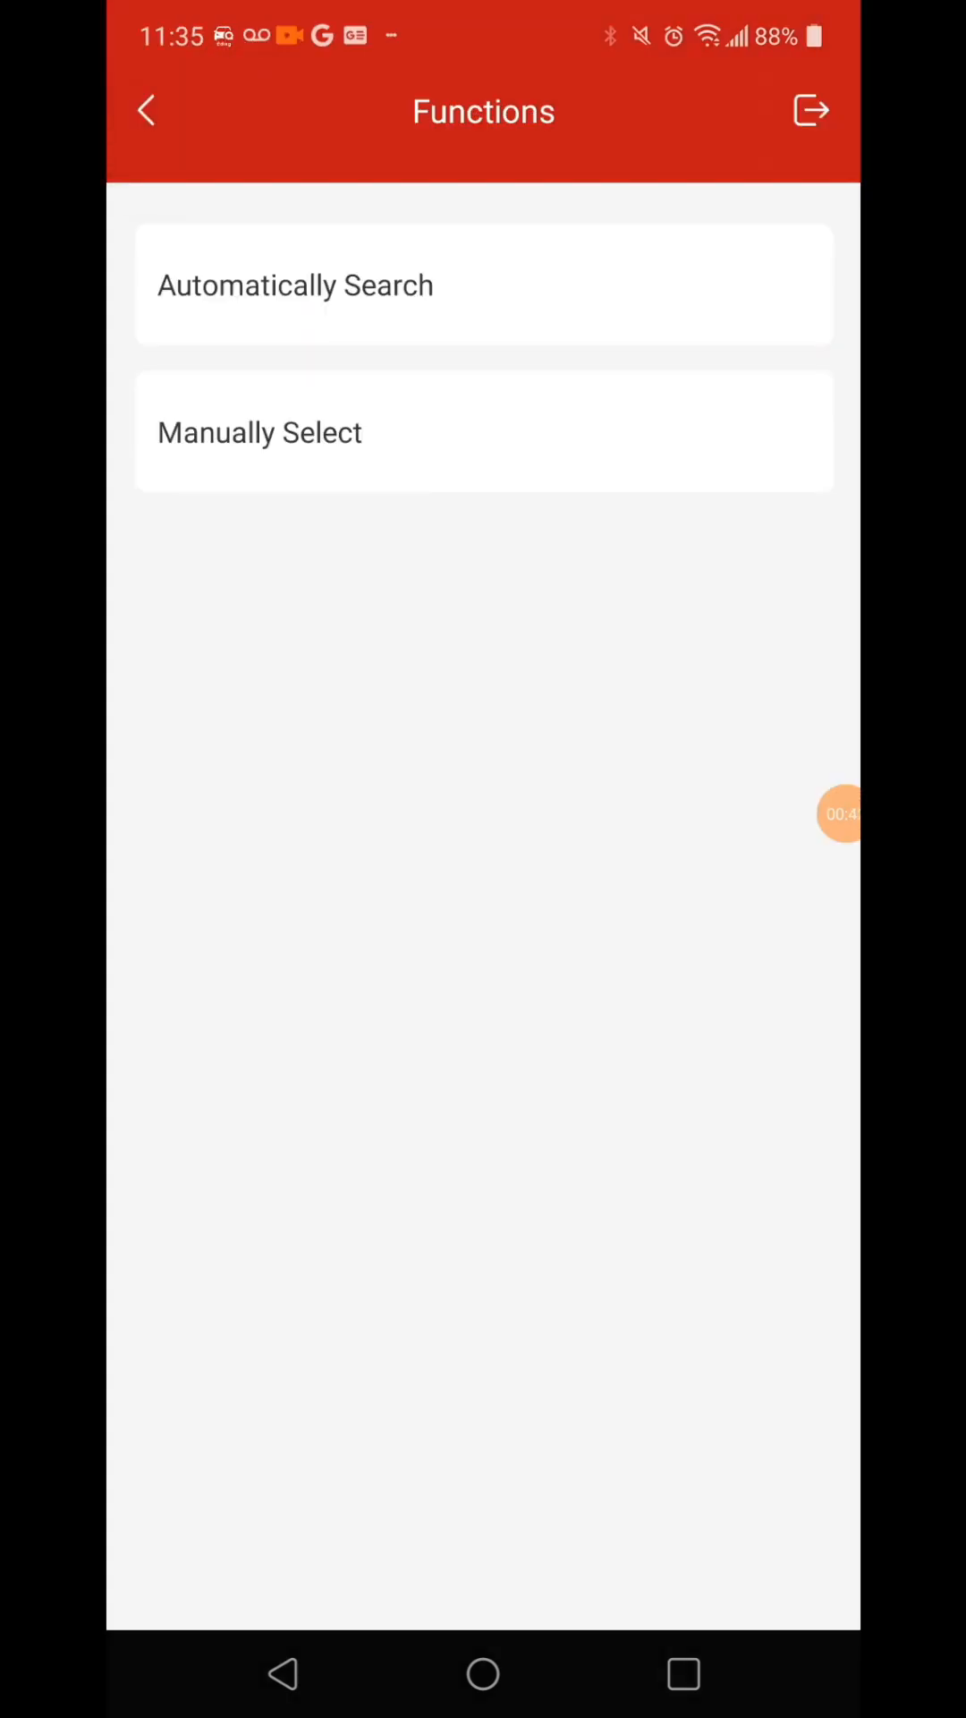
- Identify the Sprinter via Automatically Search and request a Health Report
click(262, 433)
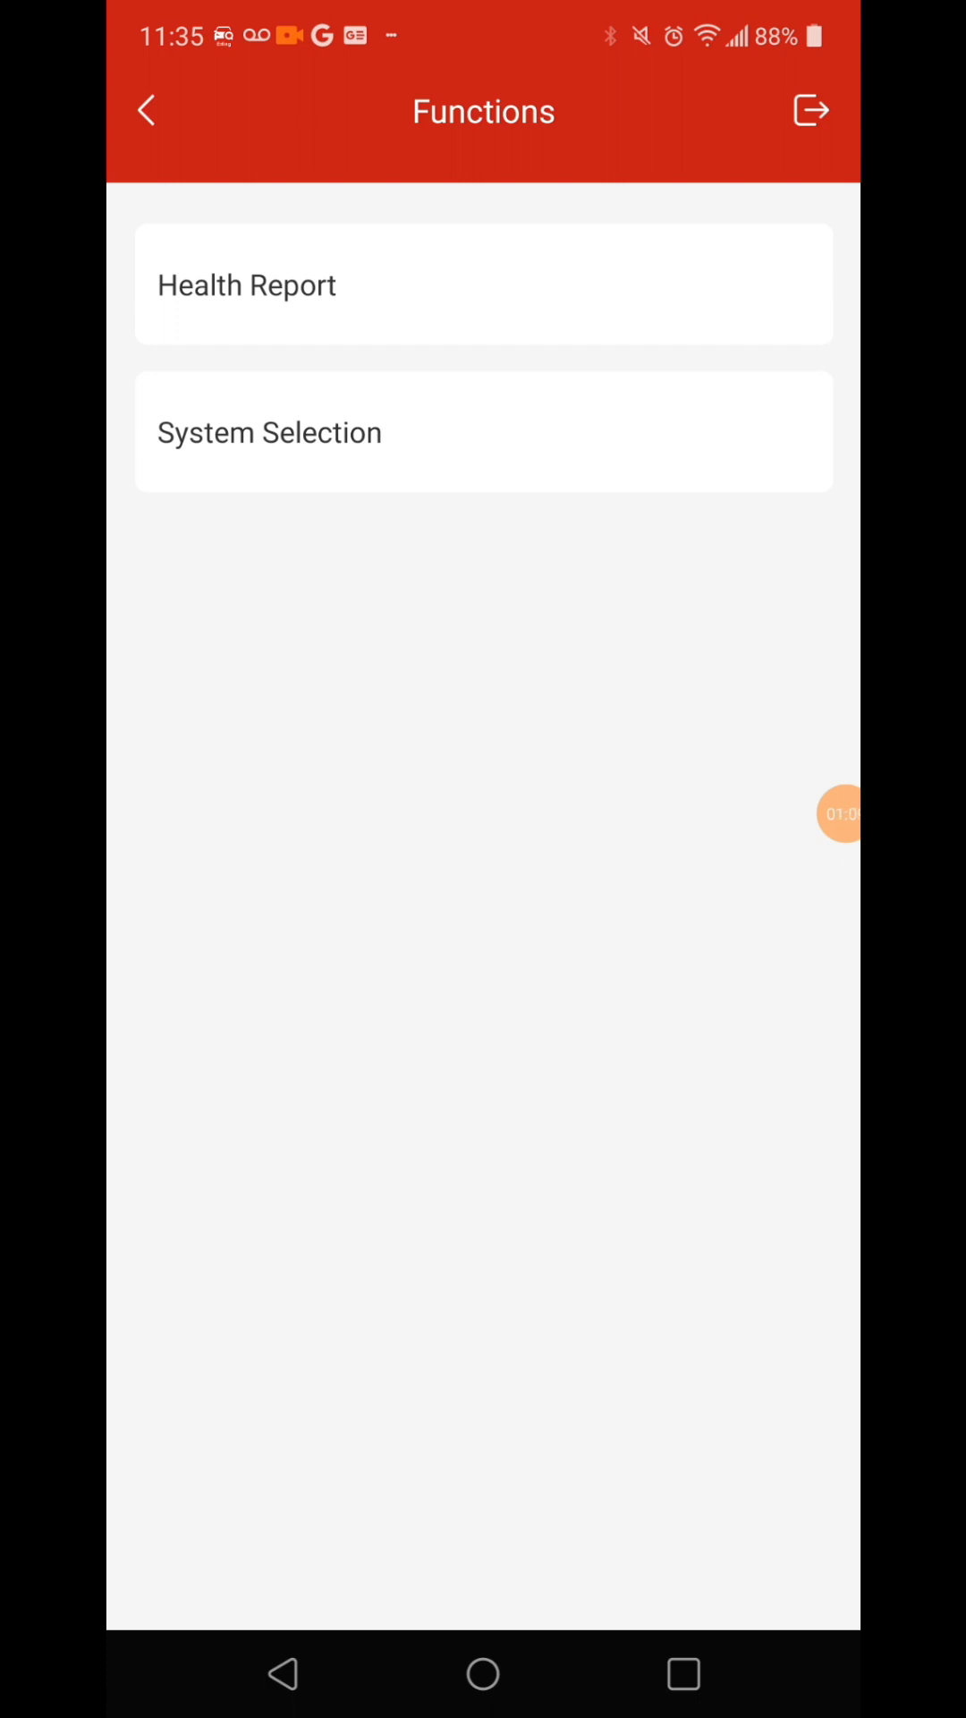
click(249, 285)
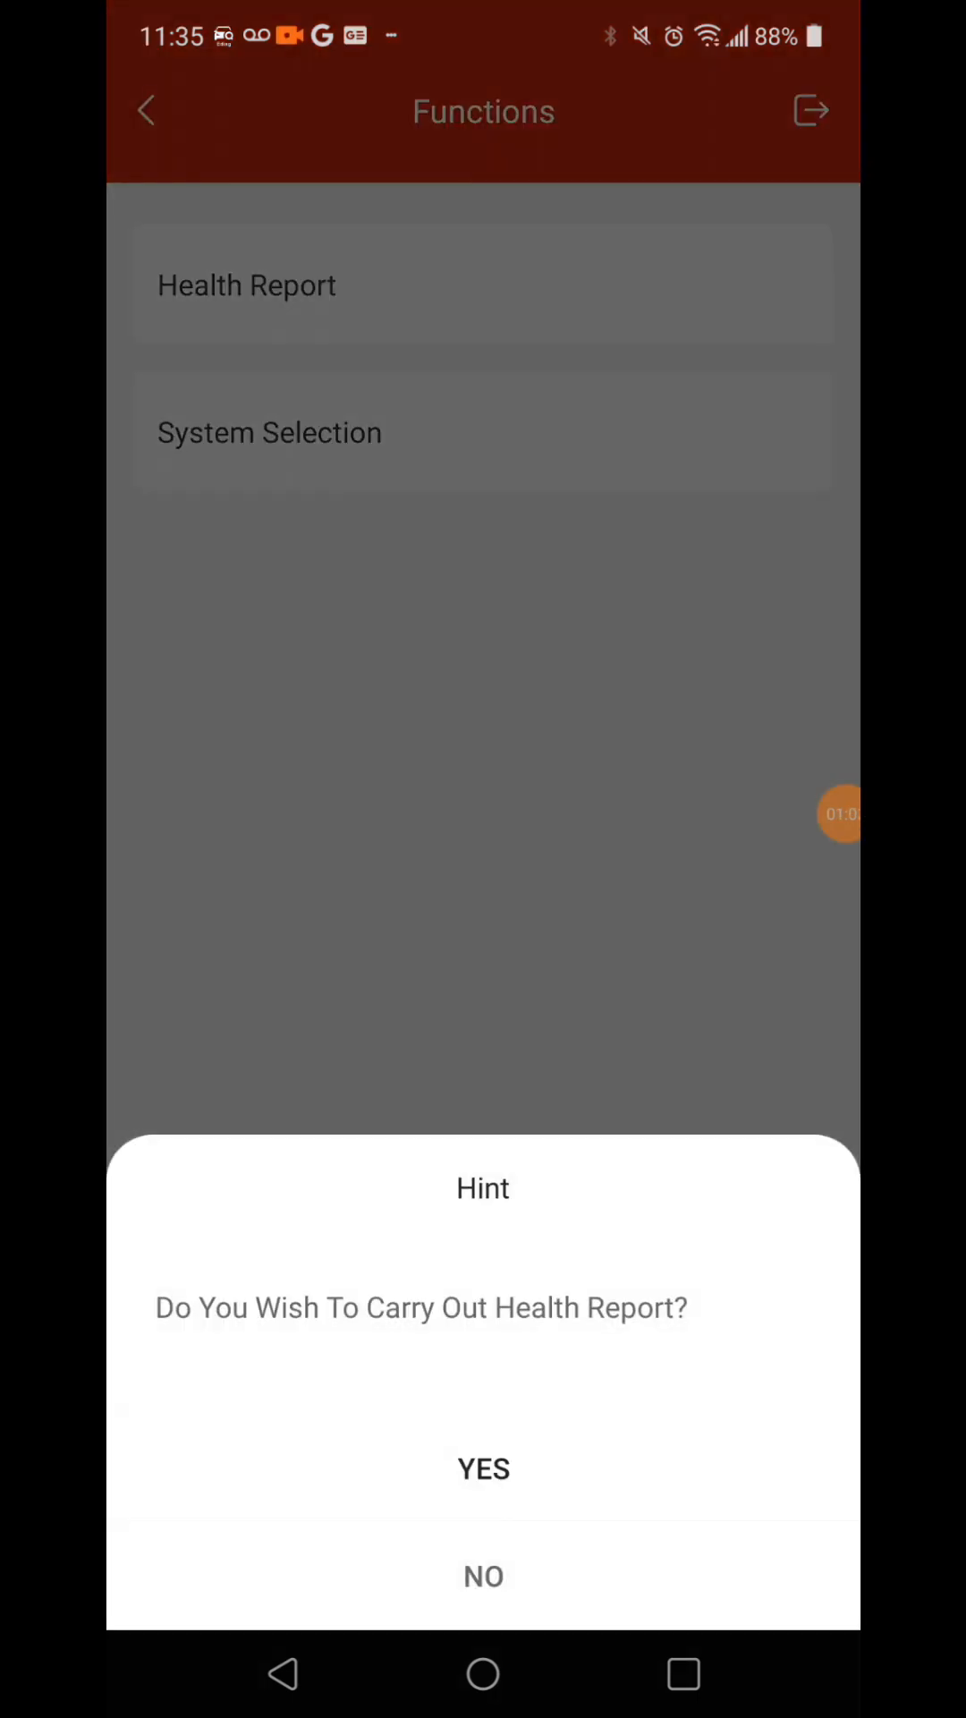
- Run the all-module health report, confirming ignition on, yielding 9 abnormal and 8 normal modules
click(482, 1469)
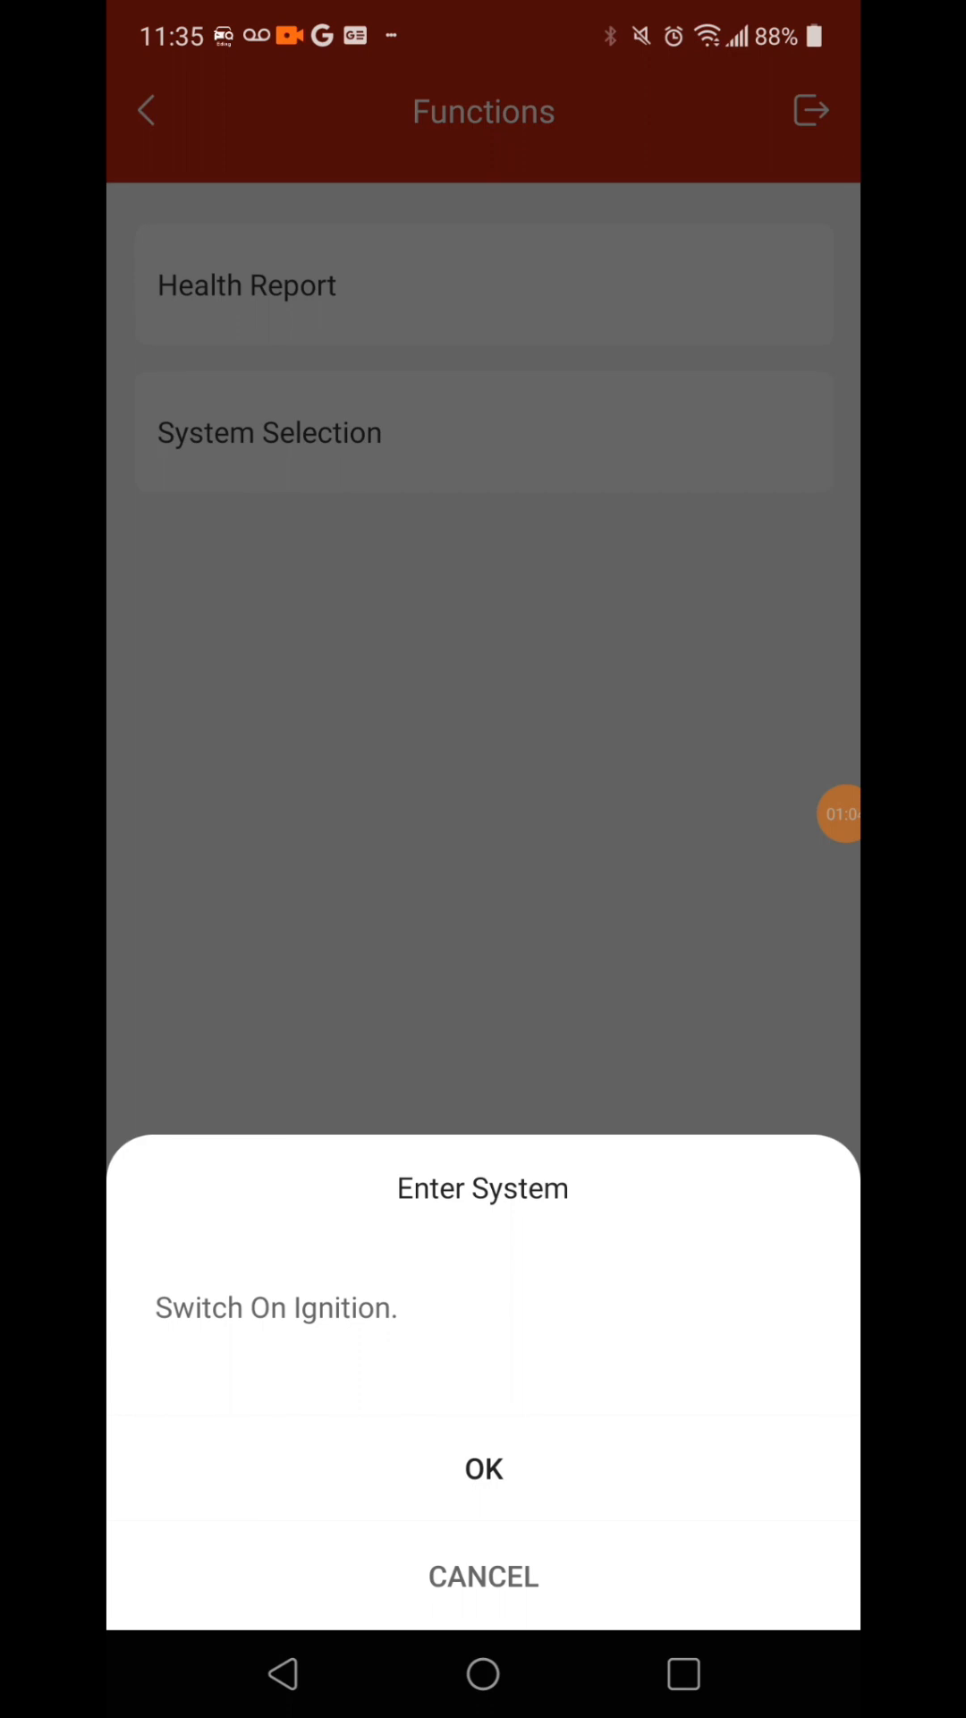
click(483, 1469)
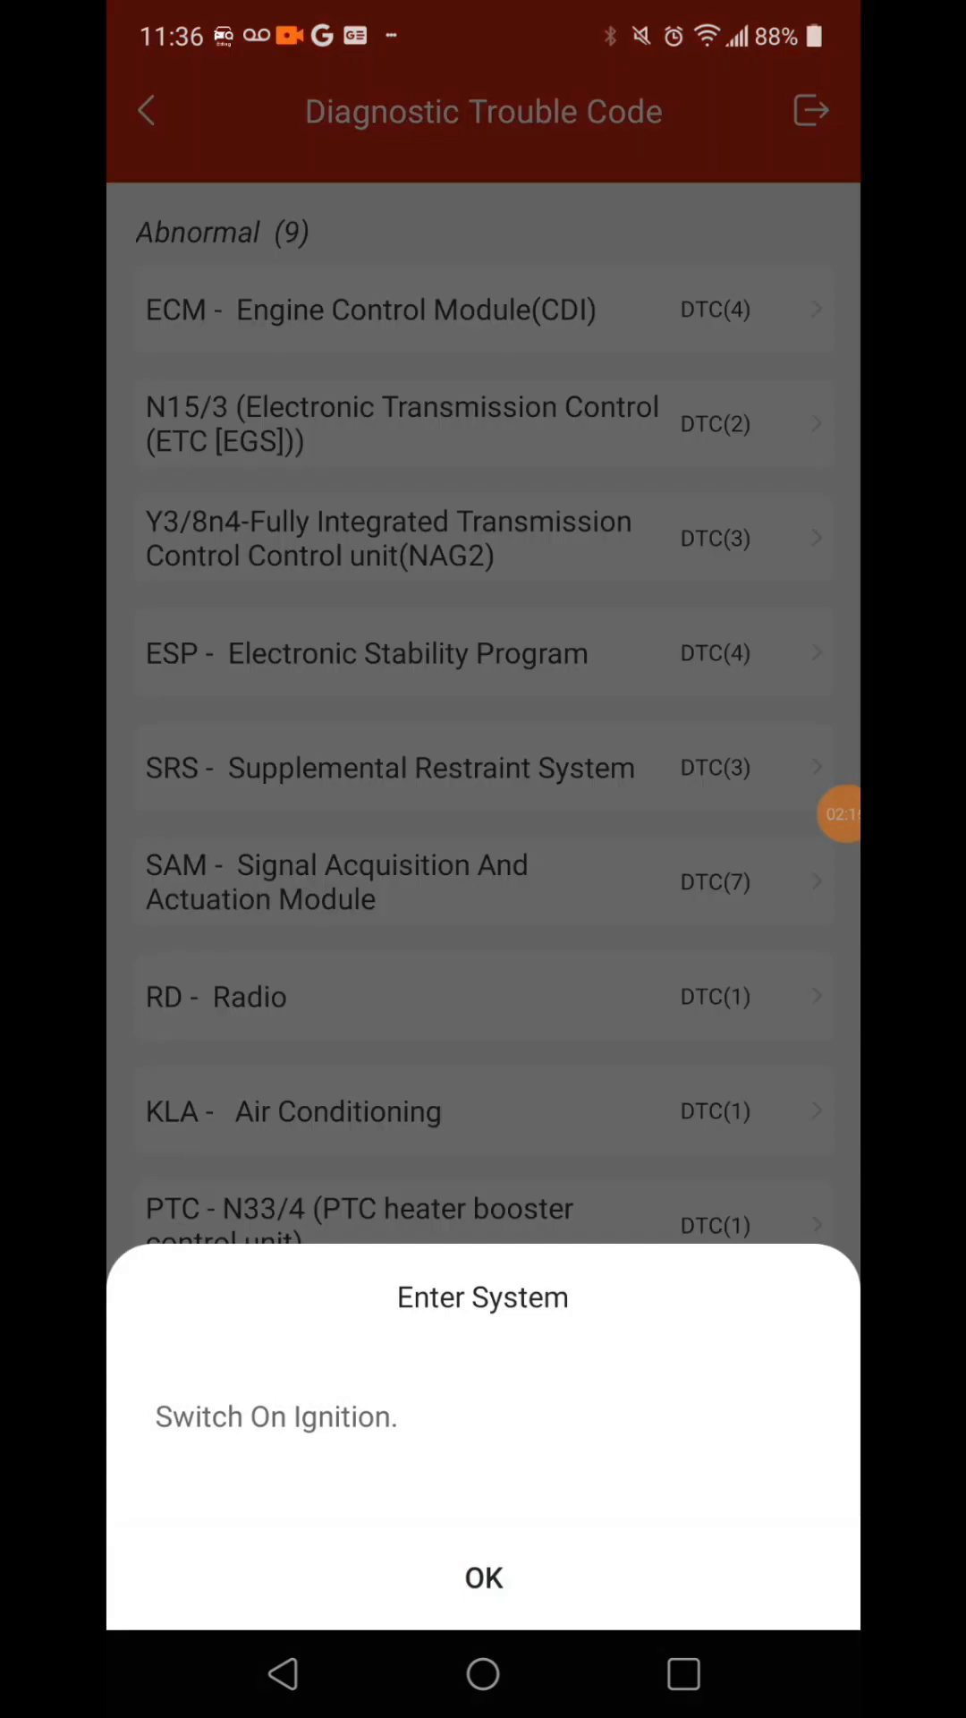
- Read the ECM's four stored fault codes, including low fuel pump flow and outside temperature sensor
click(483, 1576)
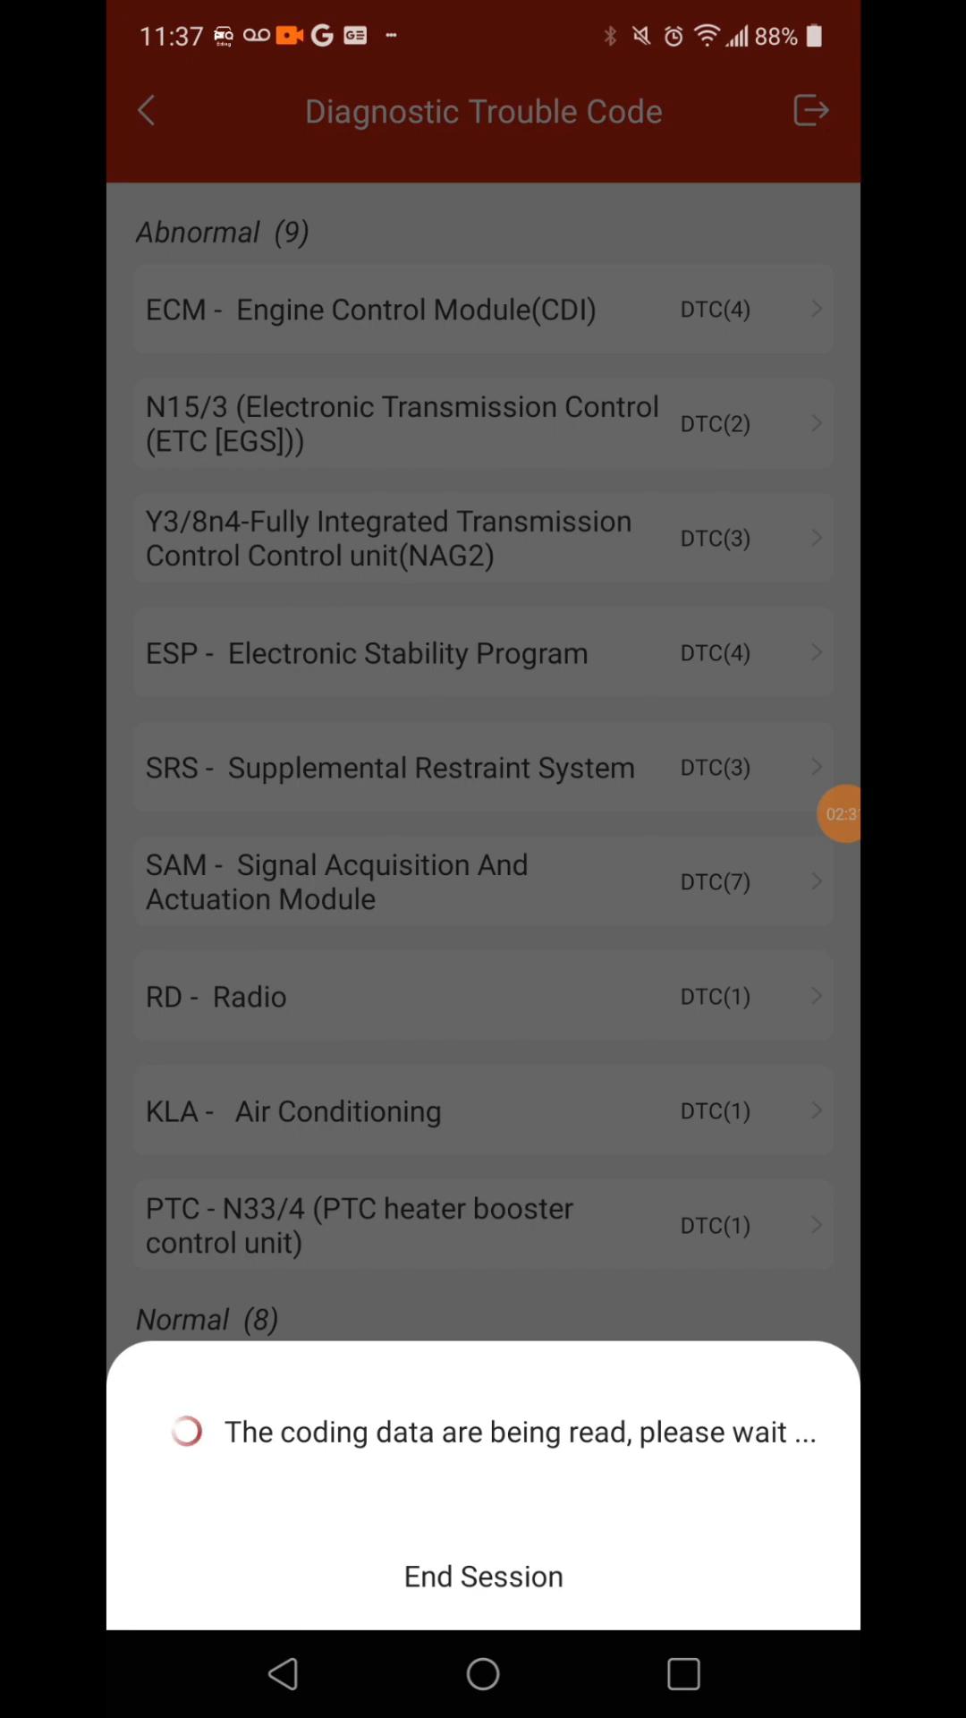
click(146, 112)
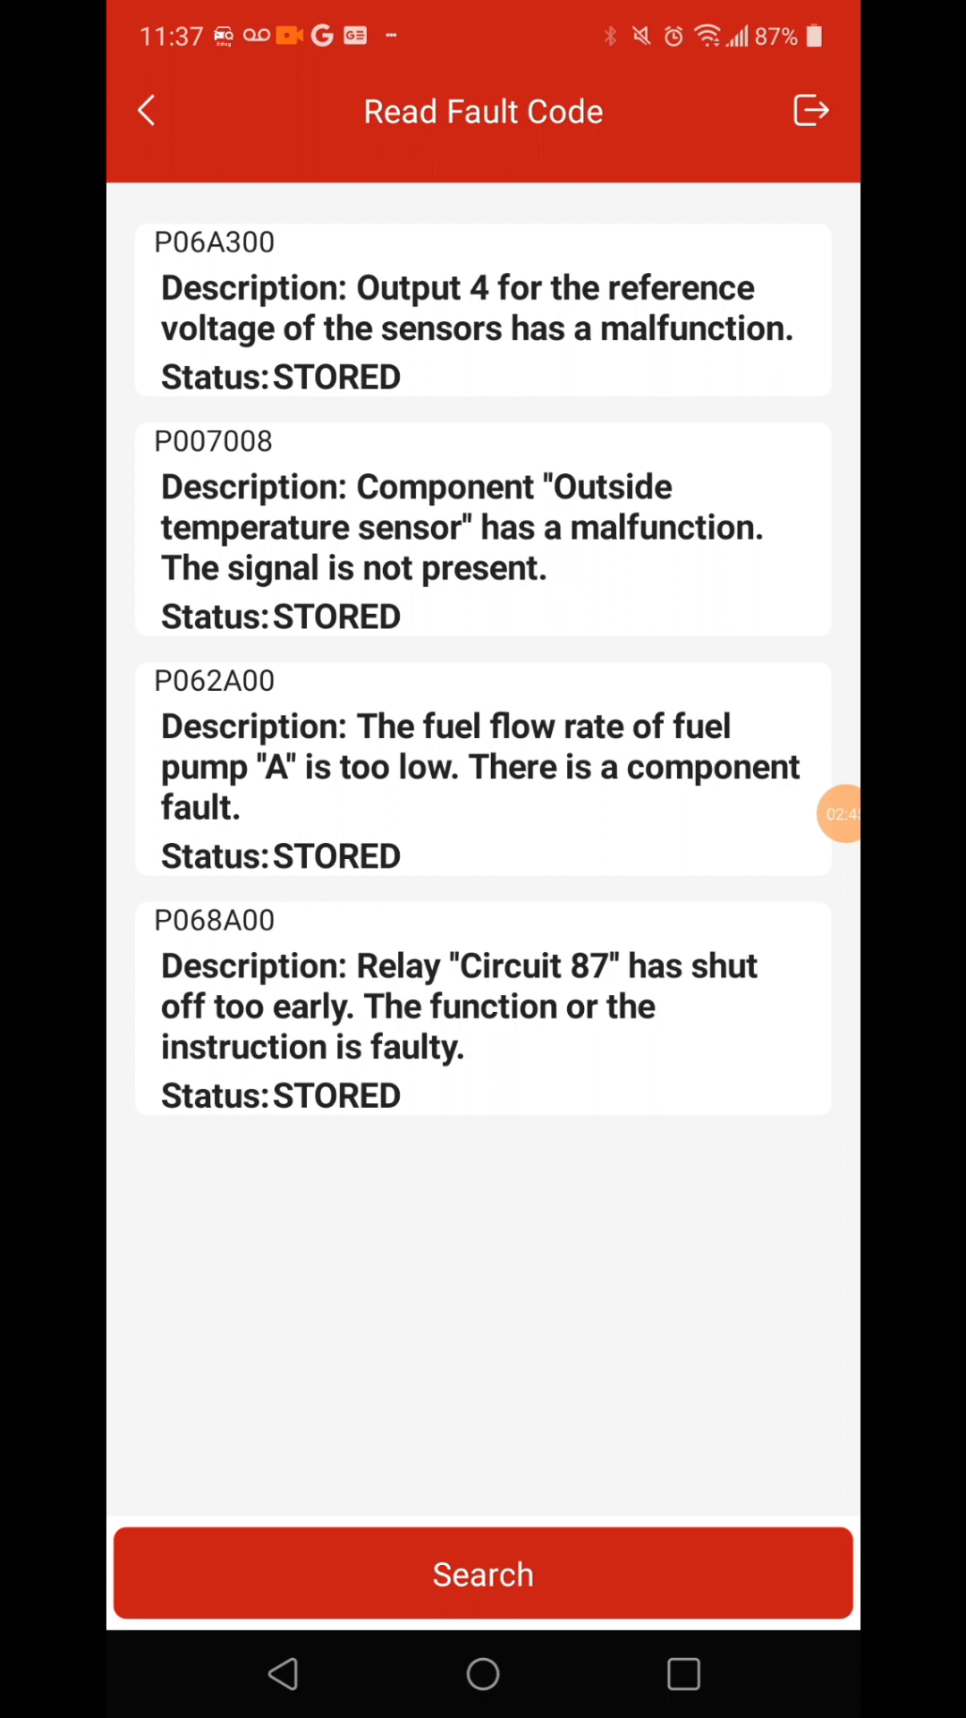
- Return from the engine fault codes to the Diagnostic Trouble Code module list
click(147, 114)
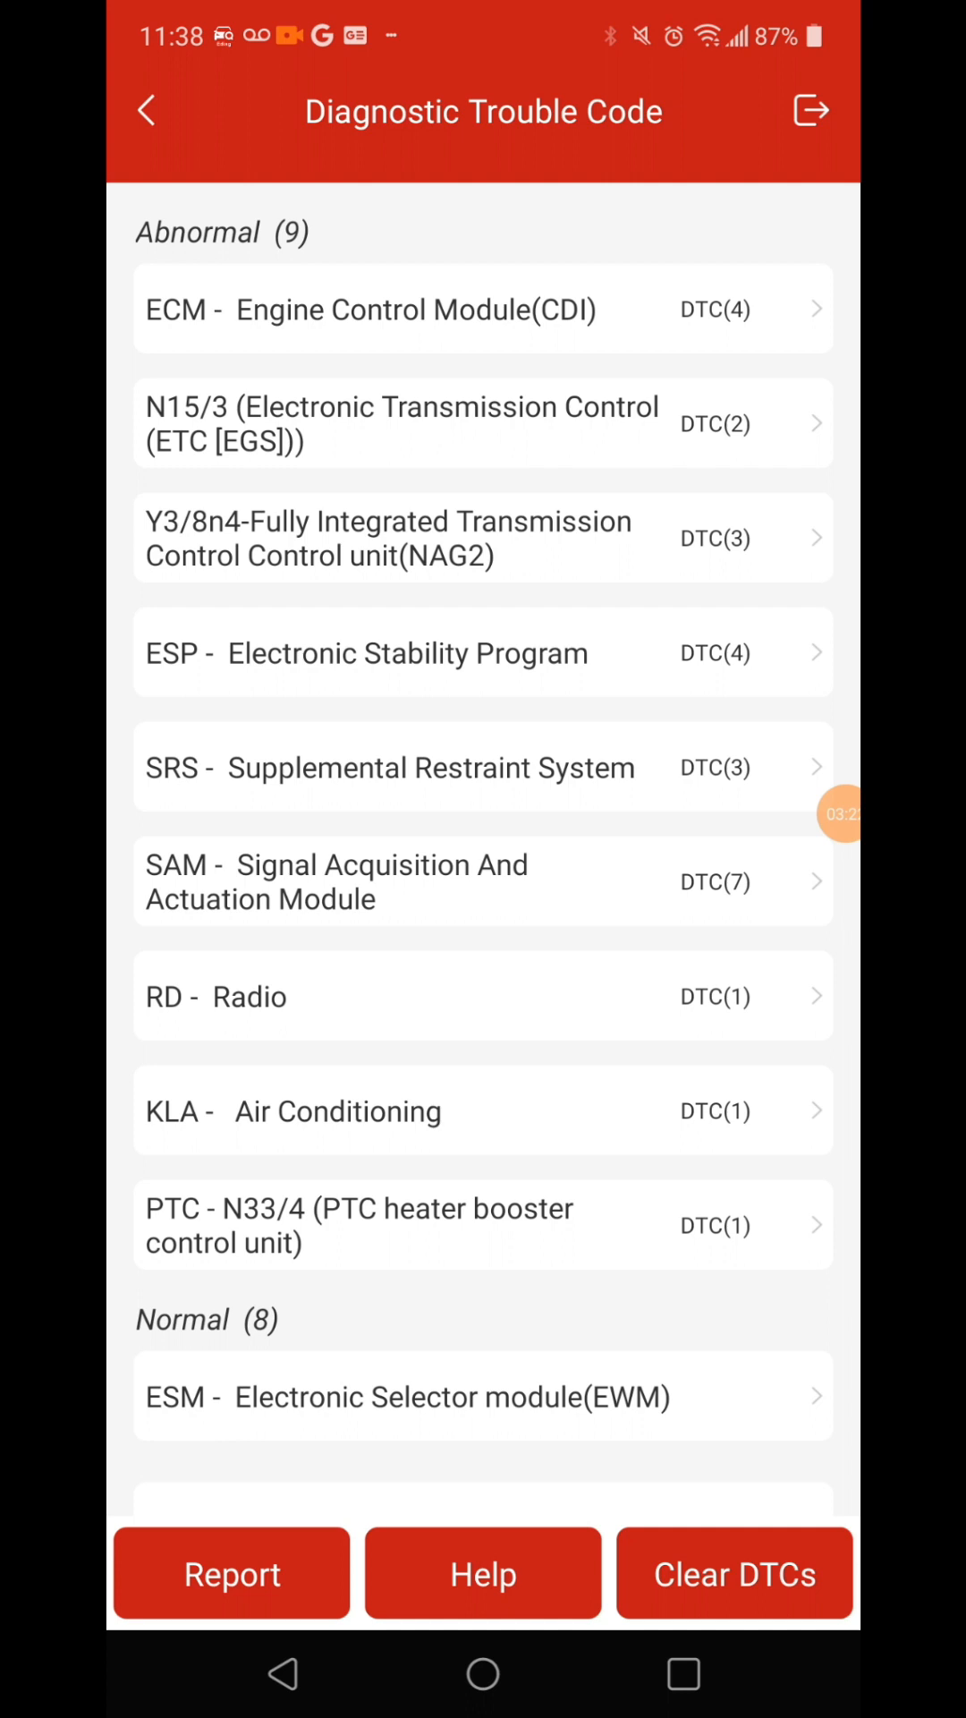
- Read the ESP module's four stored fault codes for supply voltage and front-axle rpm sensors
scroll(down, 3)
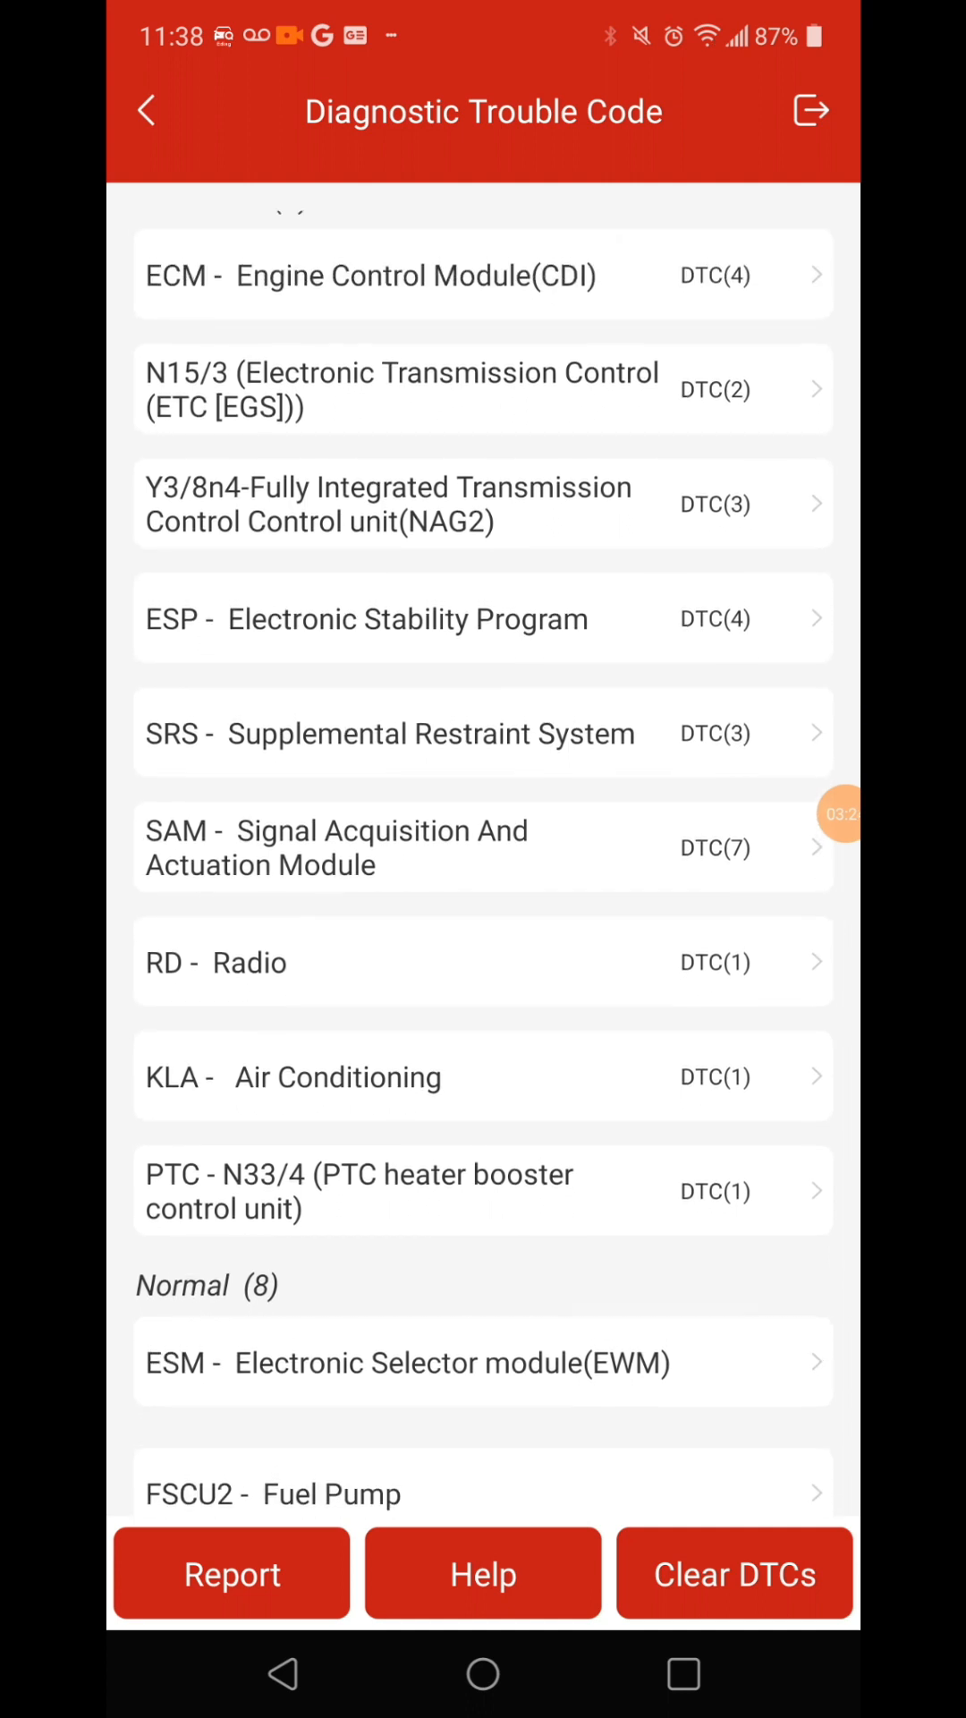
scroll(down, 3)
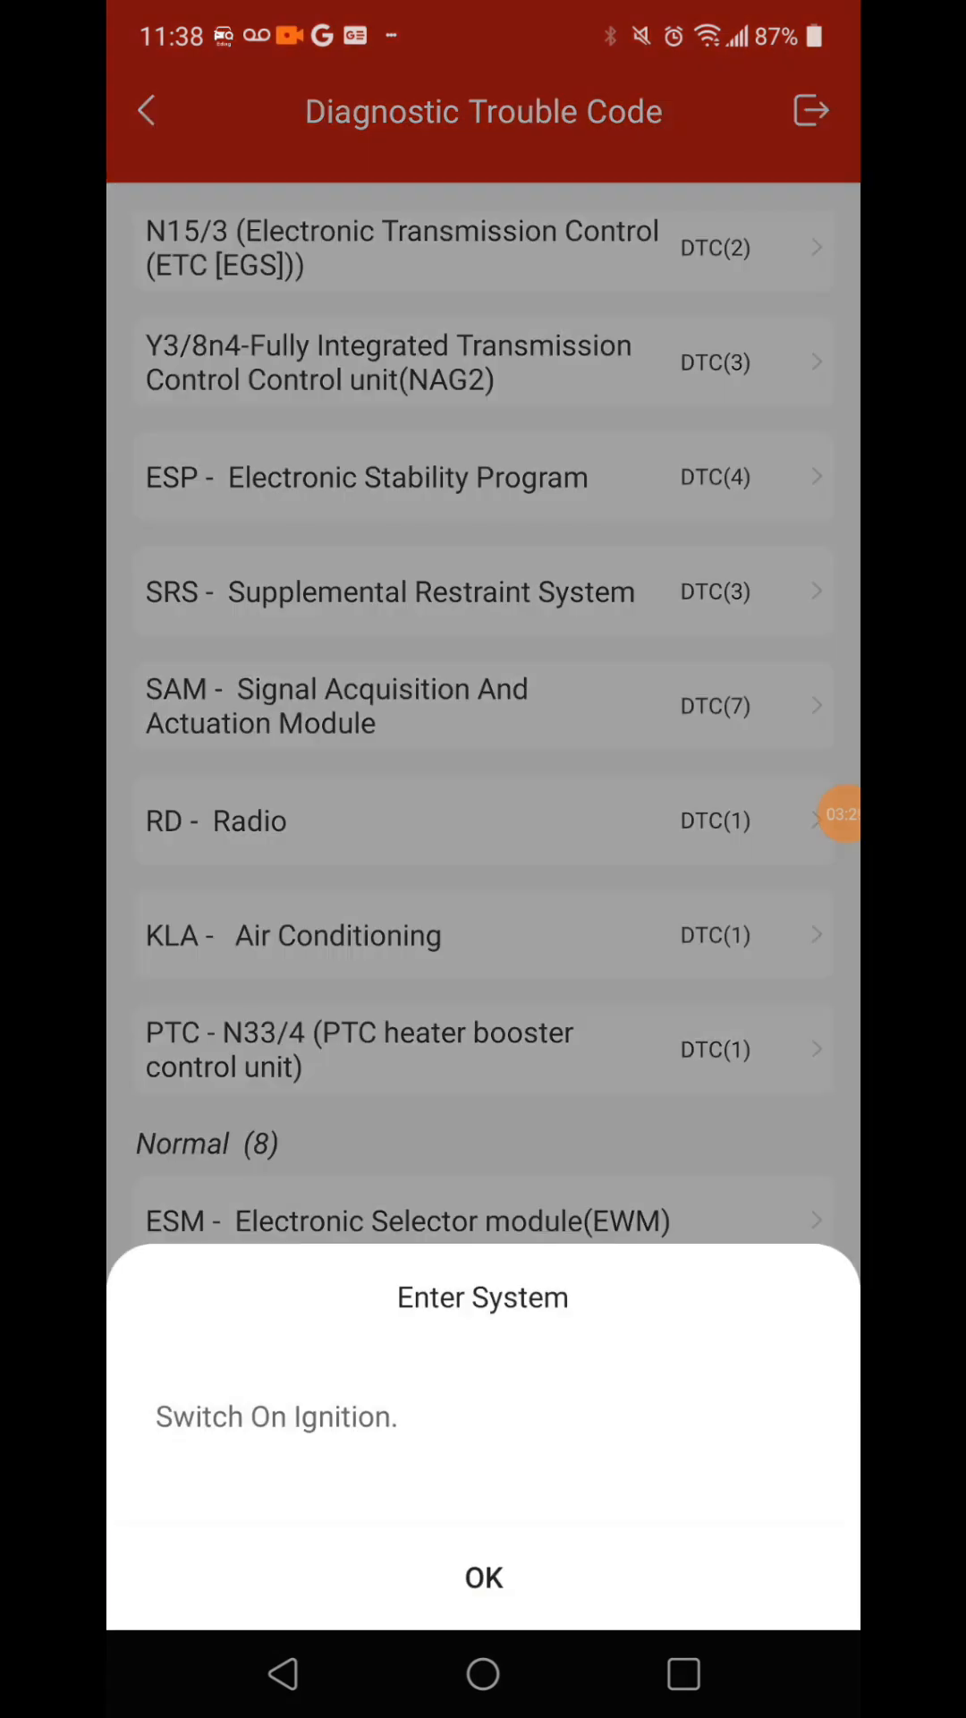
click(484, 1577)
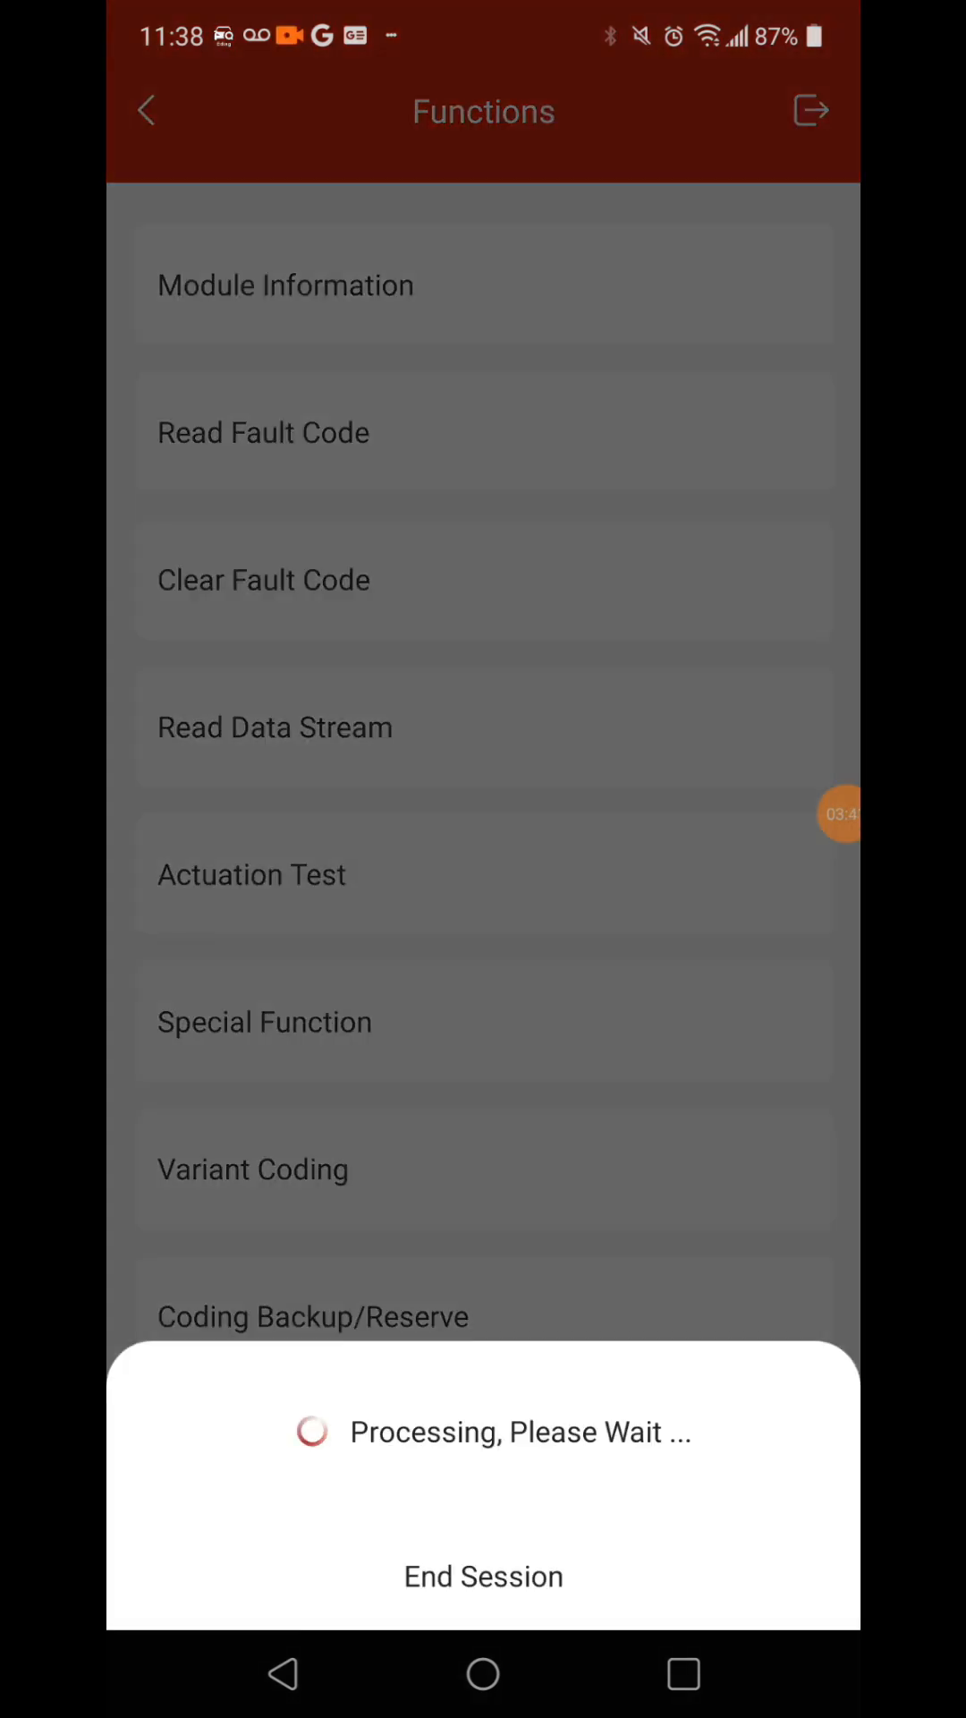
click(265, 432)
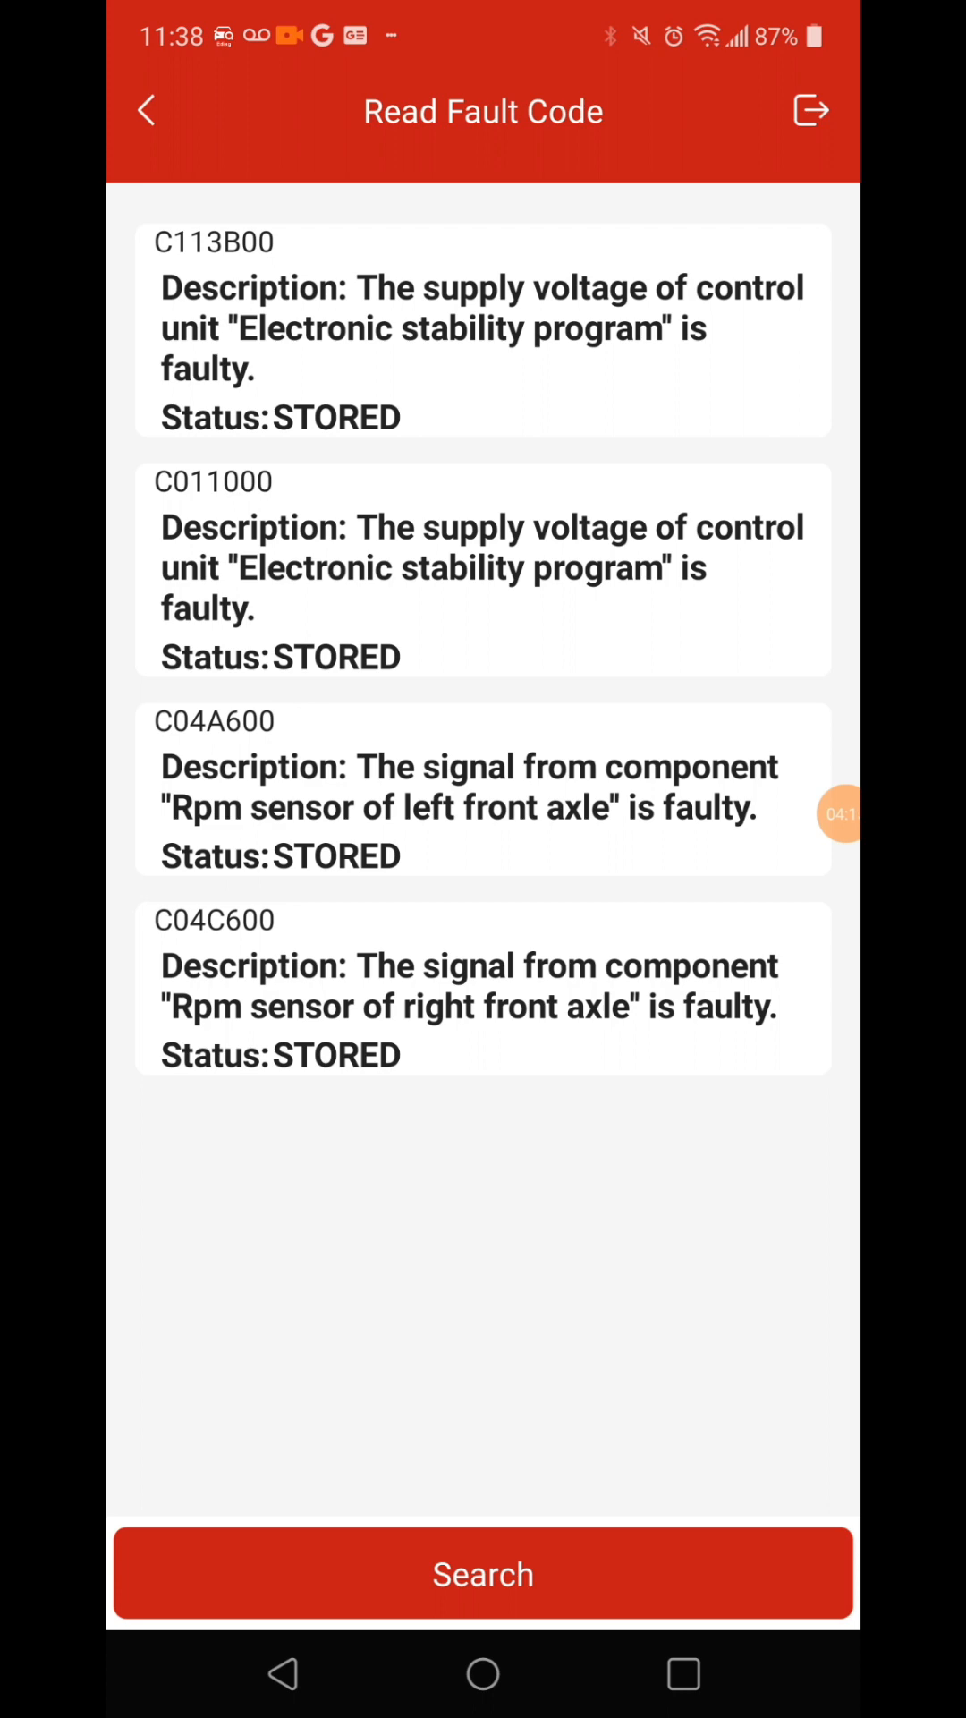
- Go back to the trouble code list and scroll through the nine abnormal and eight normal modules
click(145, 111)
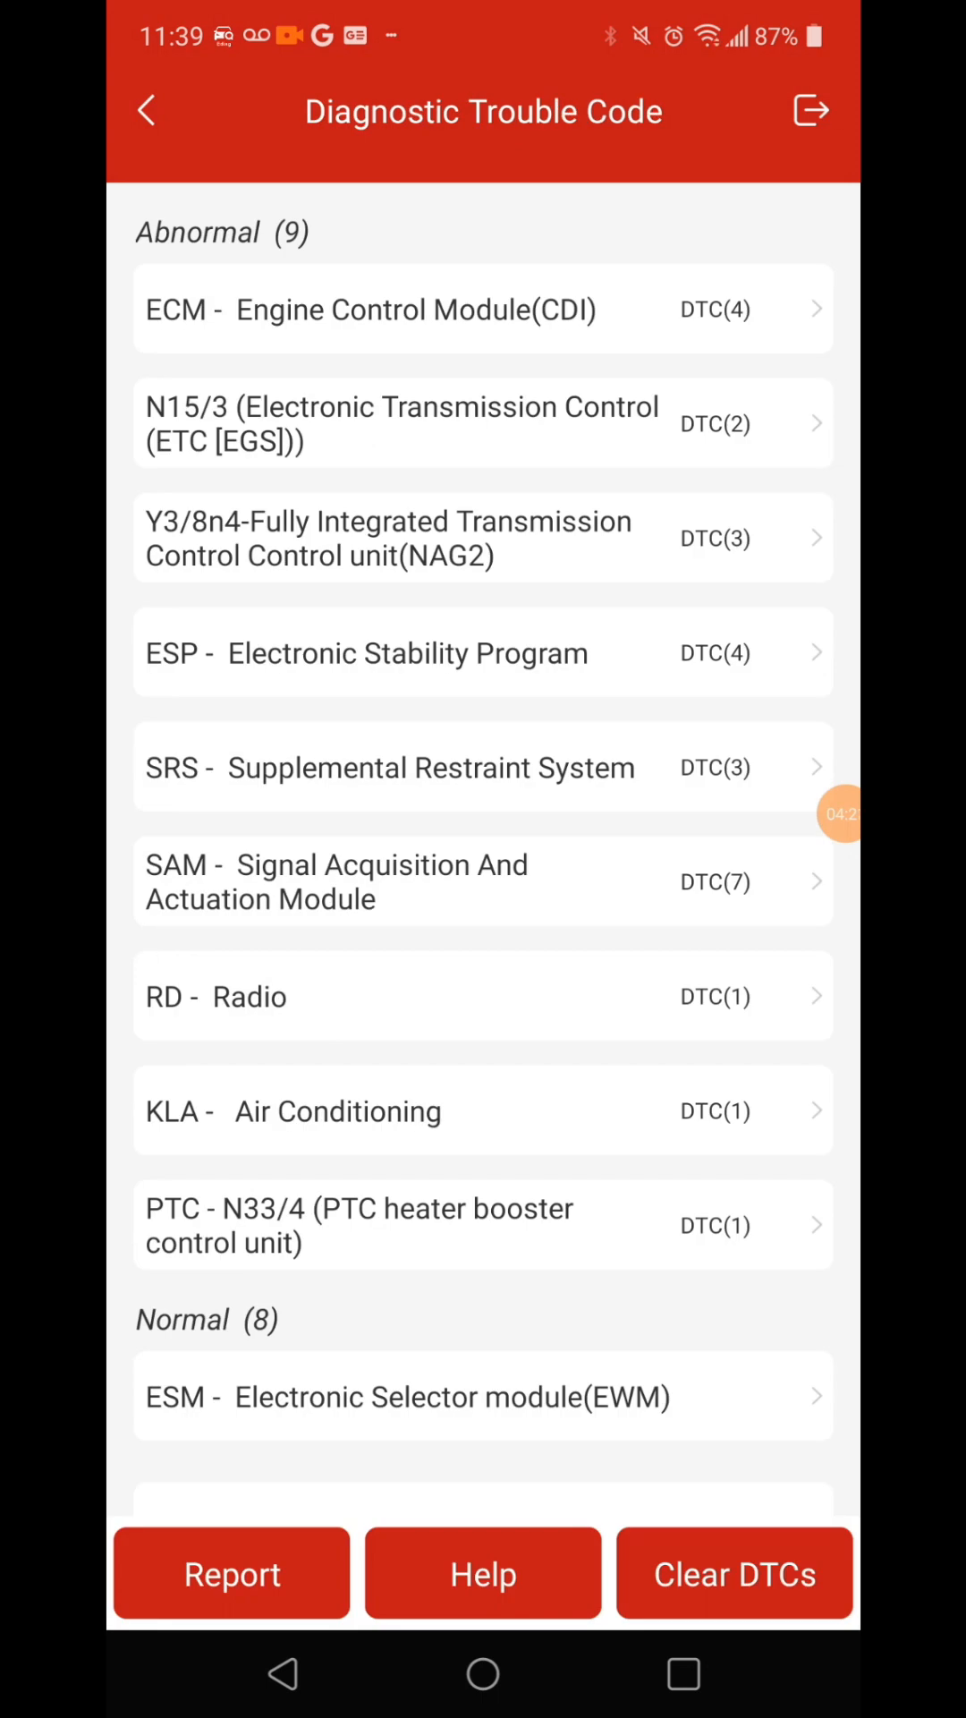
scroll(down, 3)
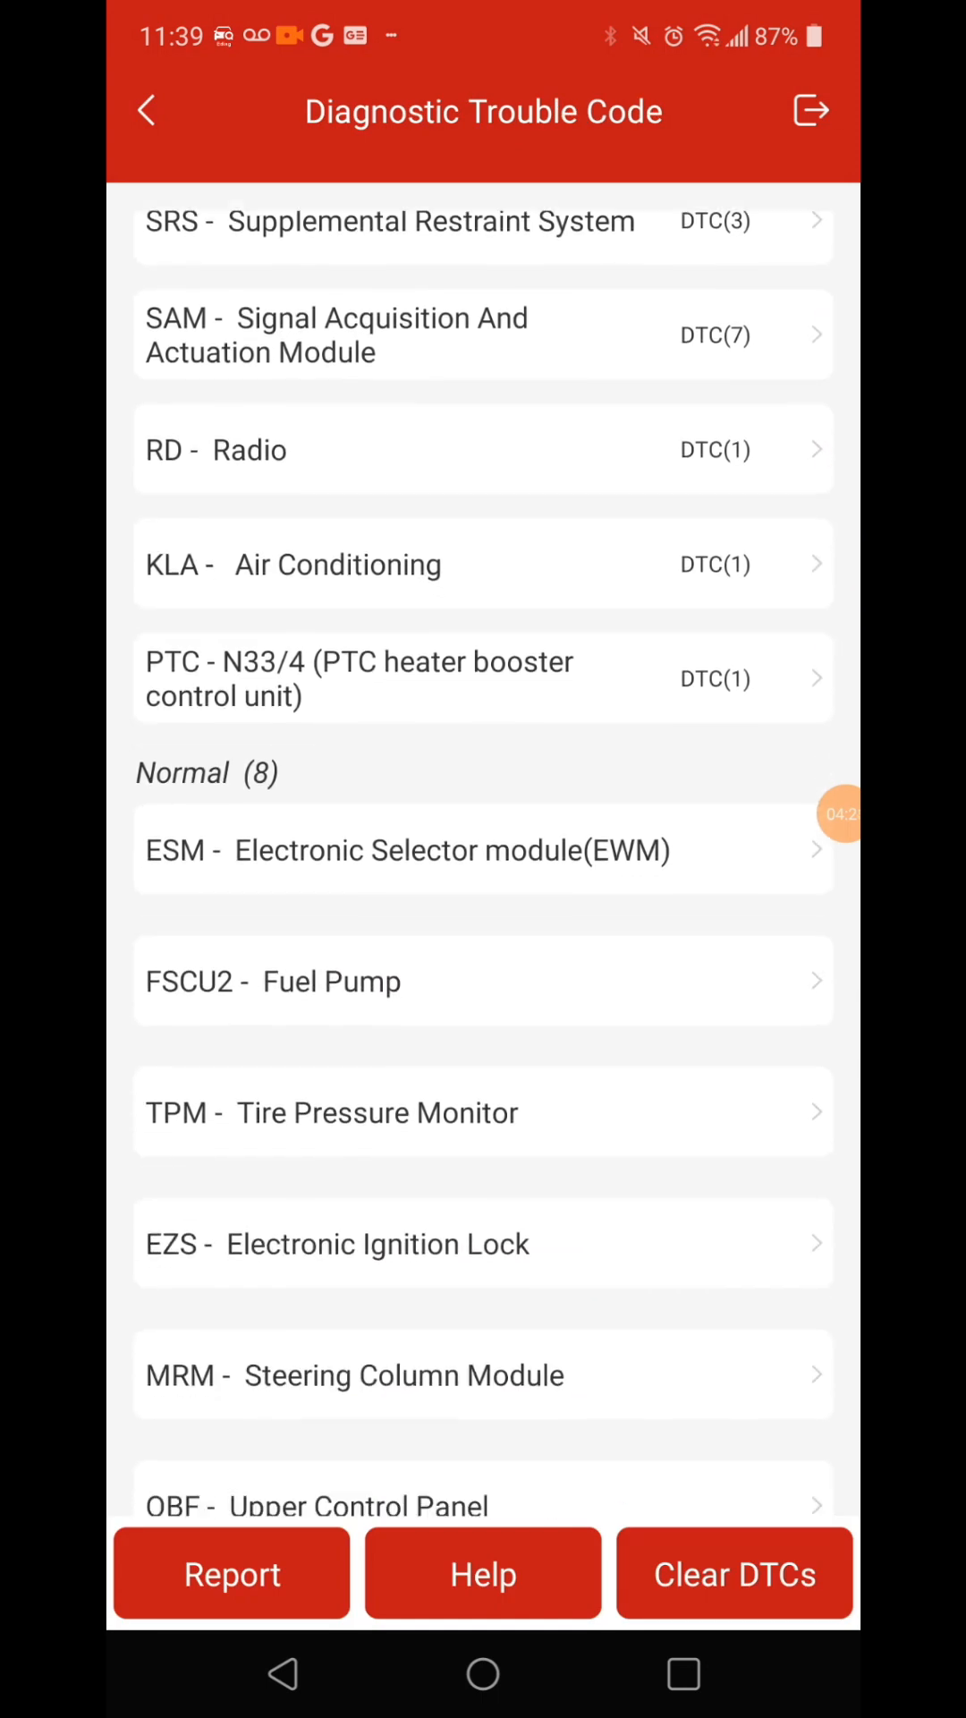
scroll(down, 3)
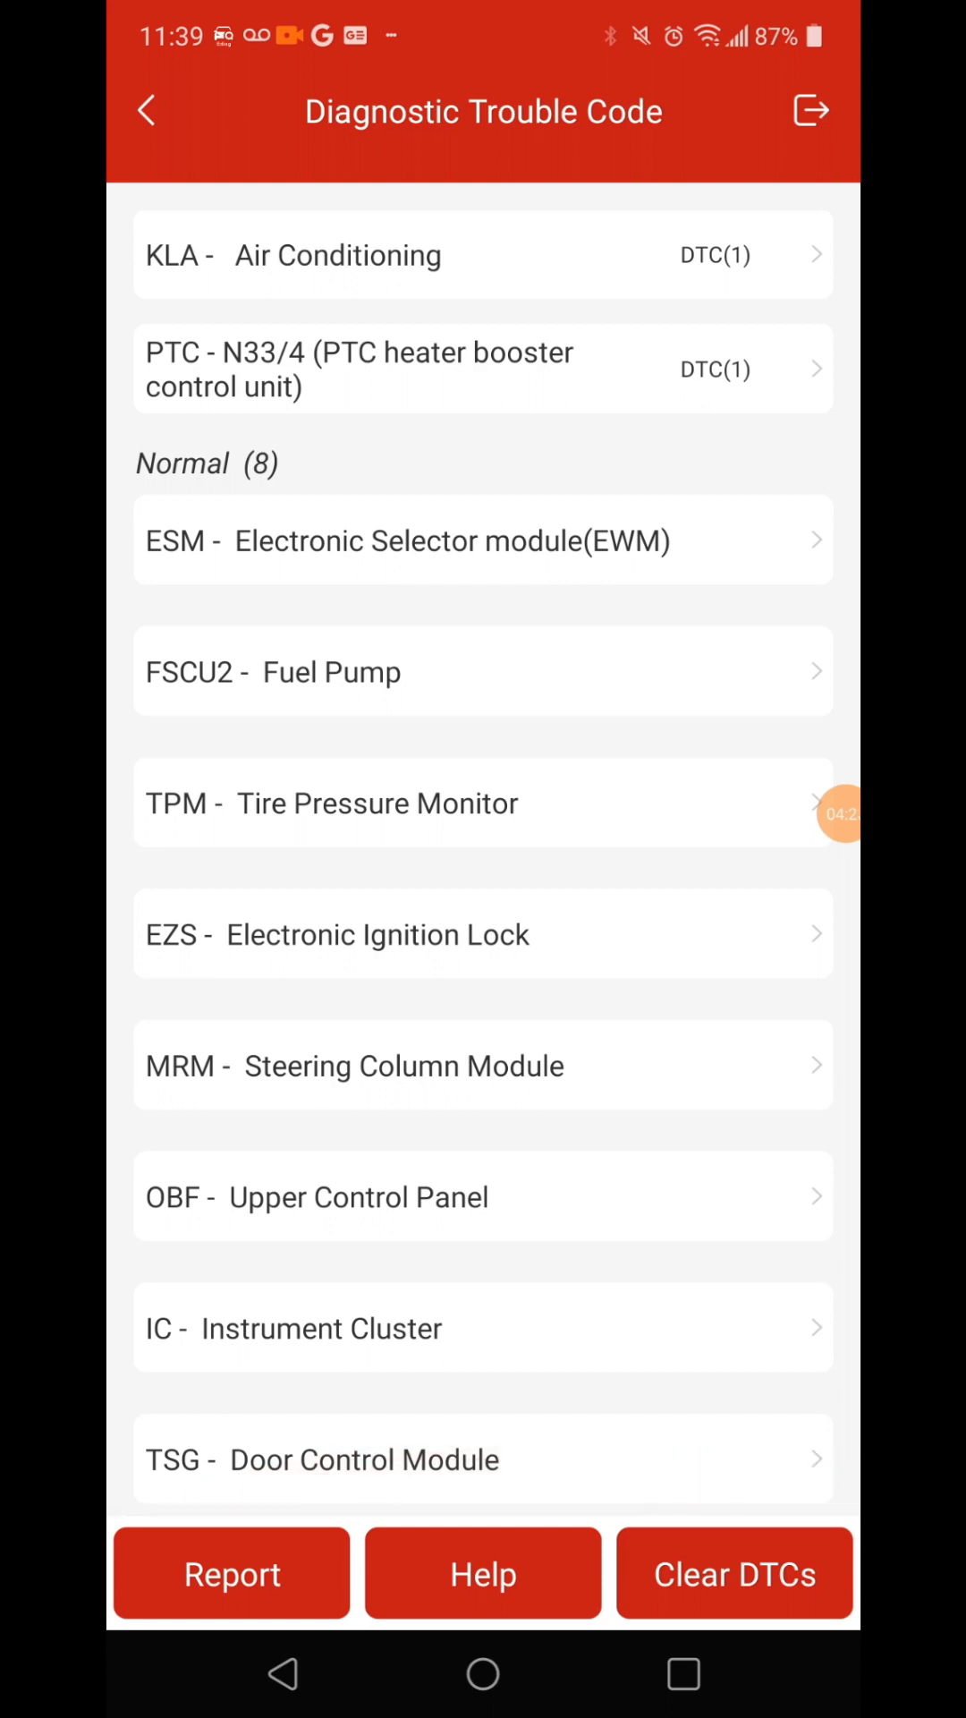
scroll(down, 3)
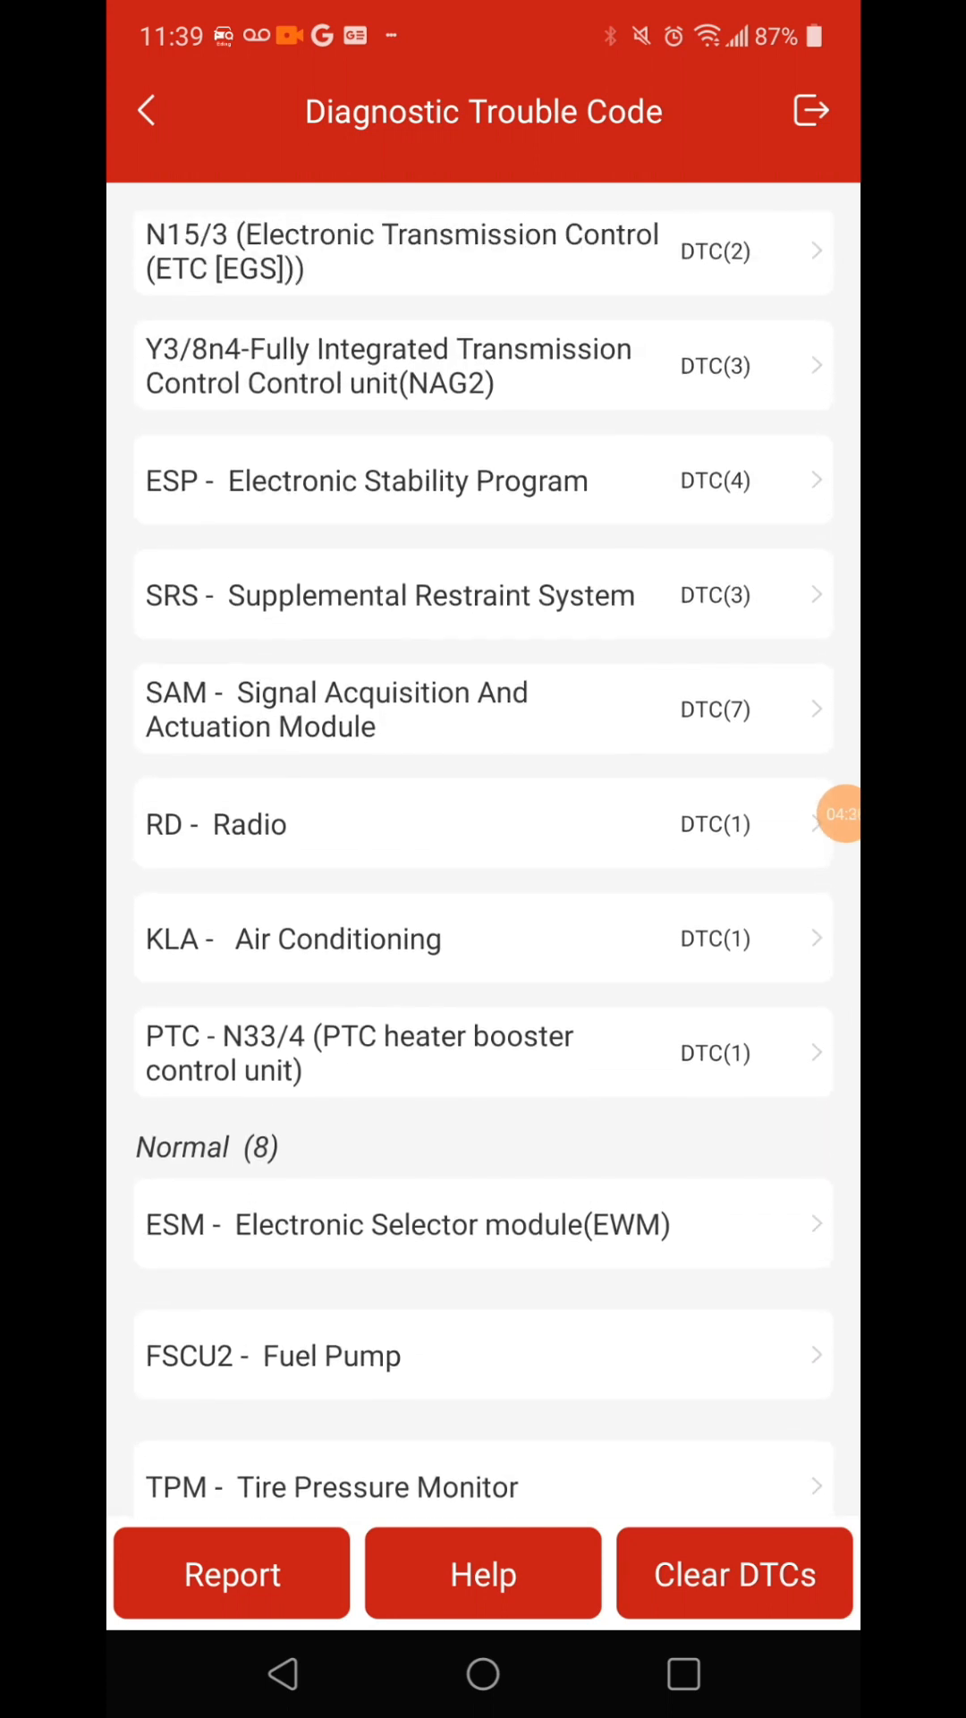
scroll(down, 3)
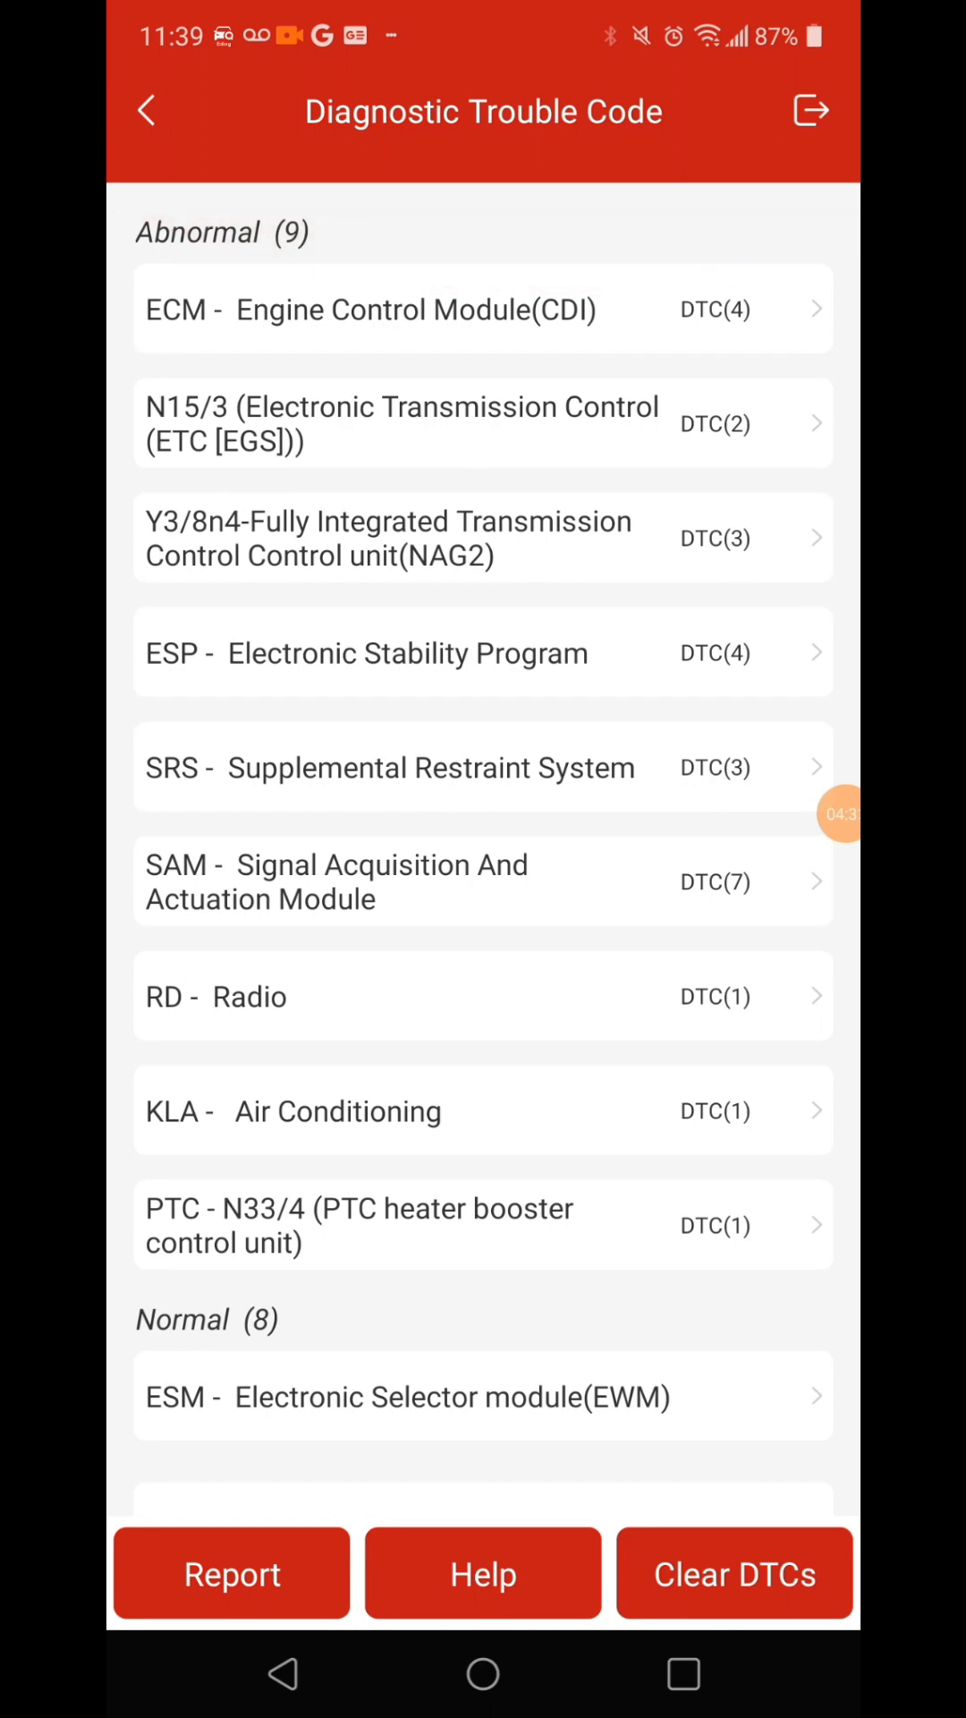
- Clear DTCs from all modules, cycling the ignition, leaving only SAM and KLA abnormal
click(734, 1574)
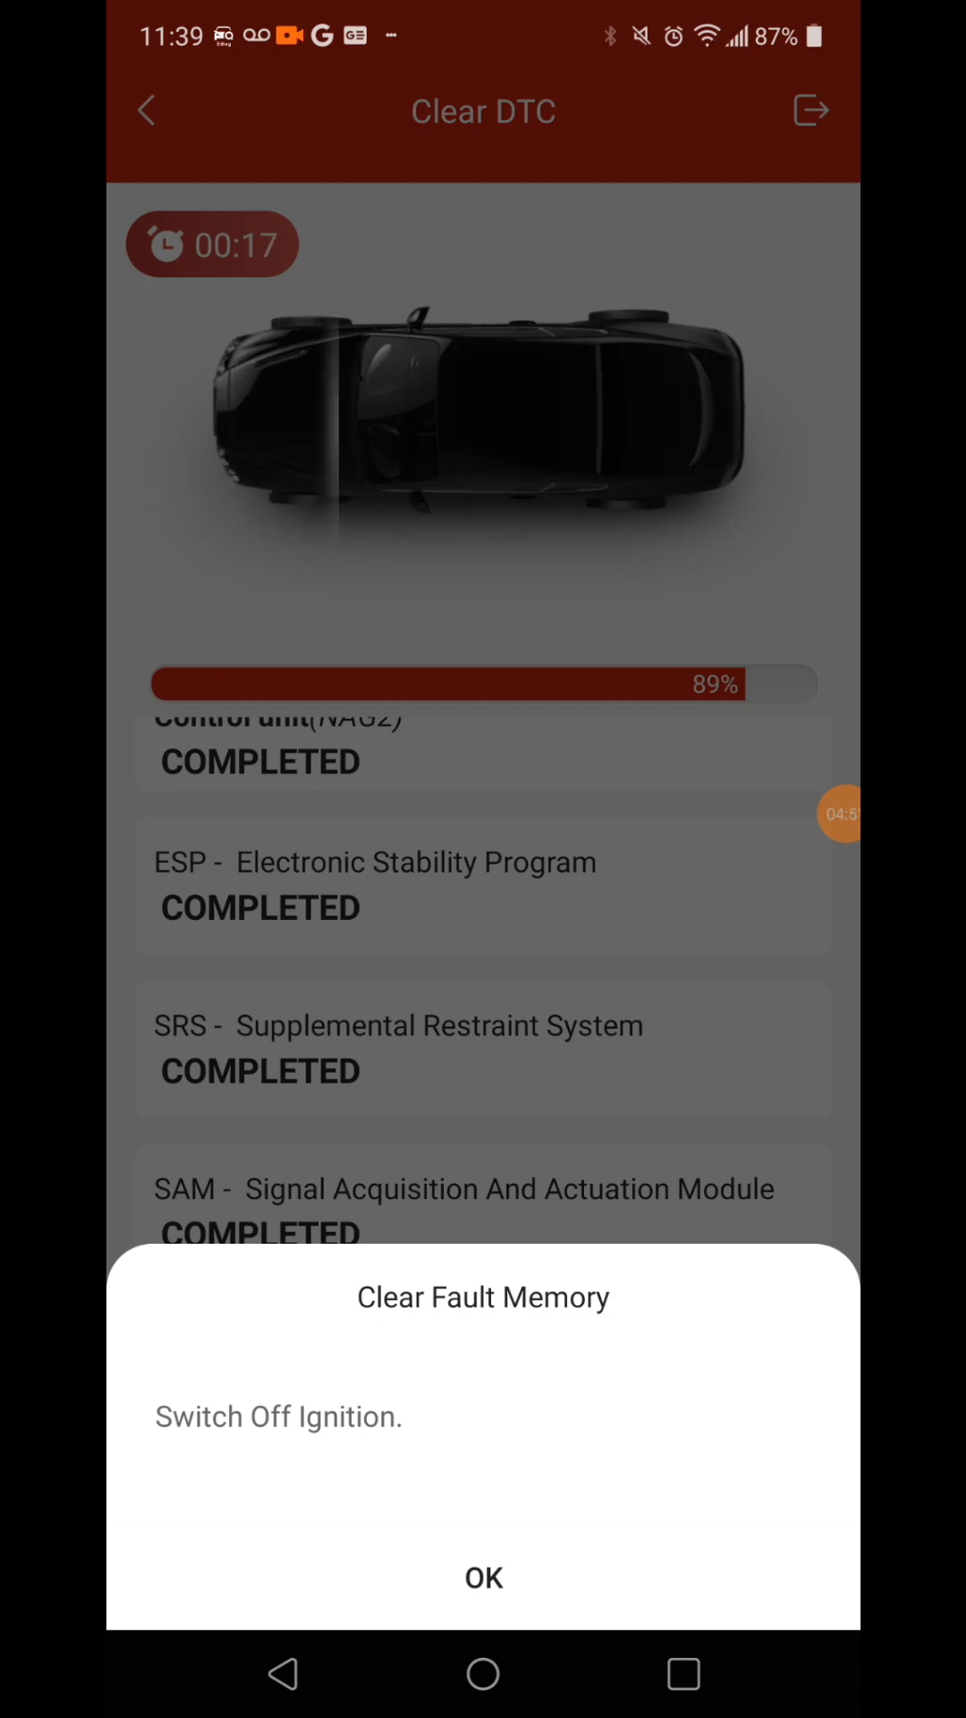
click(483, 1576)
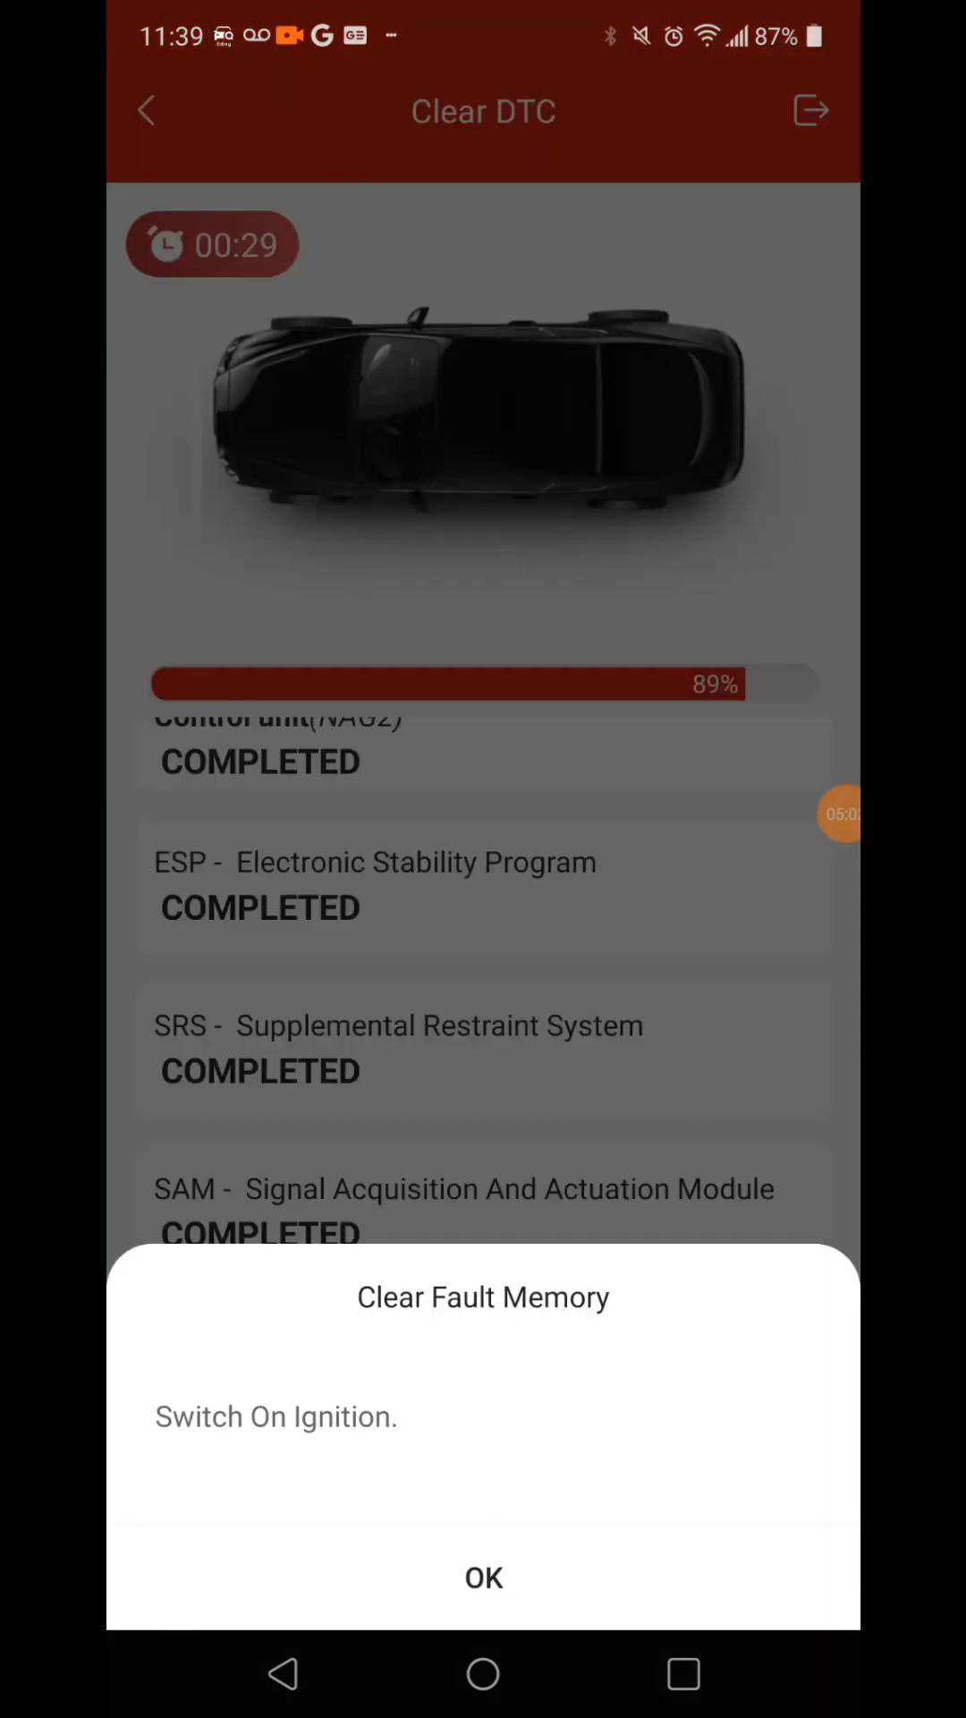
click(484, 1577)
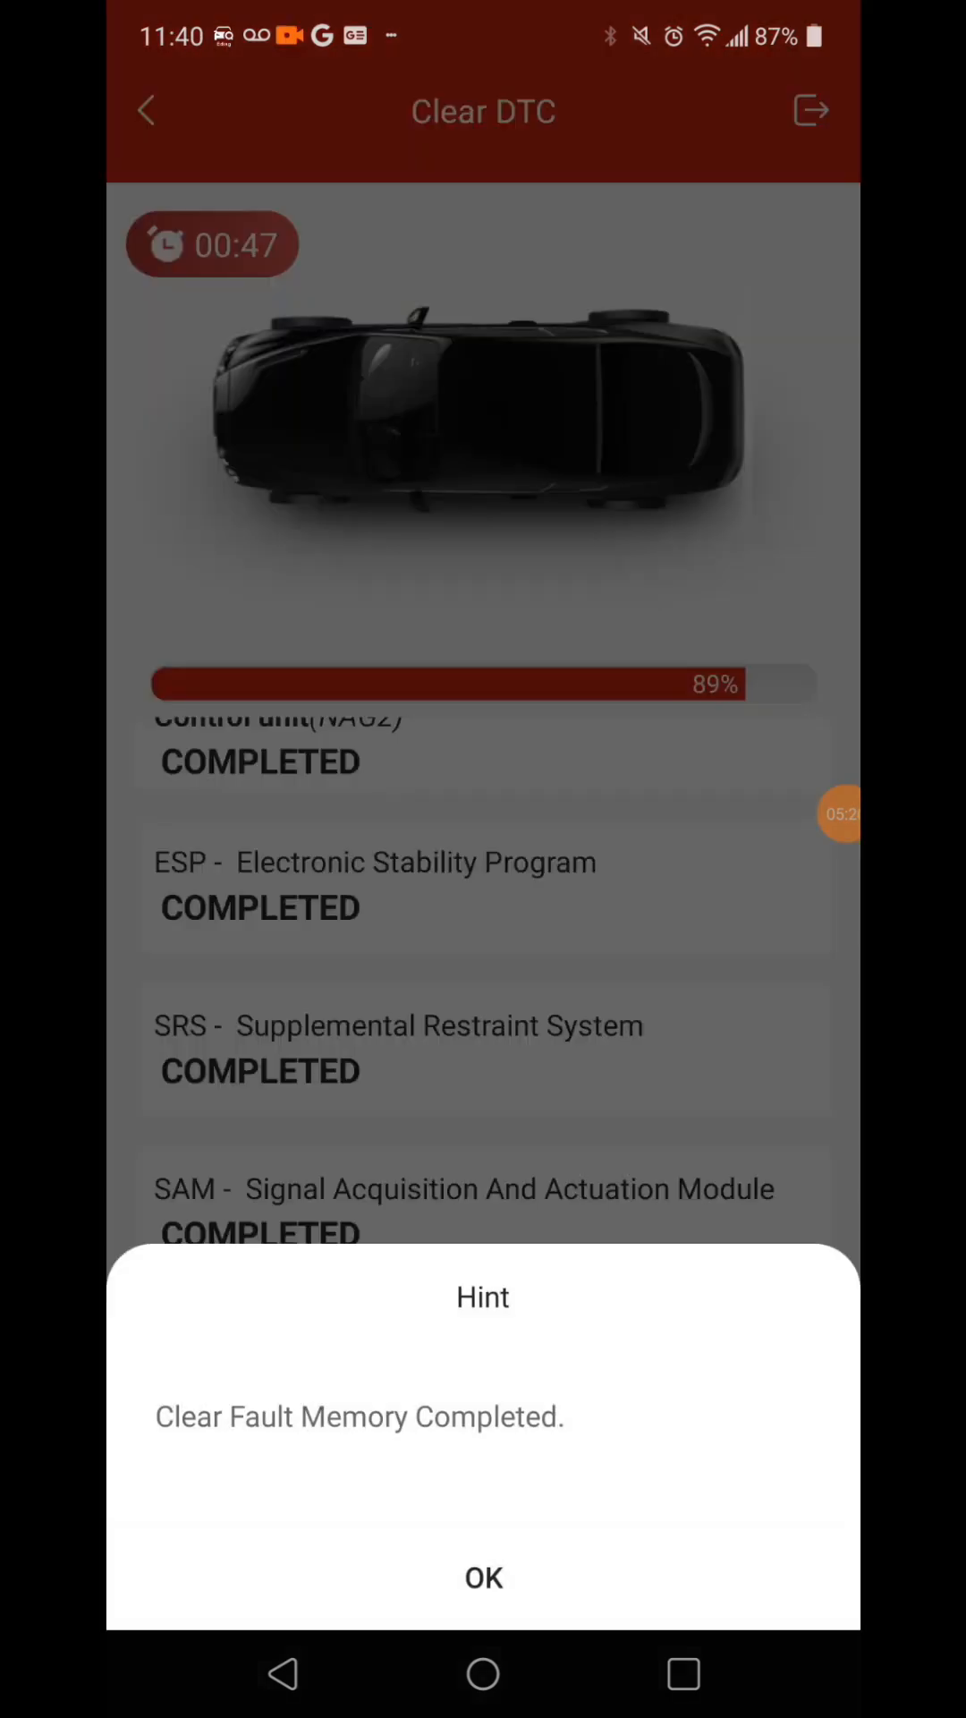
click(483, 1577)
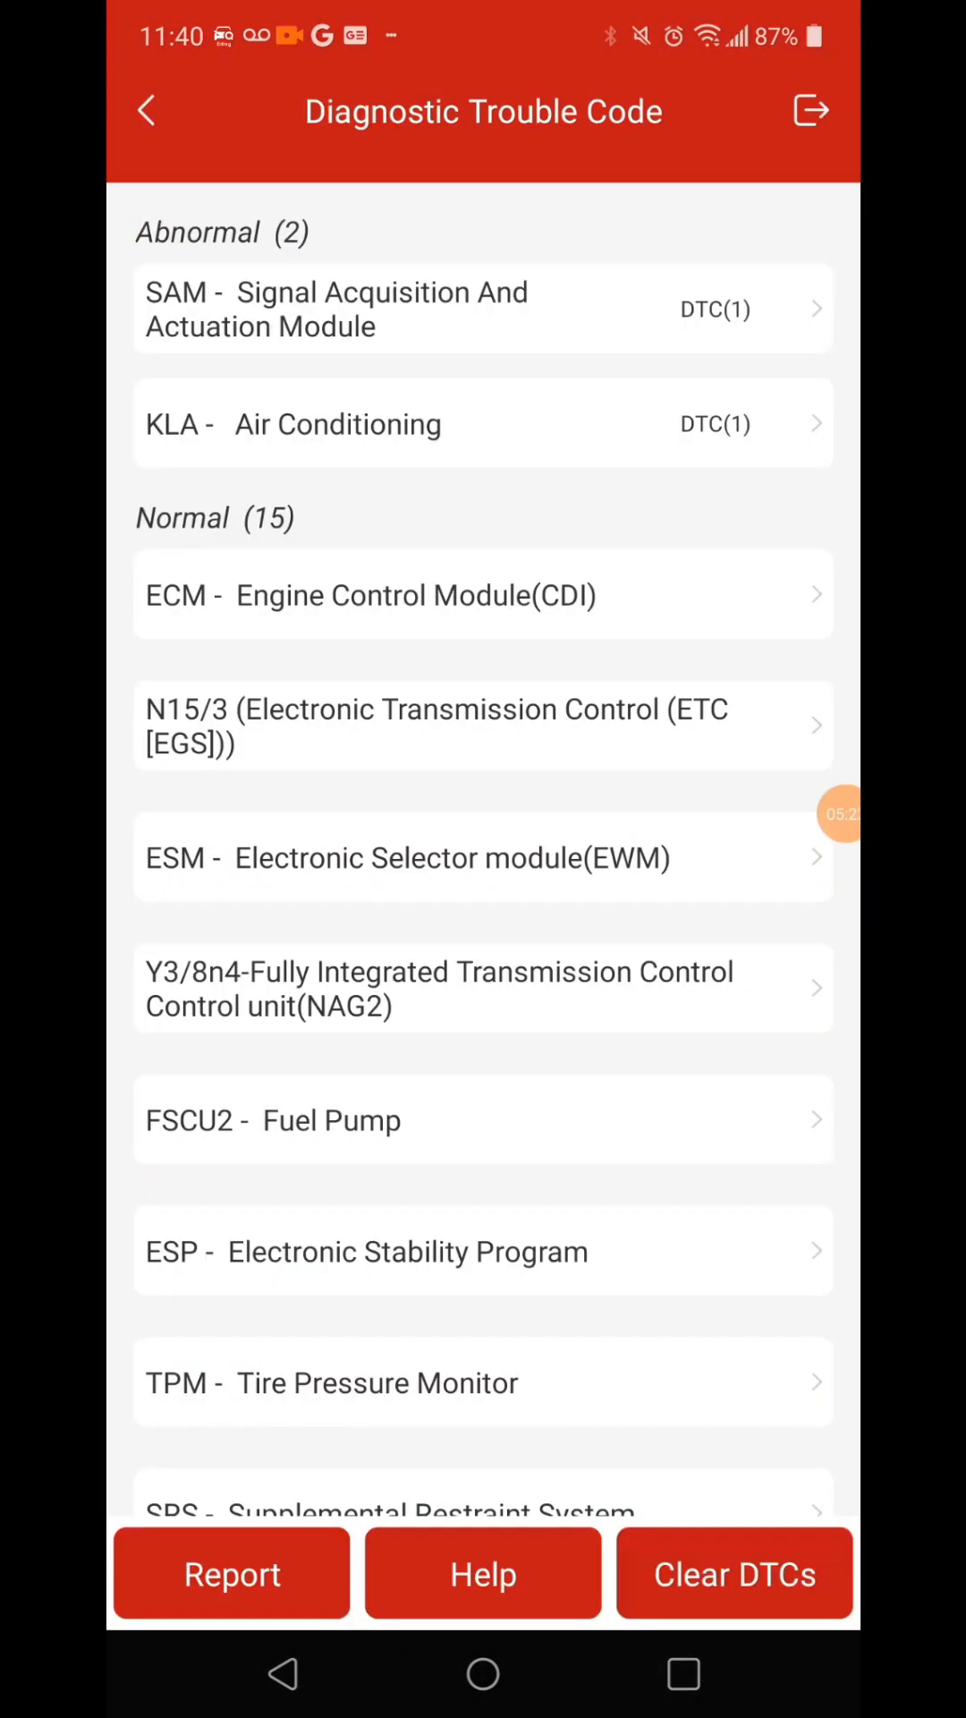
- Leave the cleared trouble code list for Functions and bring up the Really quit? prompt
scroll(down, 3)
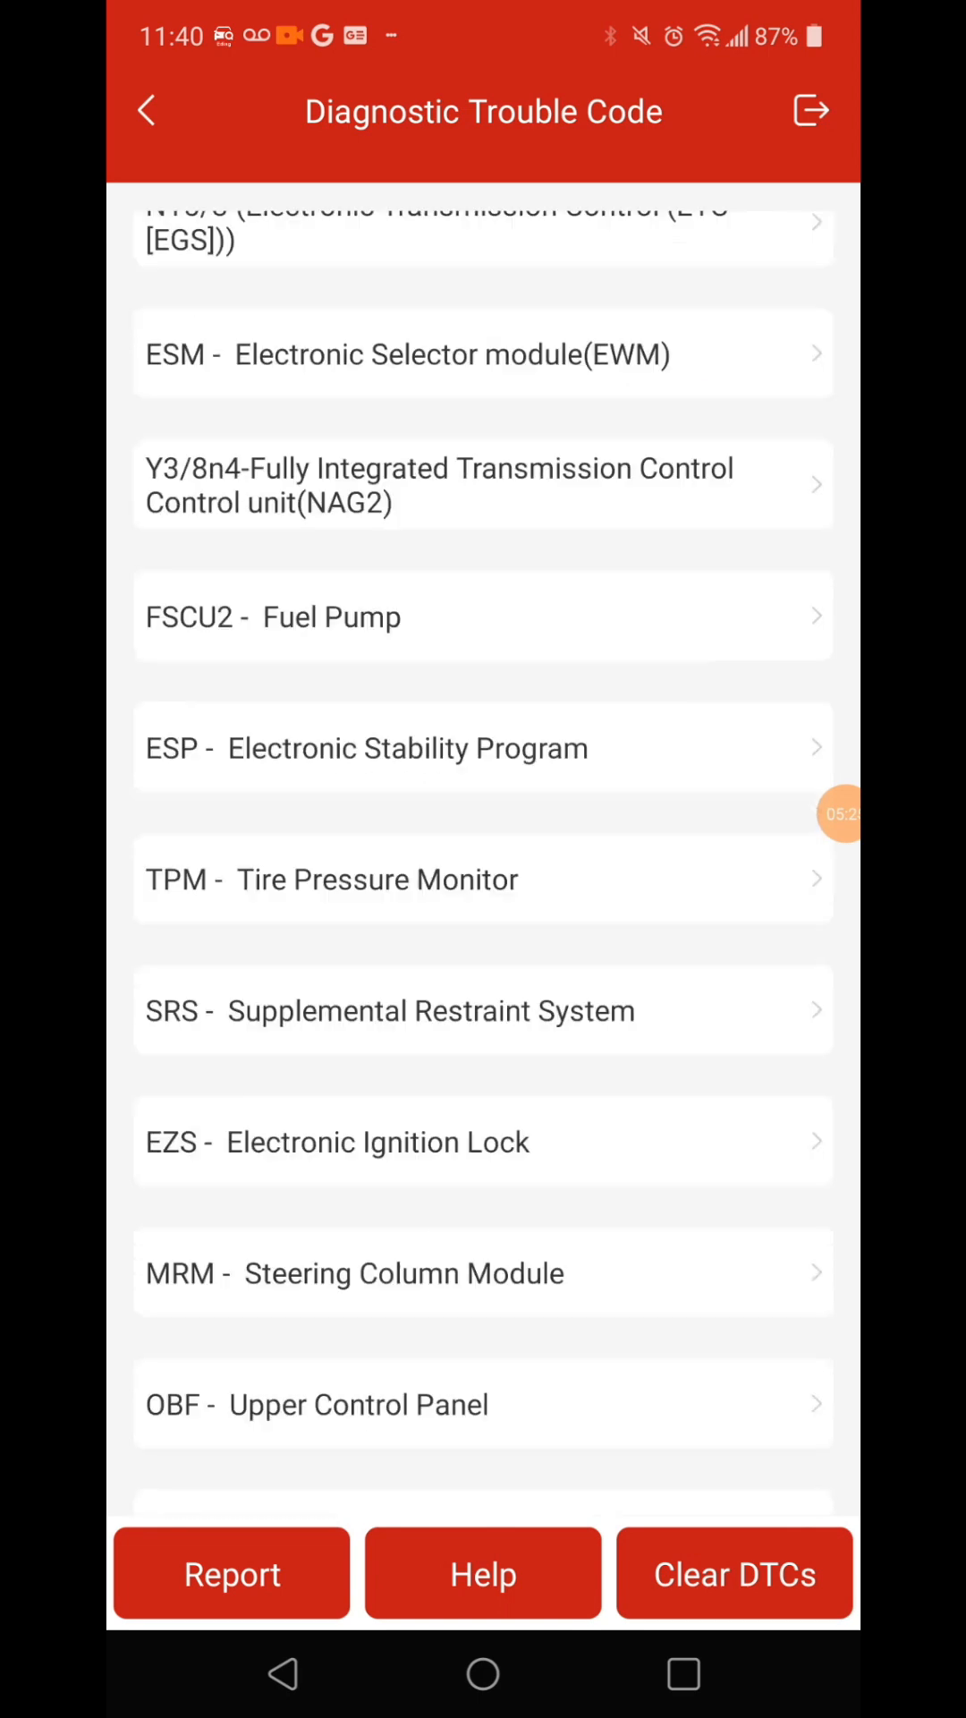
scroll(down, 3)
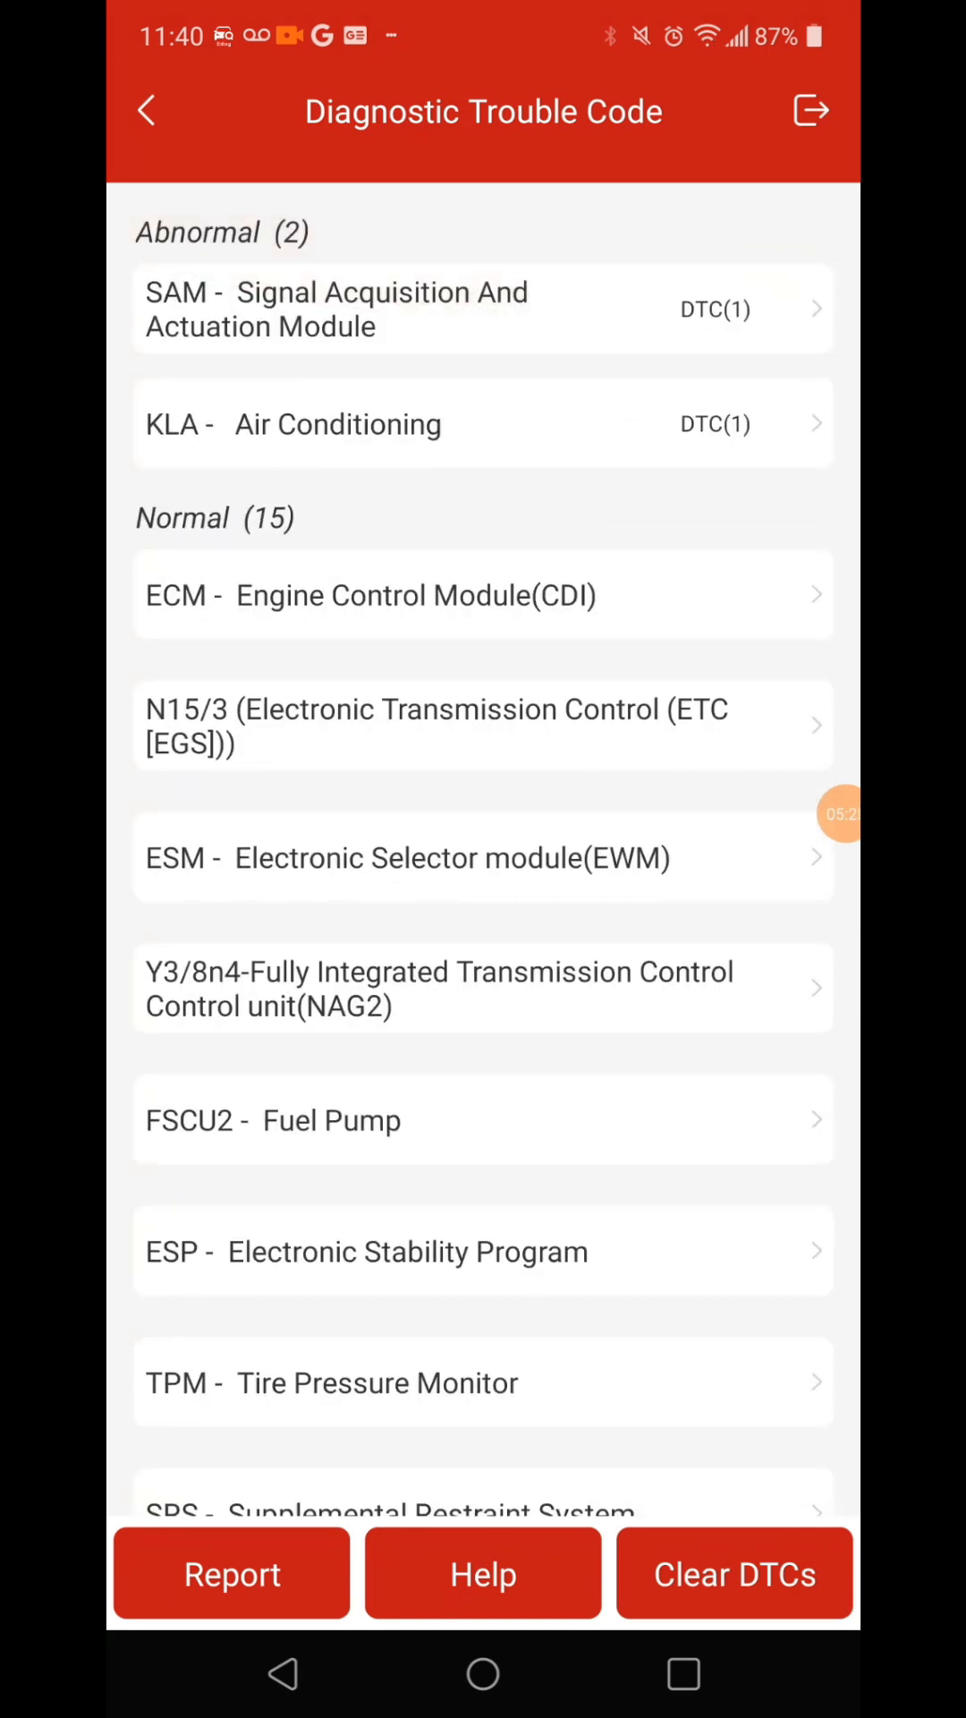
scroll(down, 3)
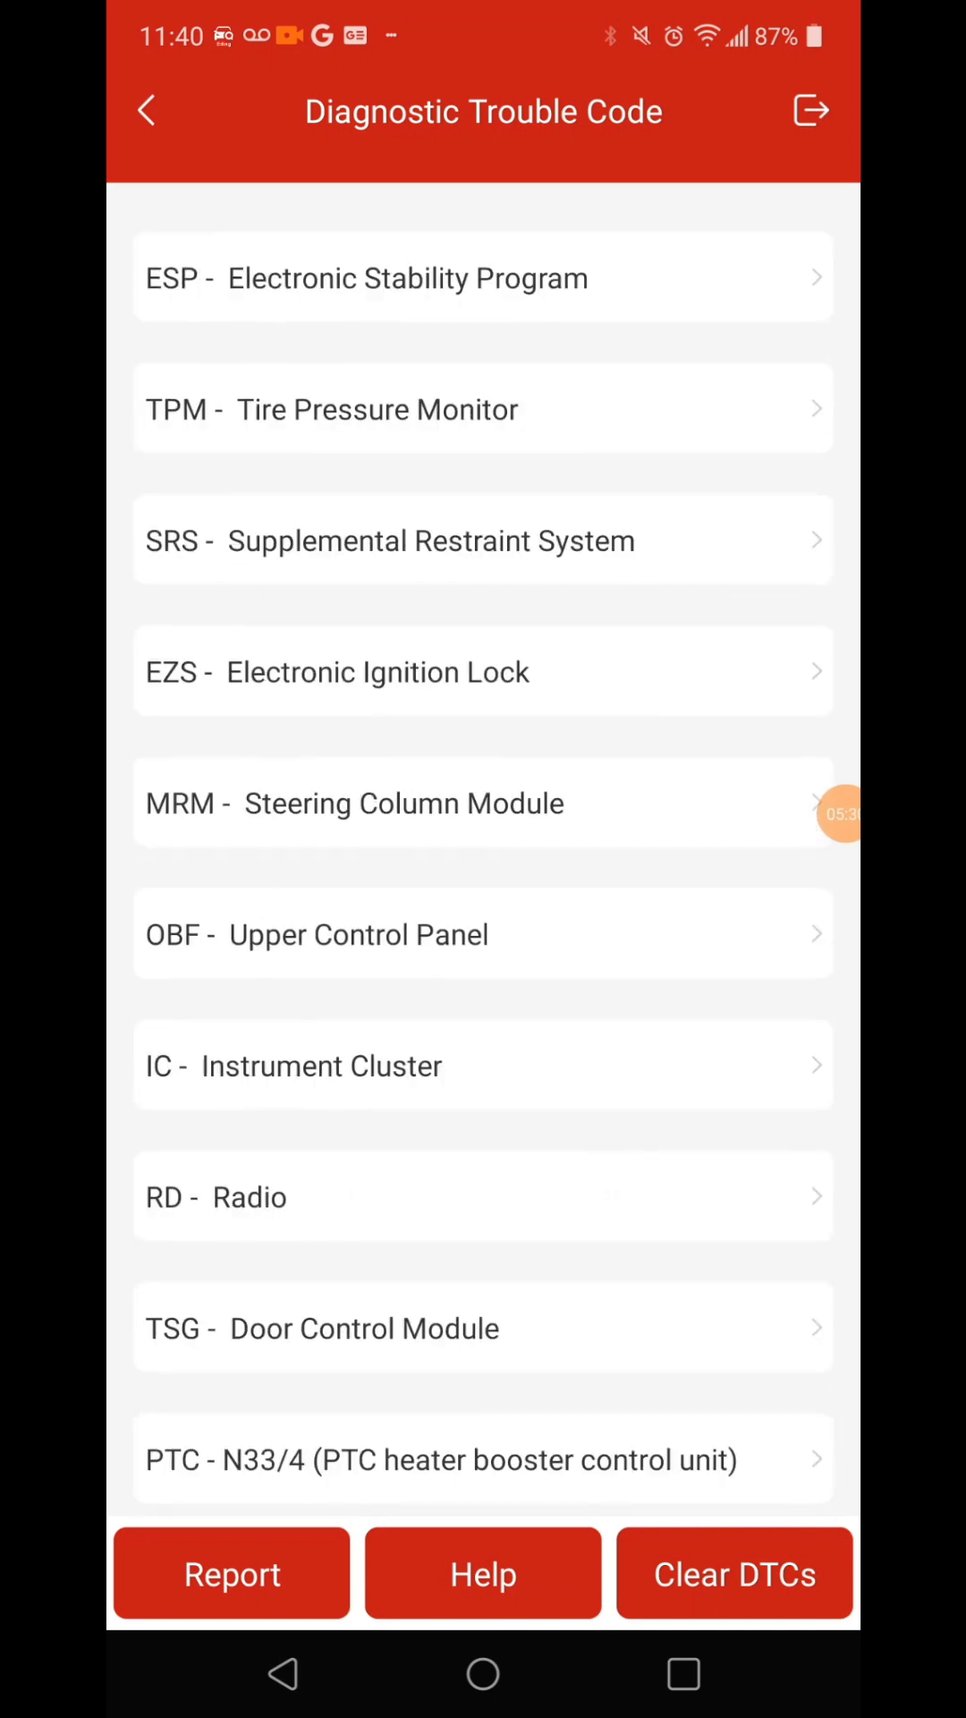
click(147, 111)
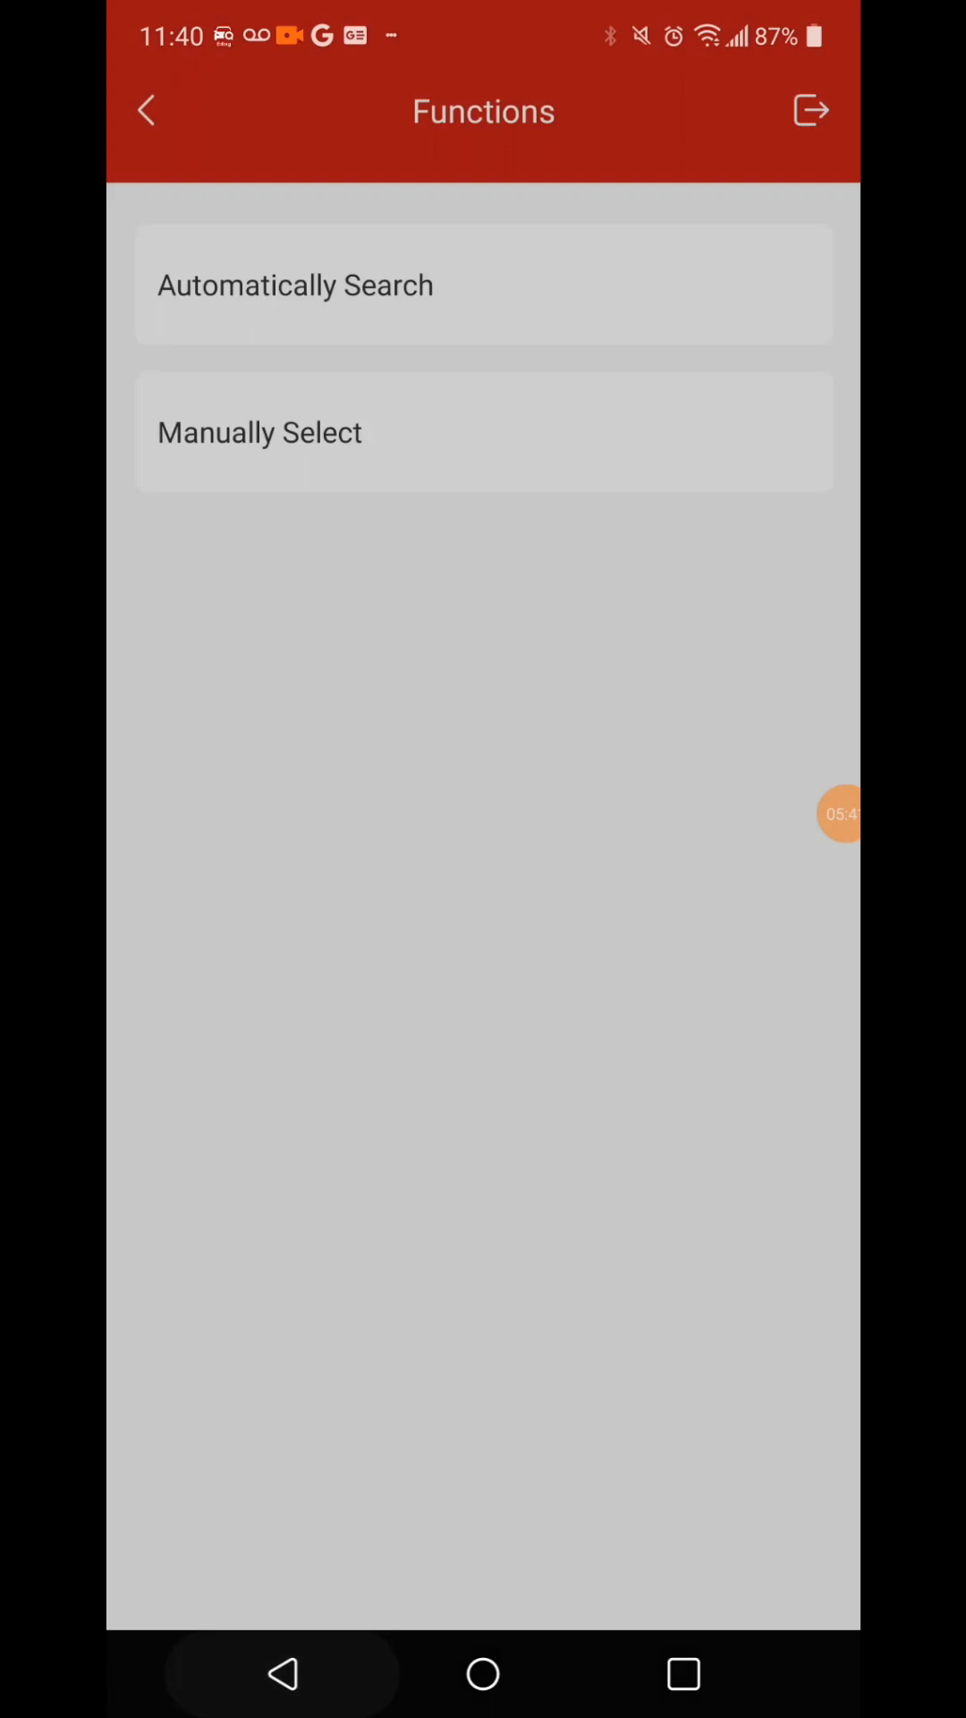
click(816, 111)
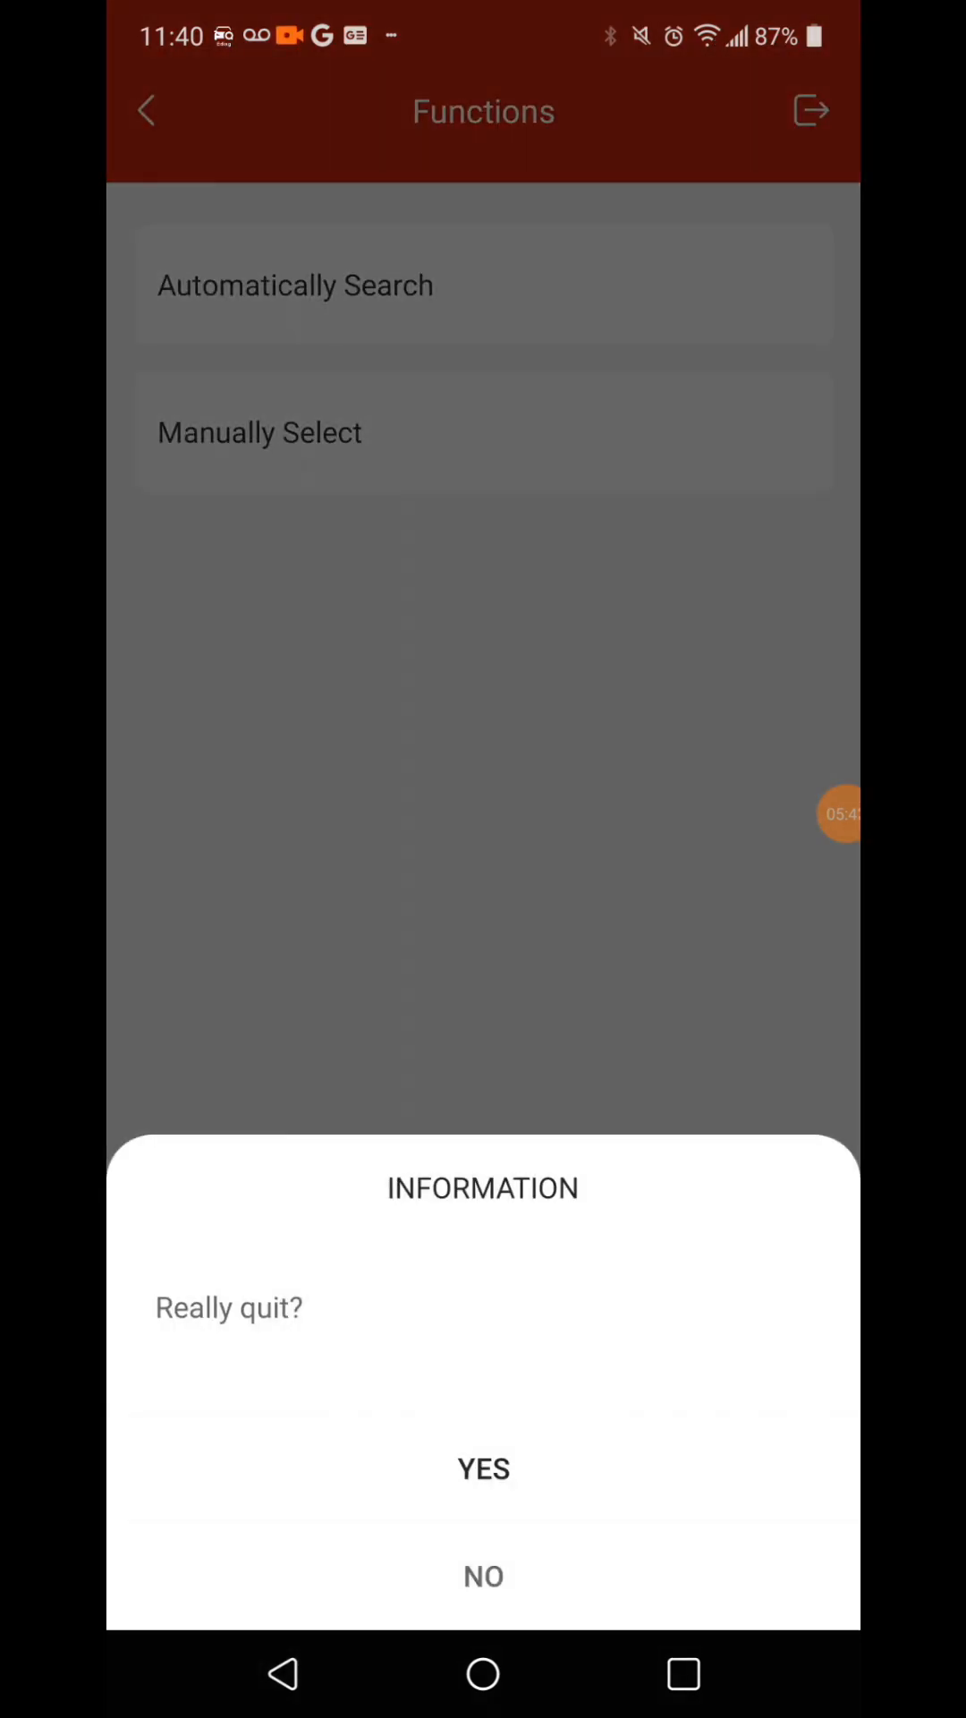